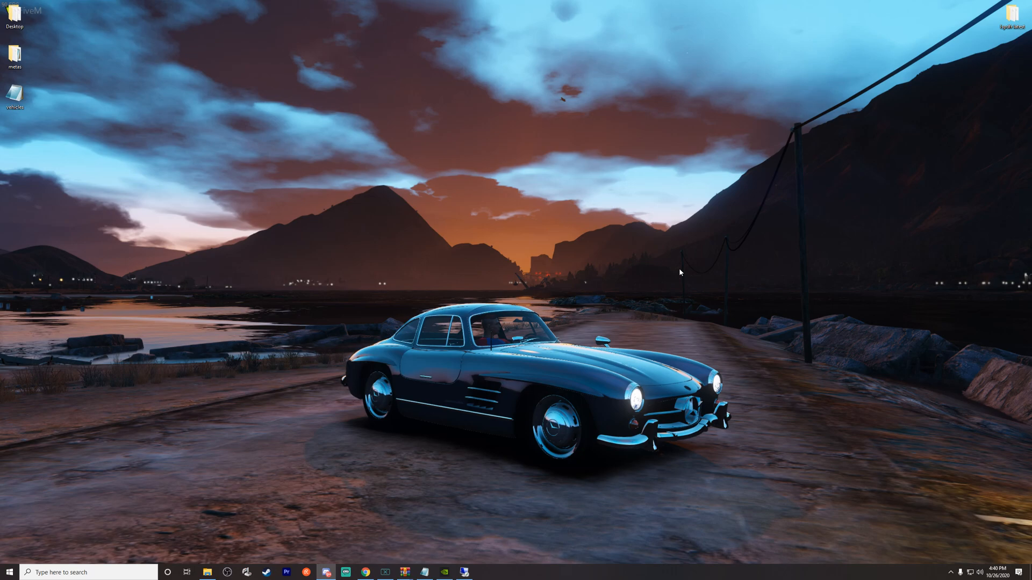
mouse_move(402, 526)
type("re")
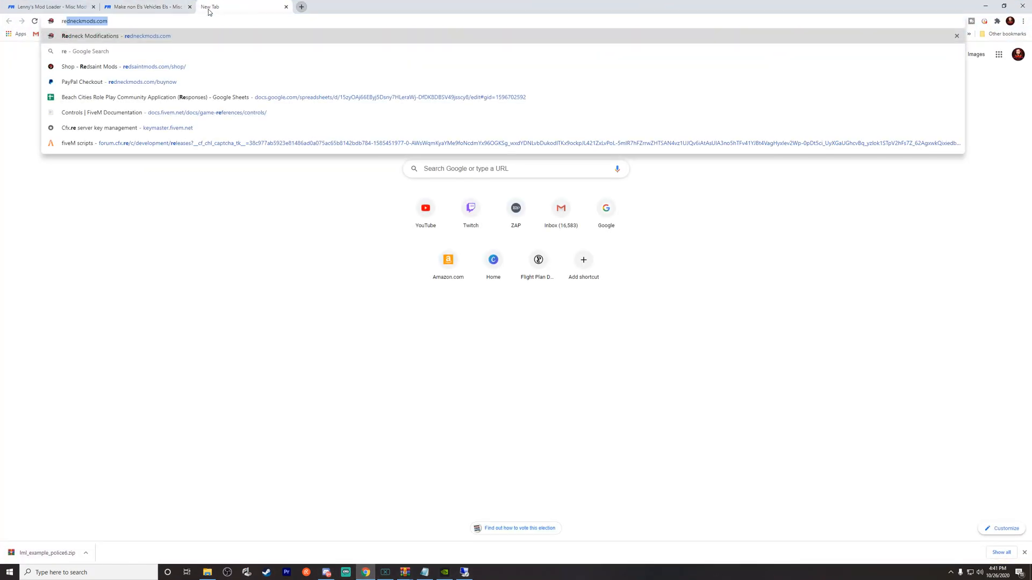
Load redneckmods.com, open SHOP, filter to Dodge, and scroll down to the 2018 Challenger Hellcat
key("Return")
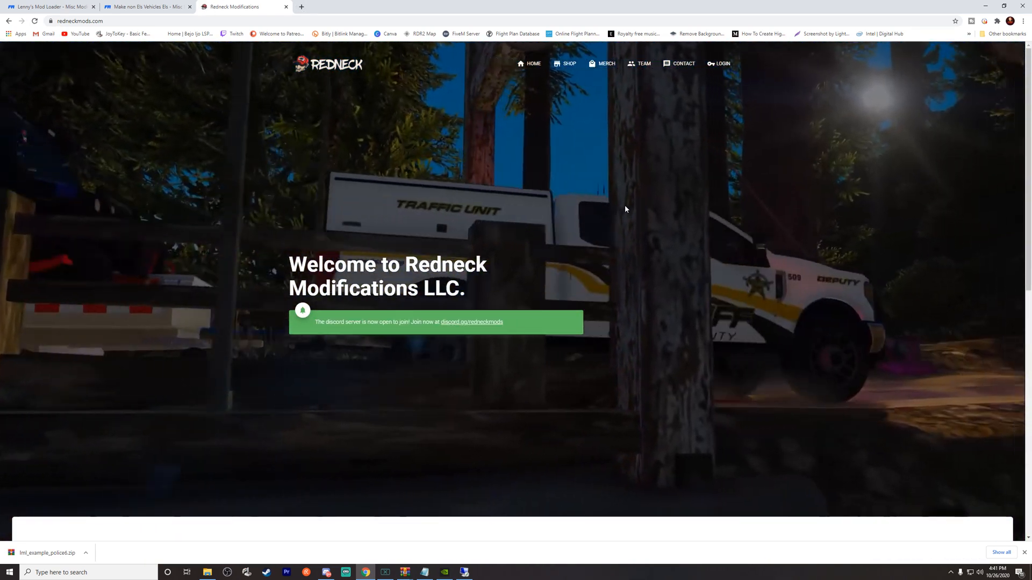
scroll("down", 3)
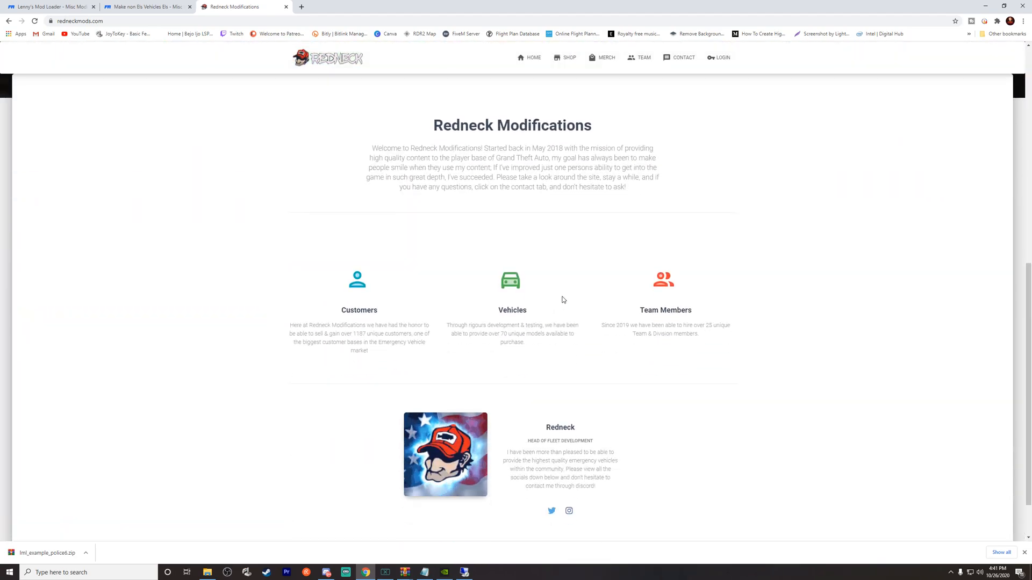
scroll("up", 3)
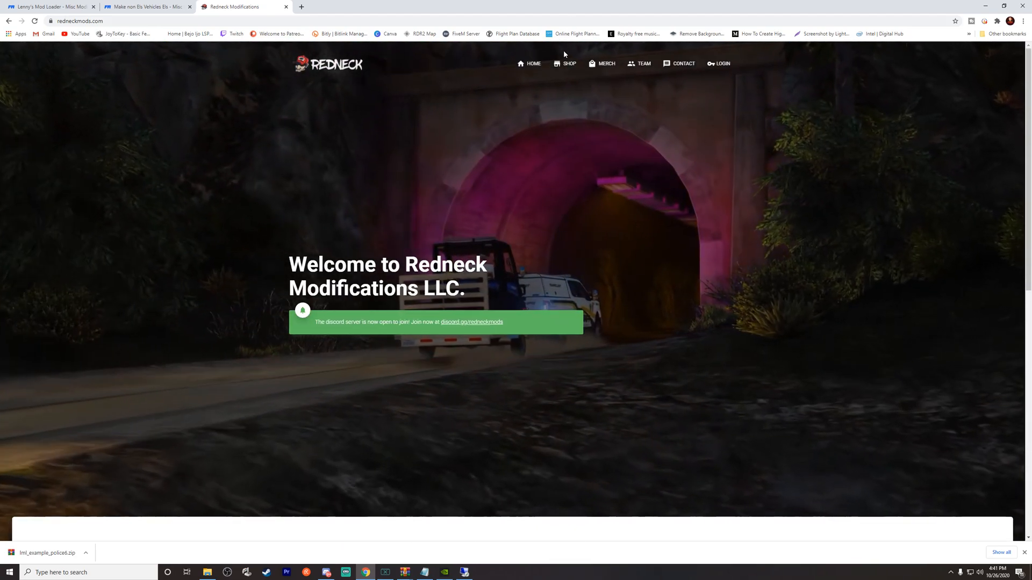
left_click(568, 63)
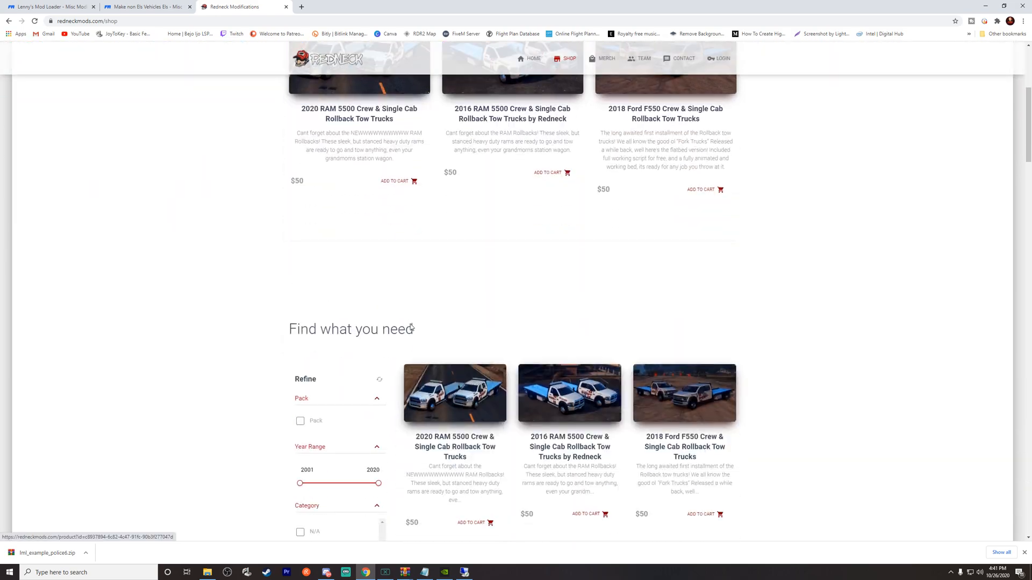
scroll("down", 3)
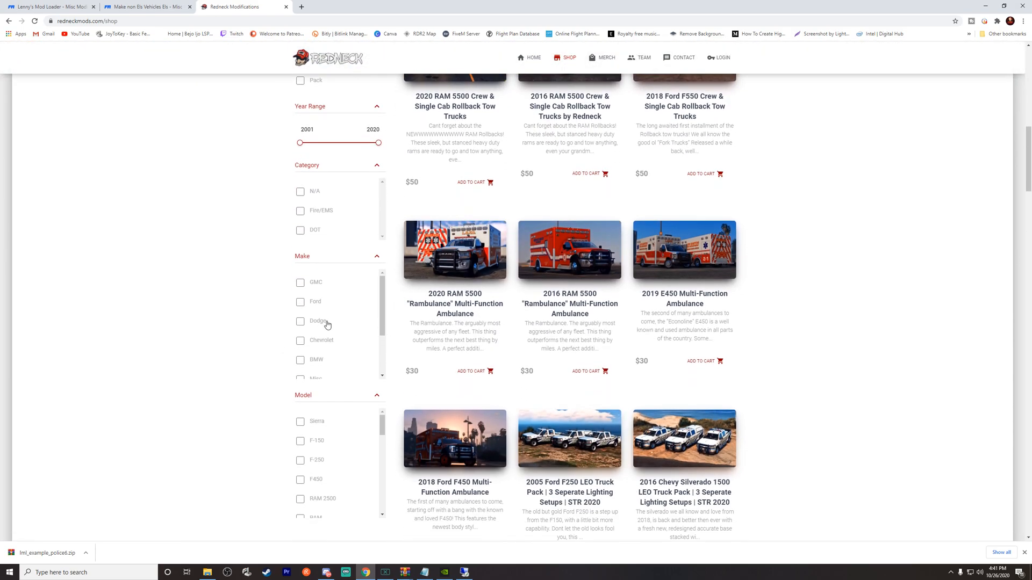
left_click(300, 321)
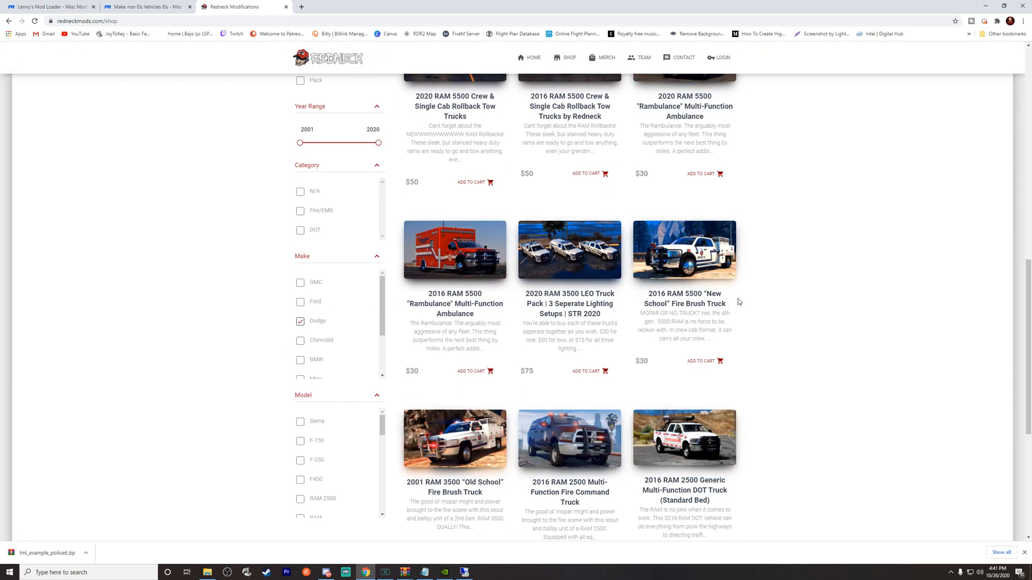
scroll("down", 3)
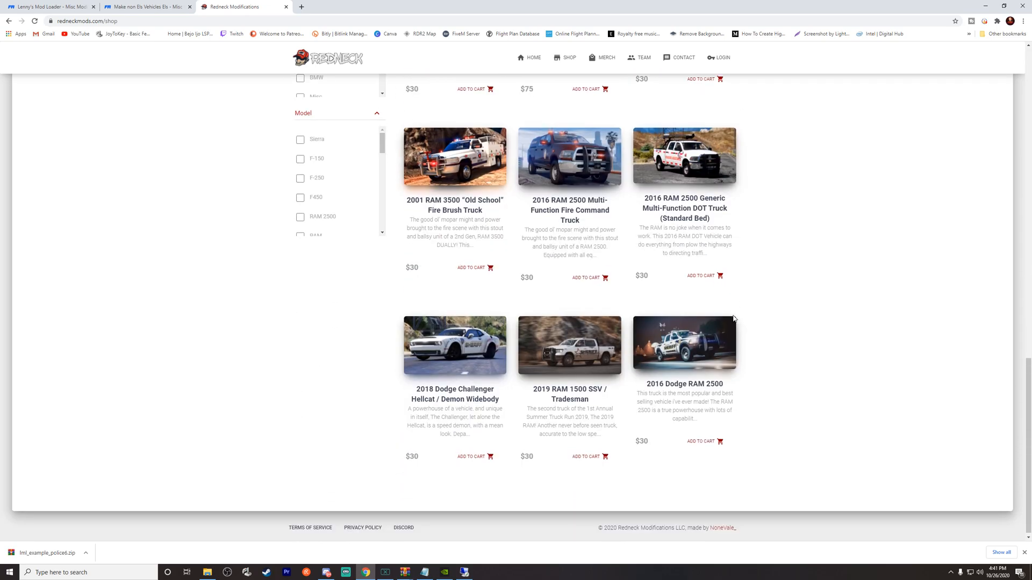
left_click(455, 346)
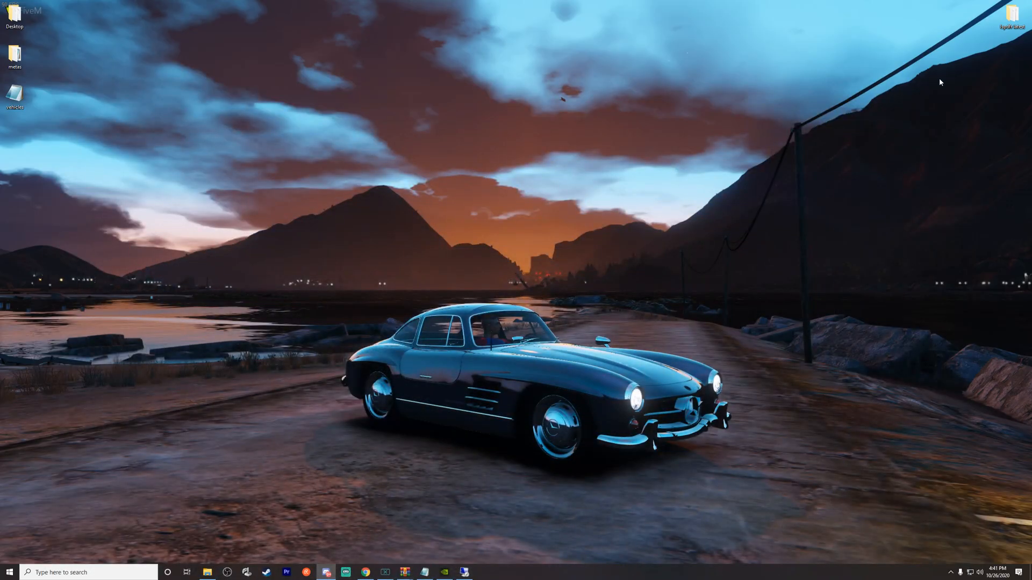
mouse_move(543, 261)
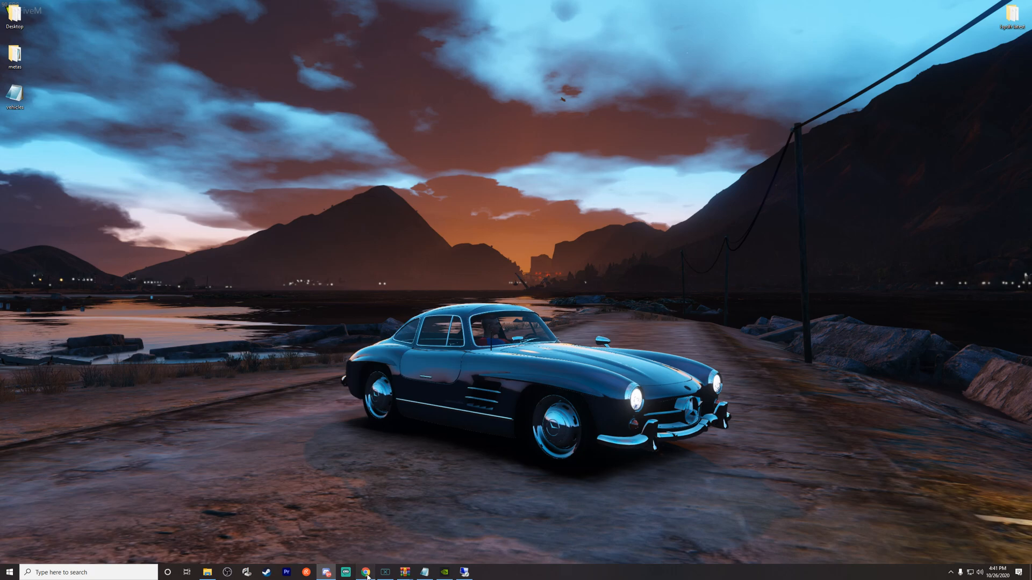
Restore Chrome from the taskbar, showing the Lenny's Mod Loader 0.4 page
left_click(366, 571)
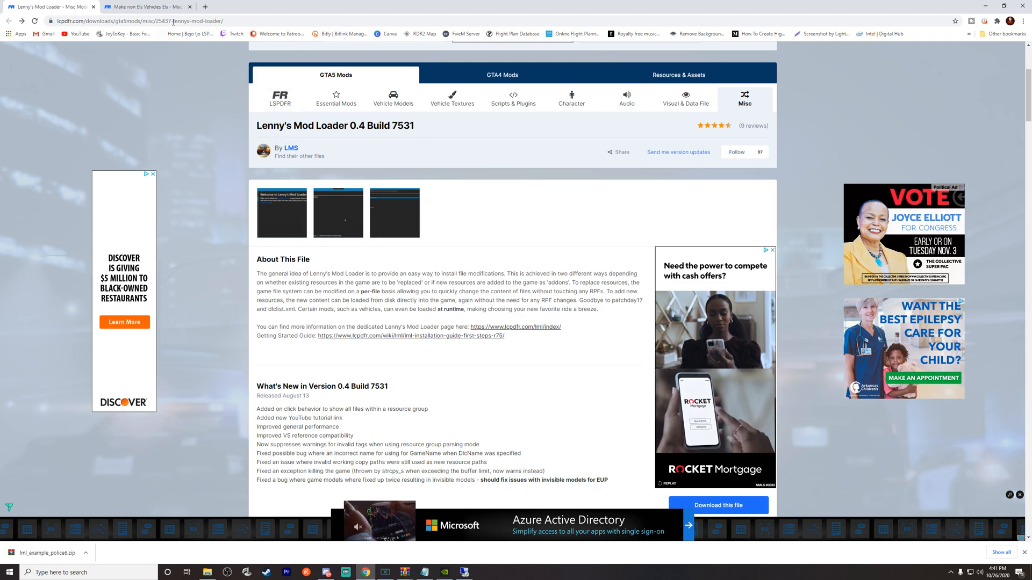
Glance at the 'Make non Els Vehicles Els' tab, then return to the Lenny's Mod Loader tab
left_click(147, 7)
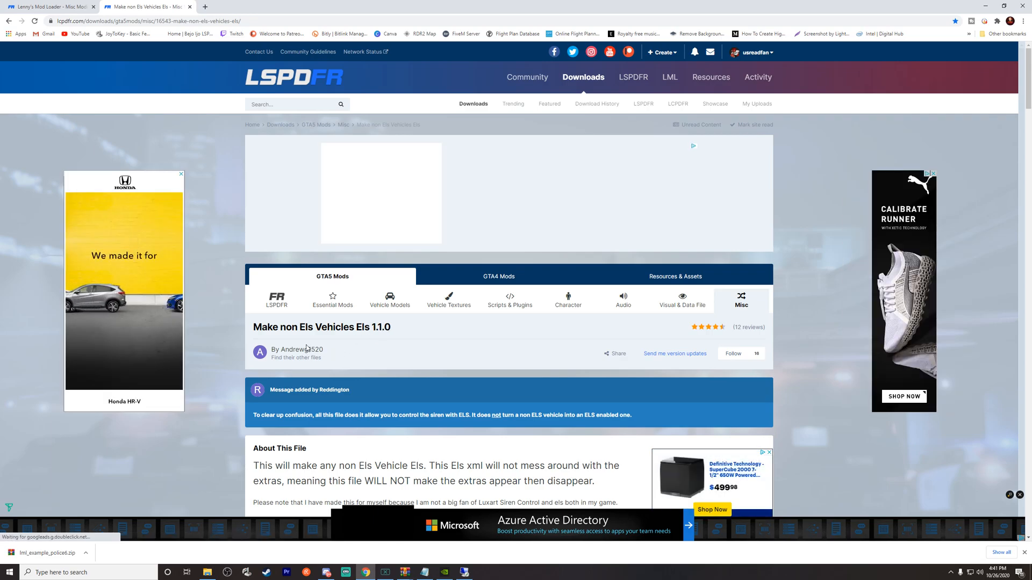
left_click(49, 6)
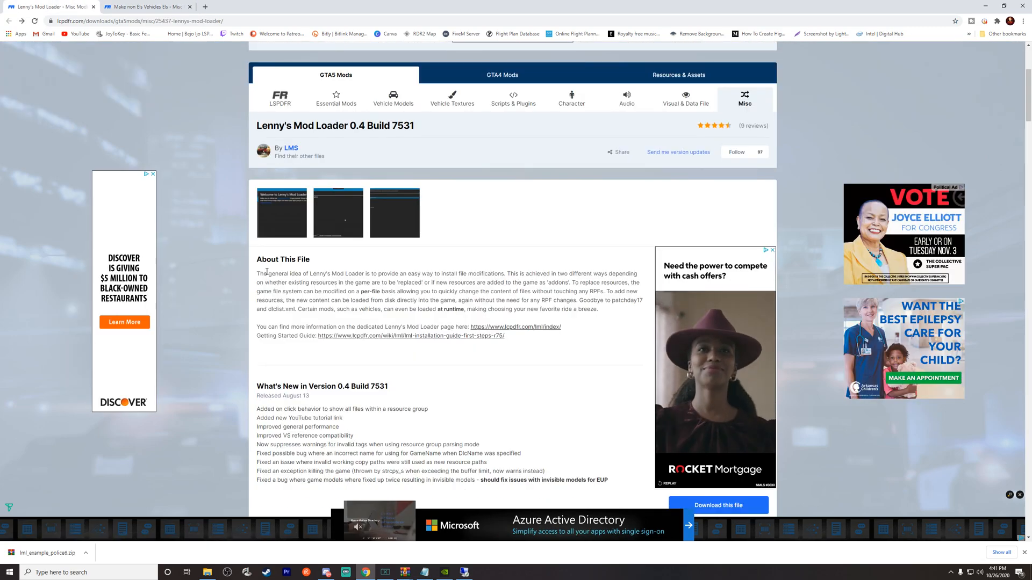
mouse_move(261, 168)
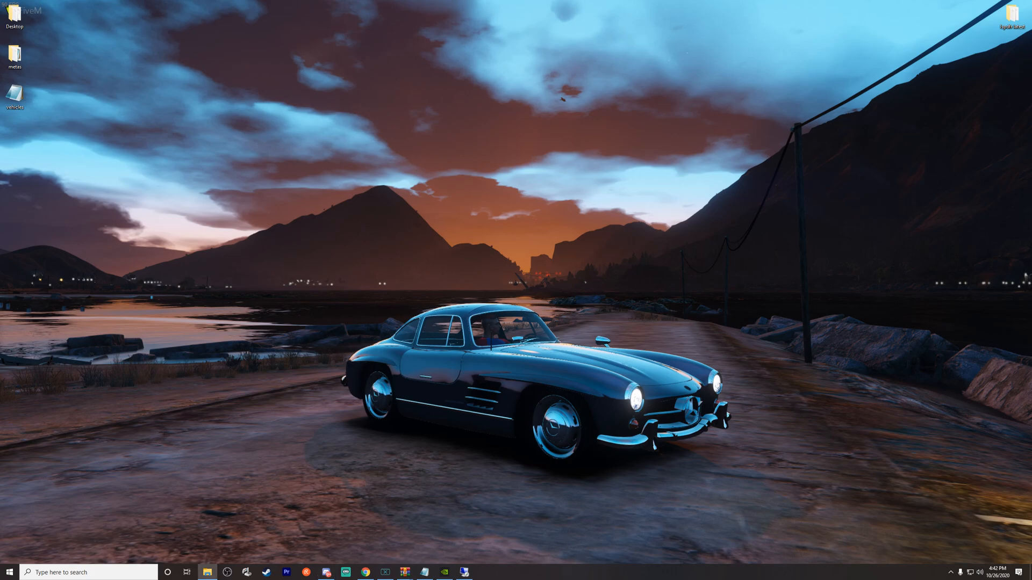
Bring up the Grand Theft Auto V folder window from the taskbar
left_click(207, 572)
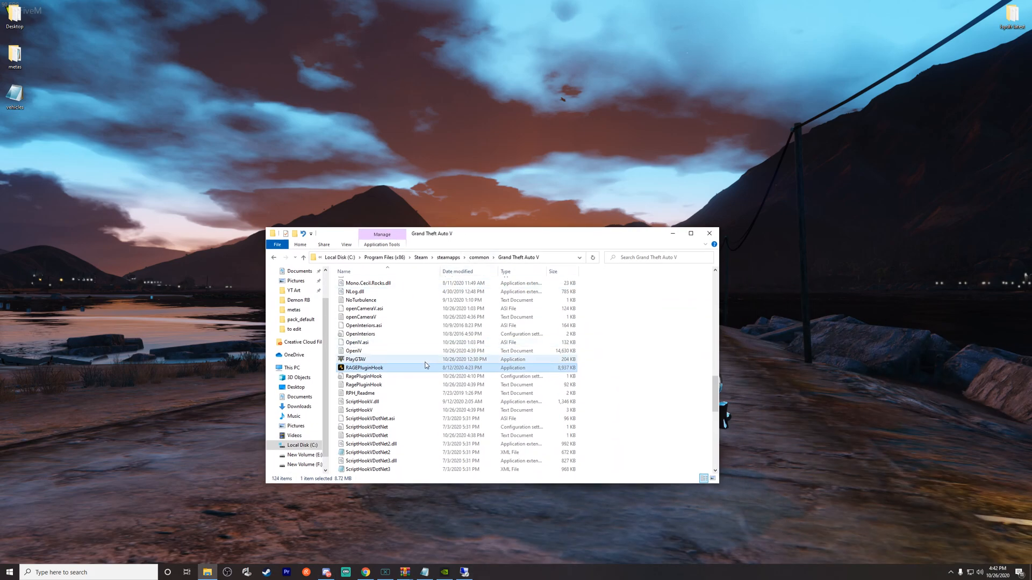
scroll("up", 3)
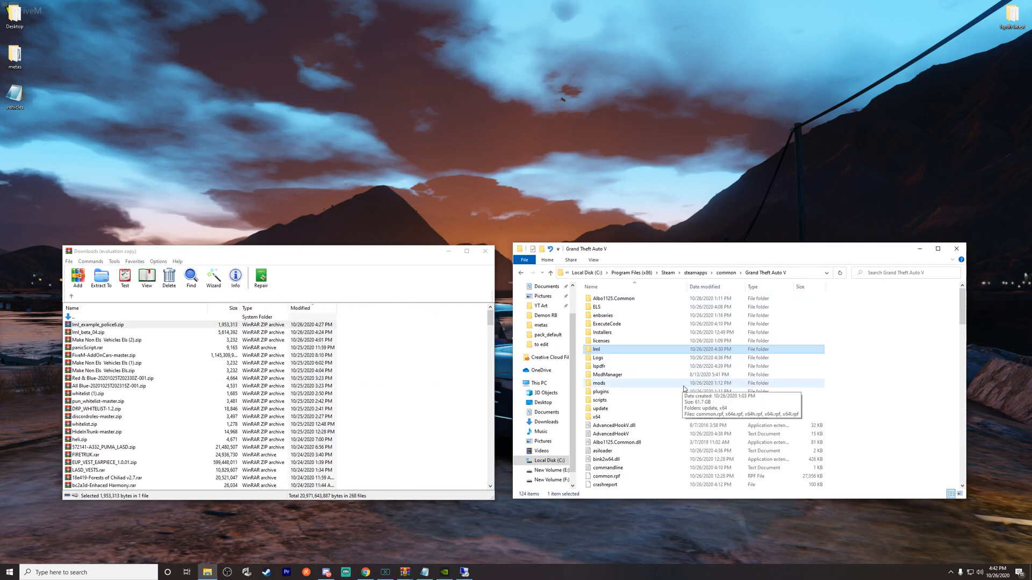
mouse_move(394, 376)
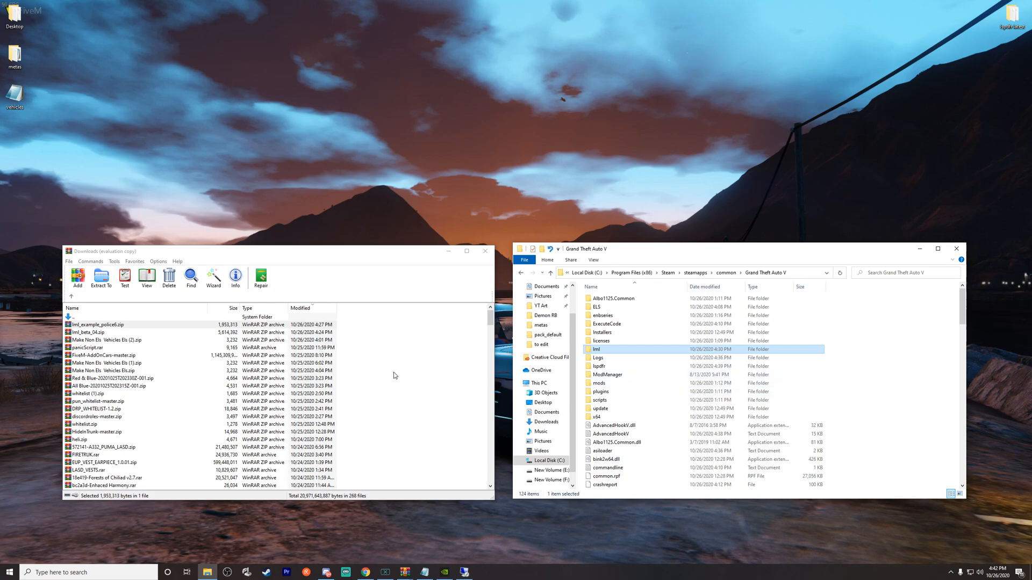
mouse_move(109, 349)
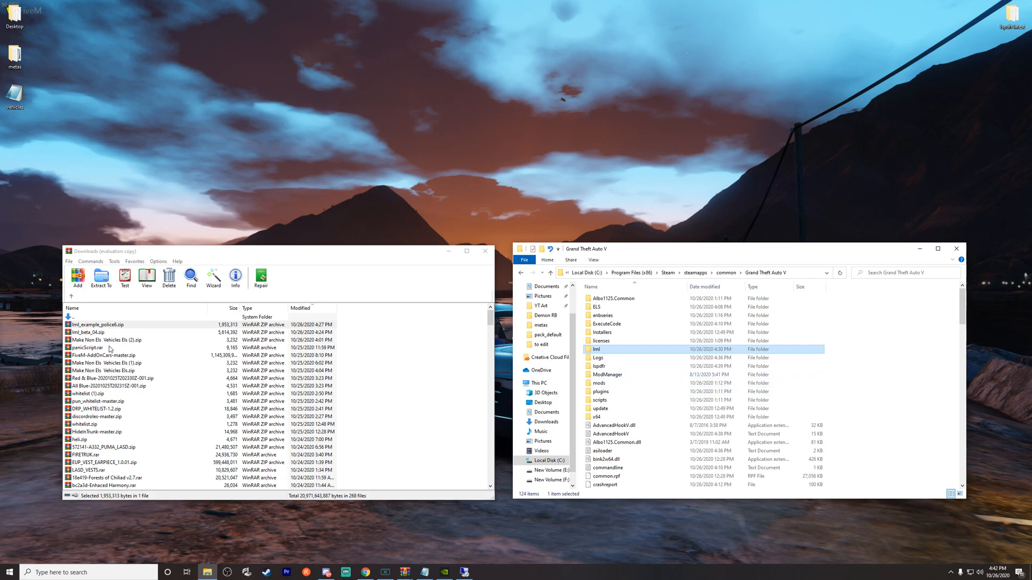
Open lml_beta_04.zip and go into ModManager > ModLoader to see the game-root files
double_click(89, 333)
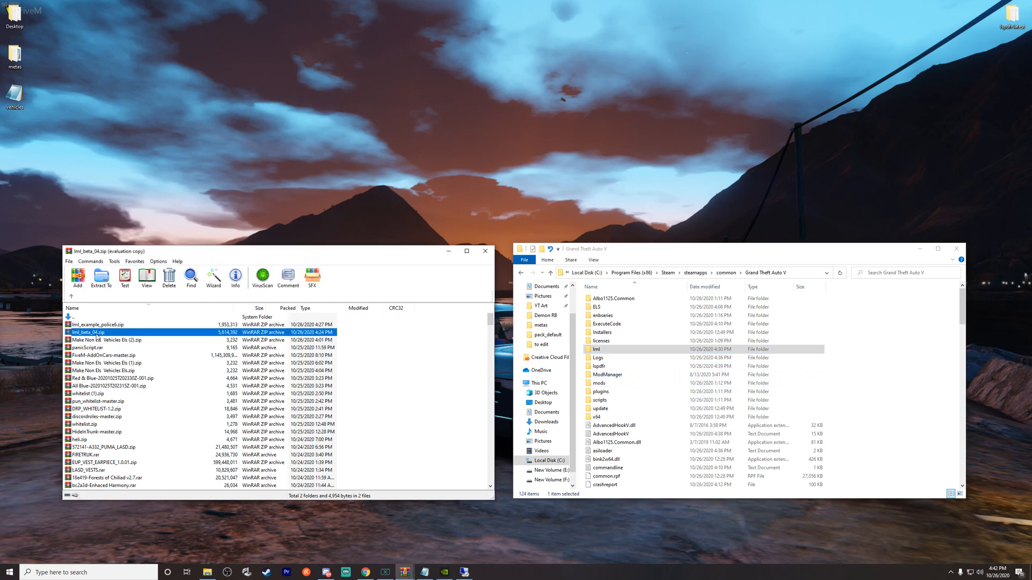
double_click(85, 332)
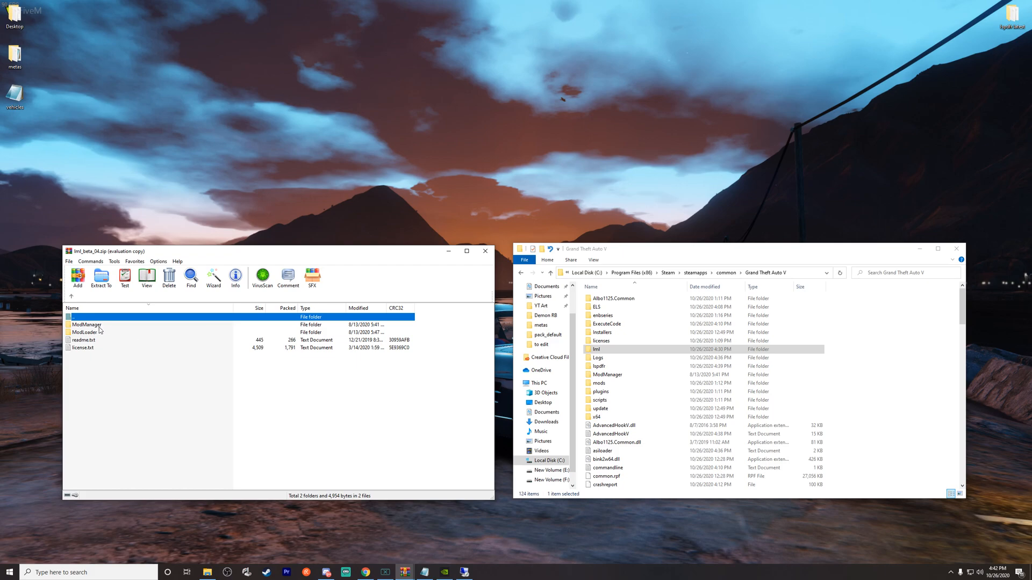
mouse_move(922, 373)
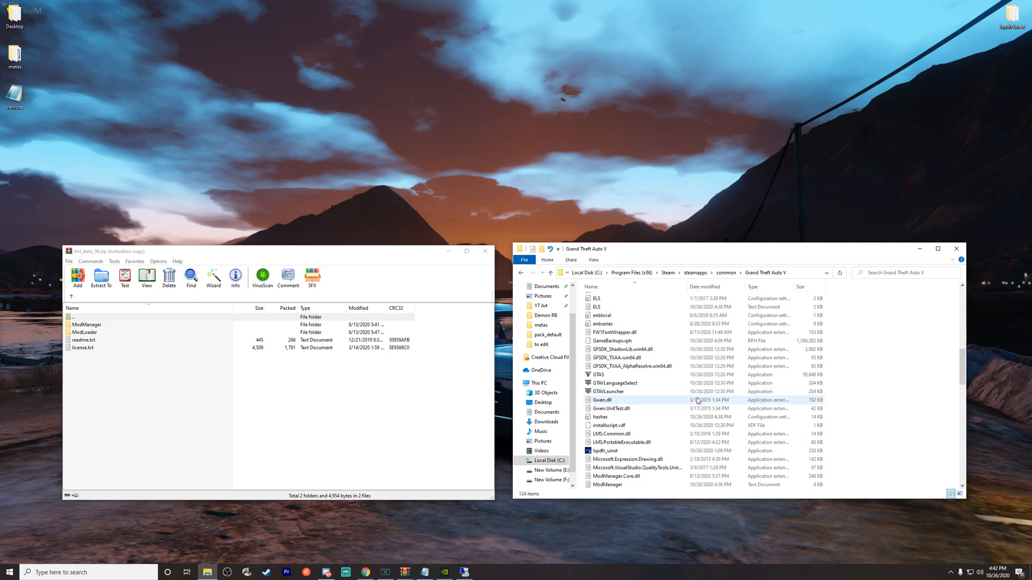
scroll("up", 3)
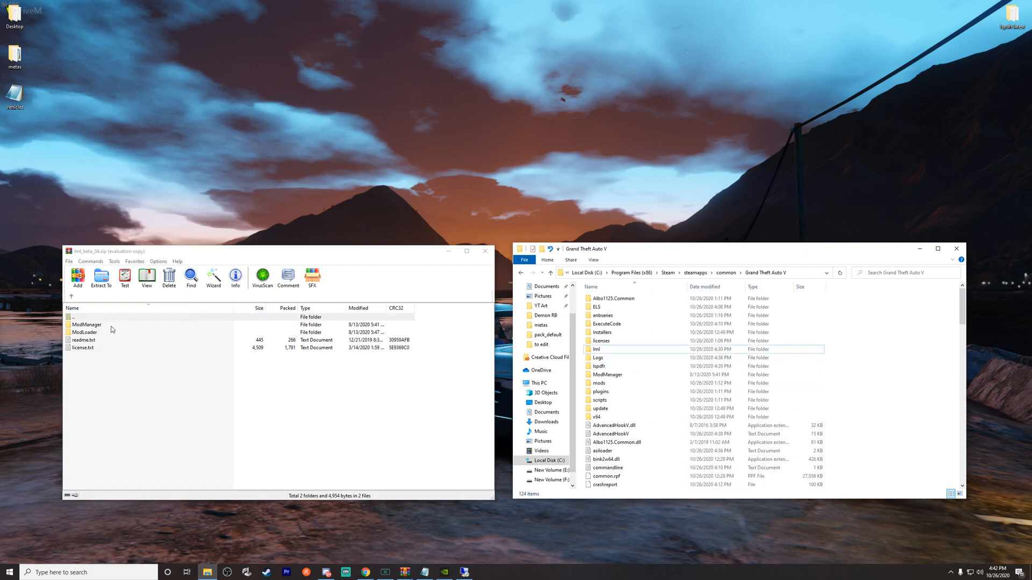
left_click(86, 325)
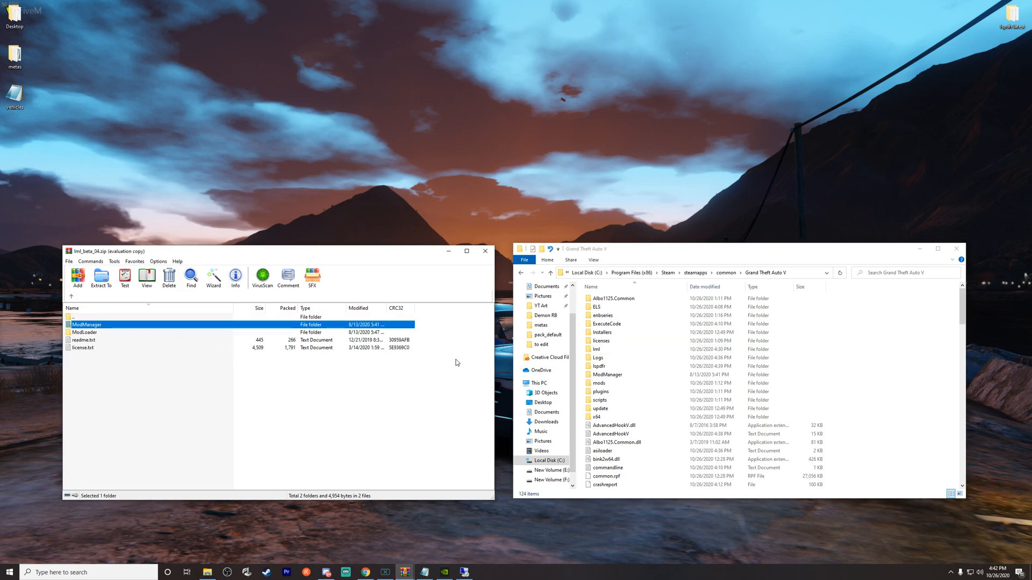
mouse_move(95, 332)
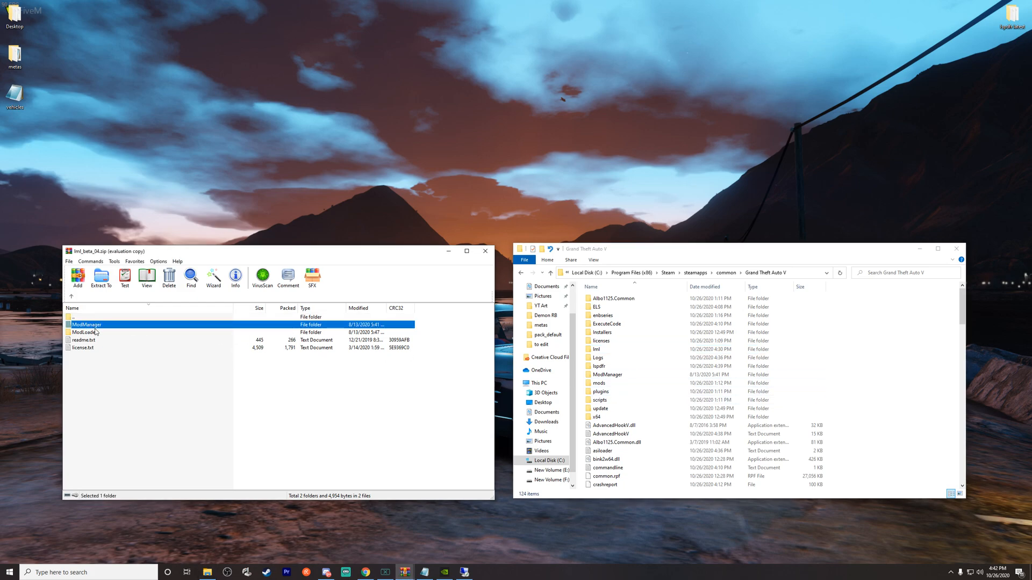
left_click(85, 332)
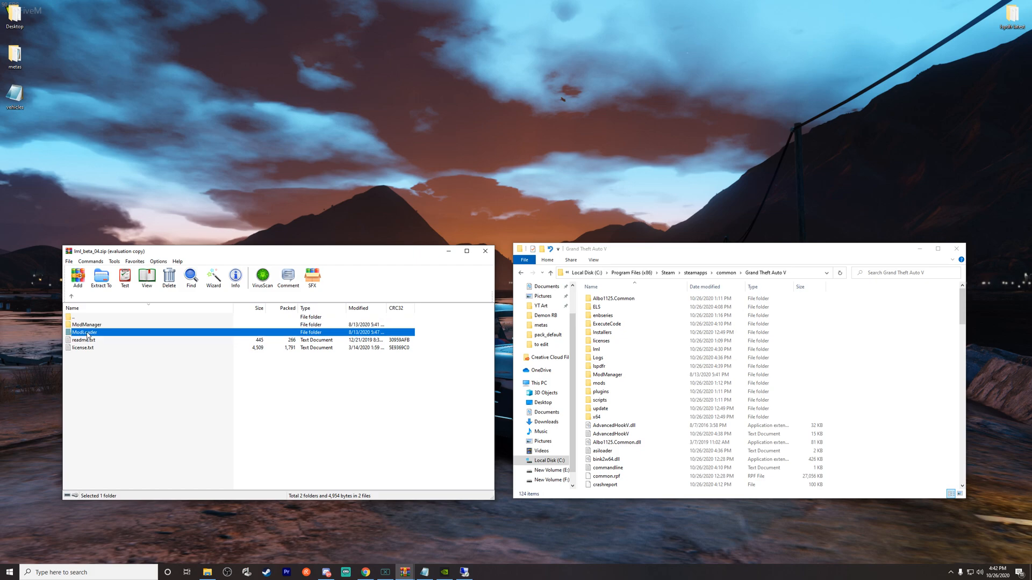
double_click(85, 332)
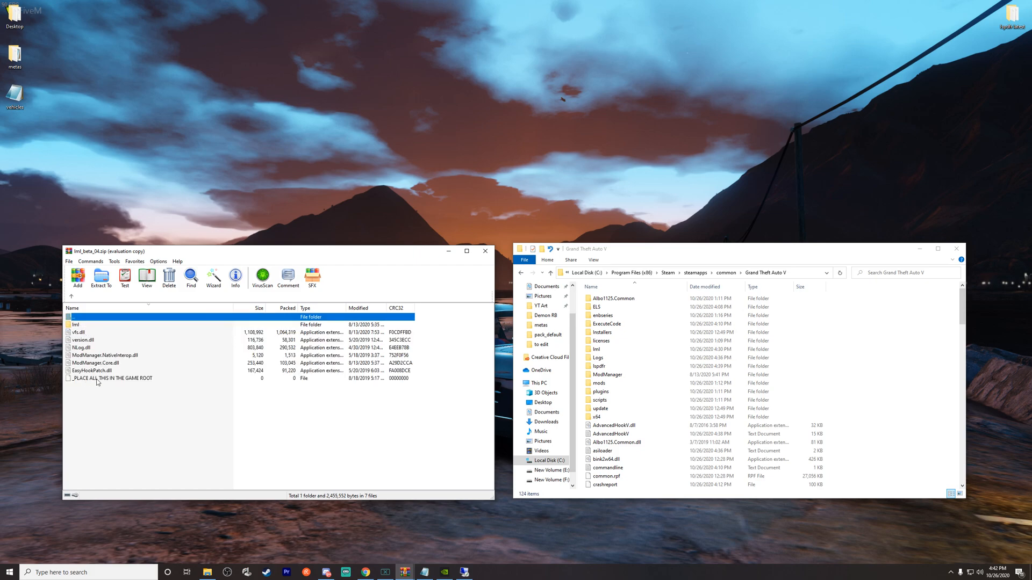
mouse_move(851, 381)
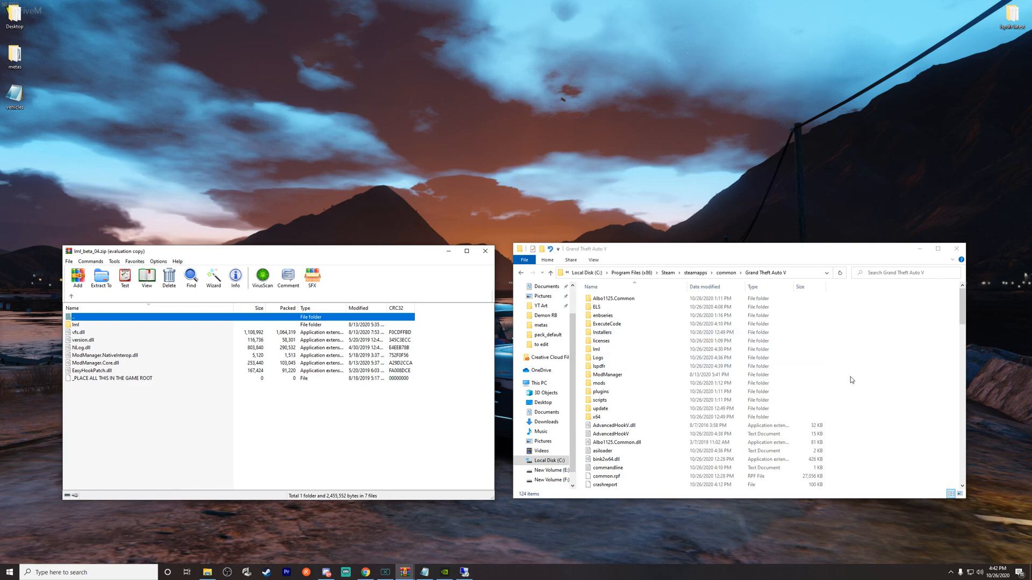
mouse_move(71, 298)
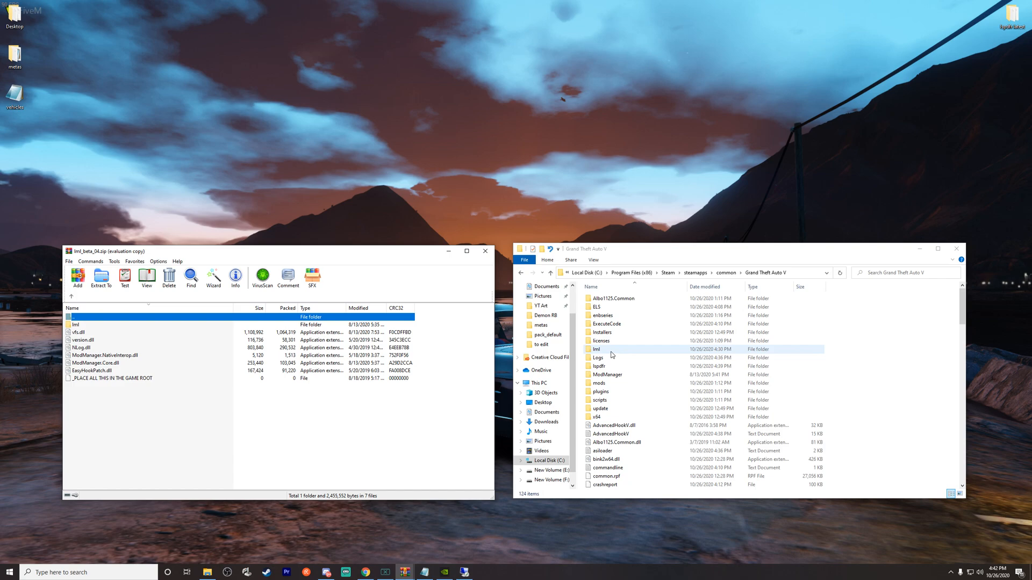
mouse_move(599, 354)
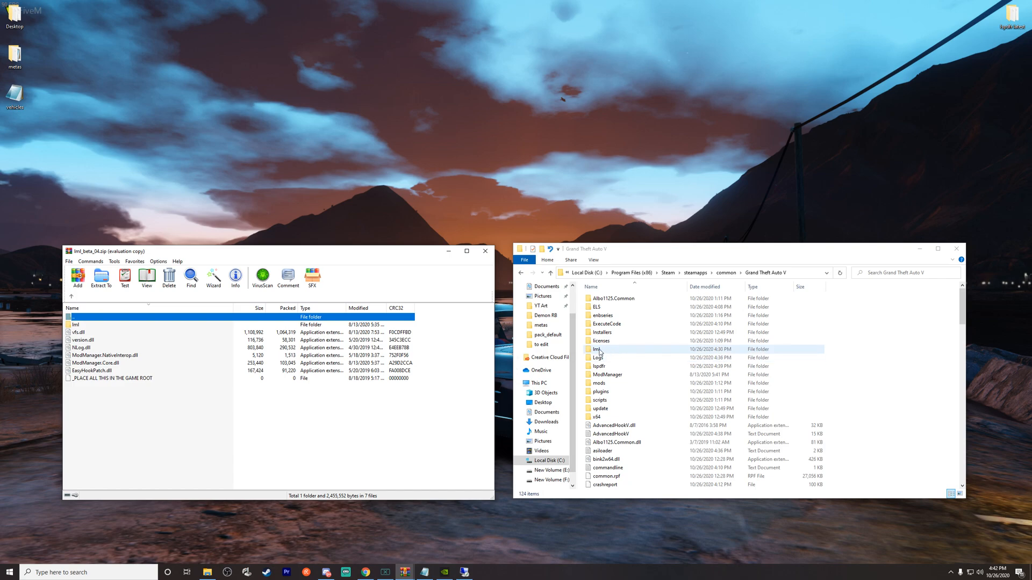
Open the game's lml folder and select the challenger18 folder
double_click(597, 348)
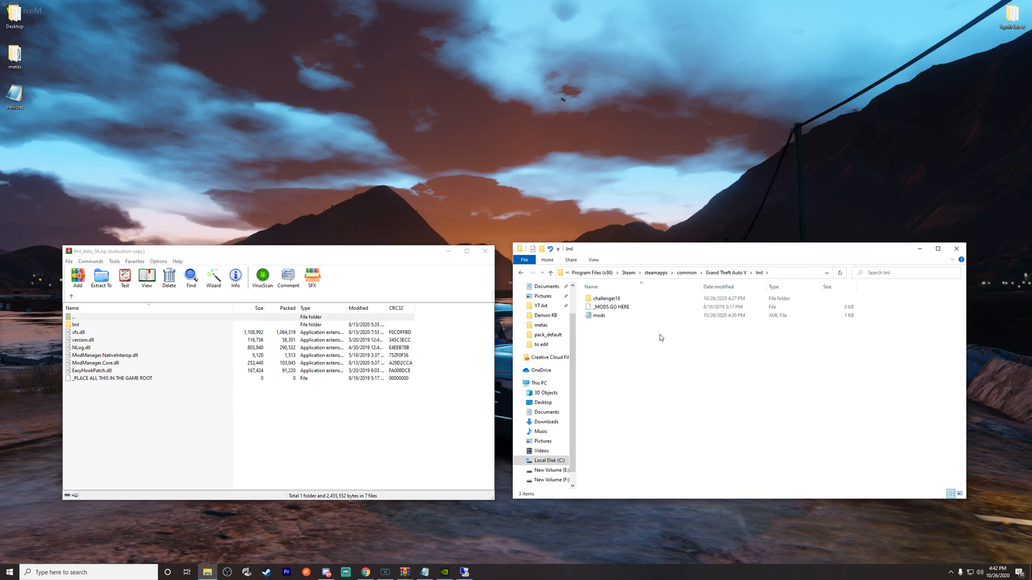
mouse_move(654, 341)
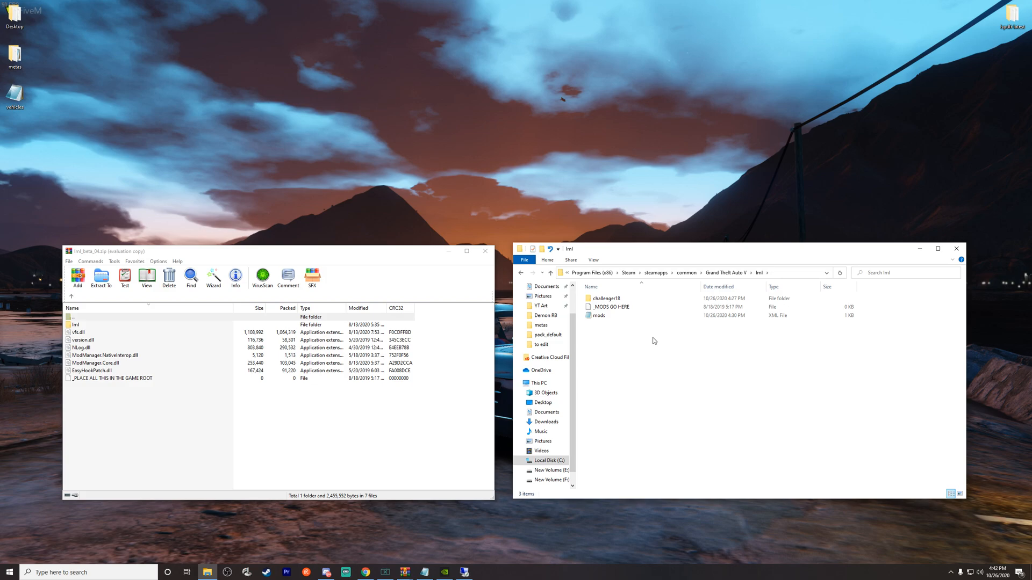
mouse_move(647, 342)
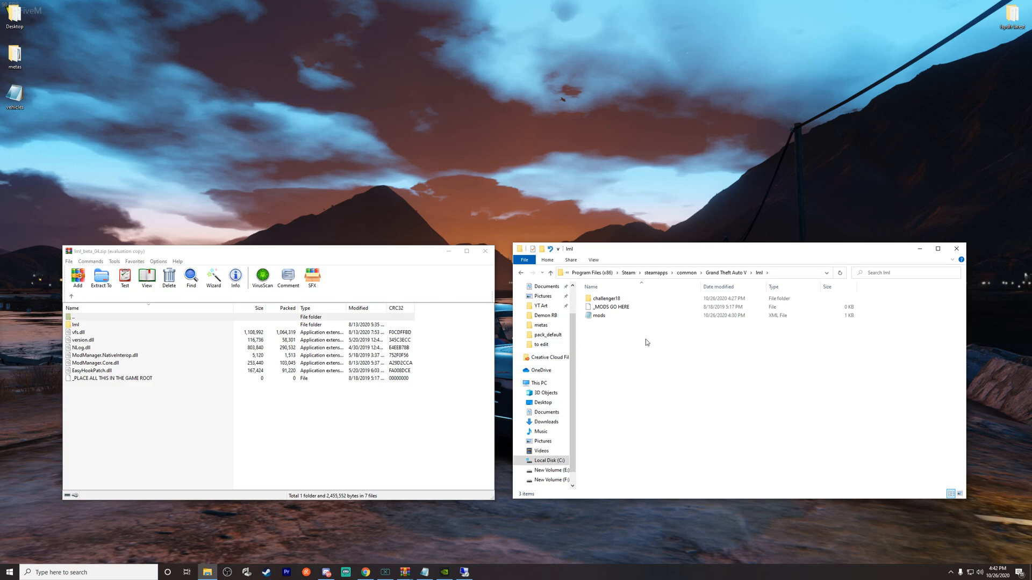
mouse_move(630, 334)
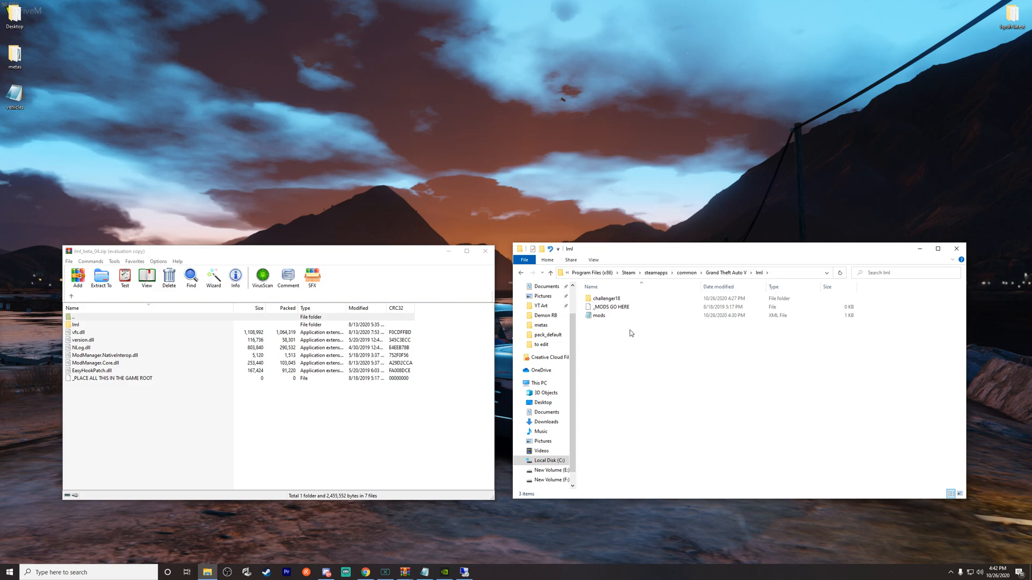
mouse_move(609, 307)
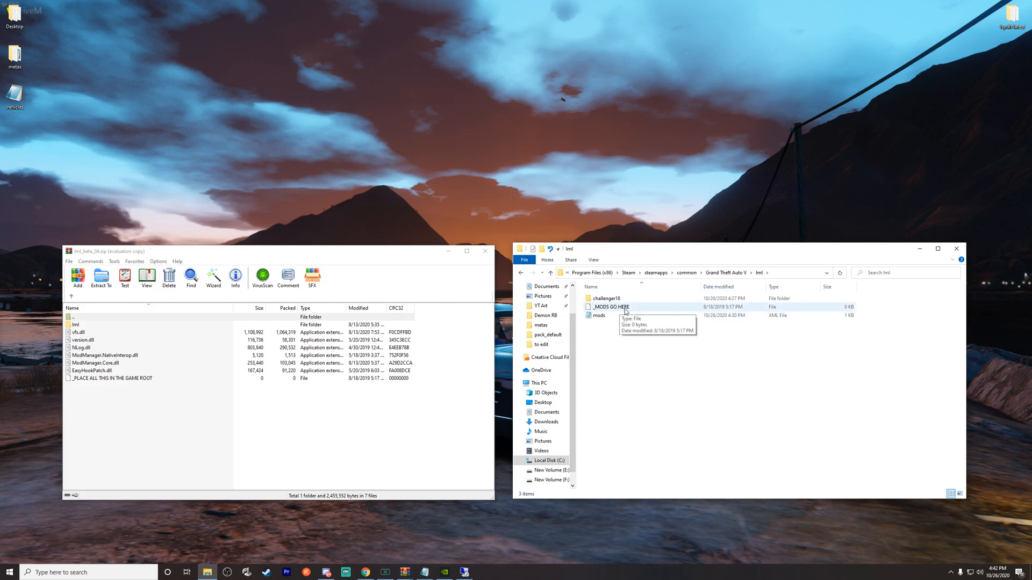
mouse_move(604, 316)
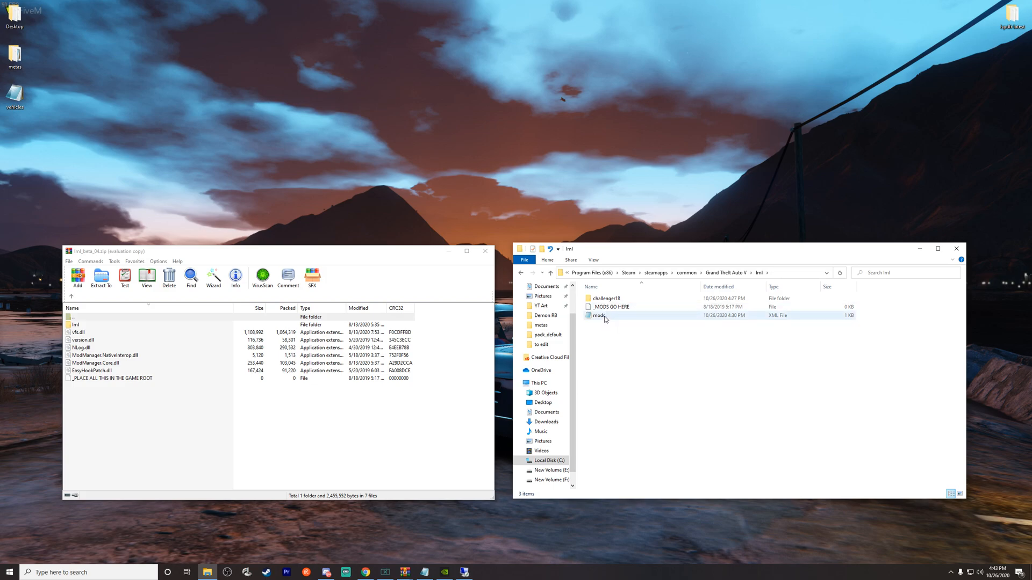
double_click(598, 315)
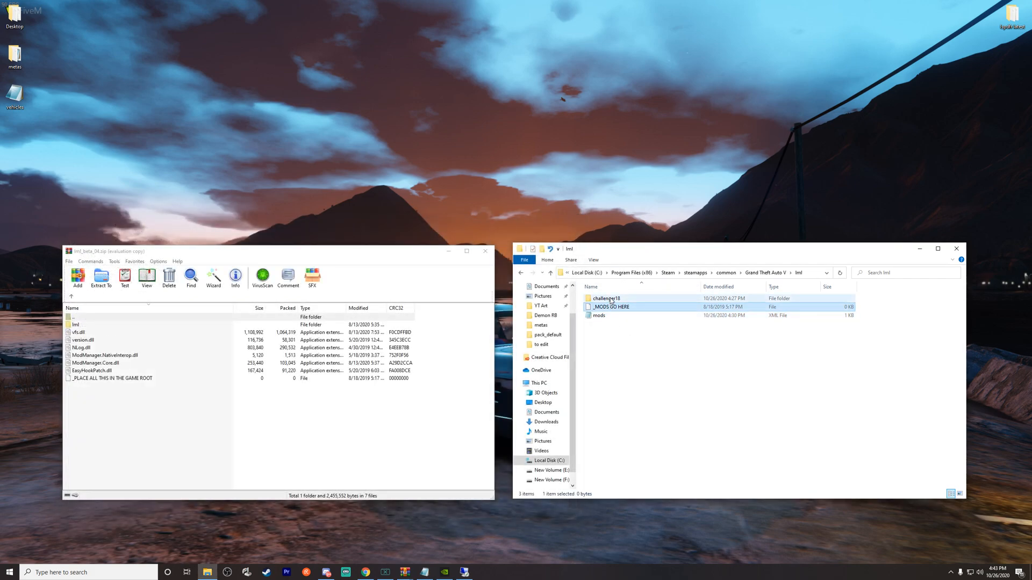
left_click(606, 299)
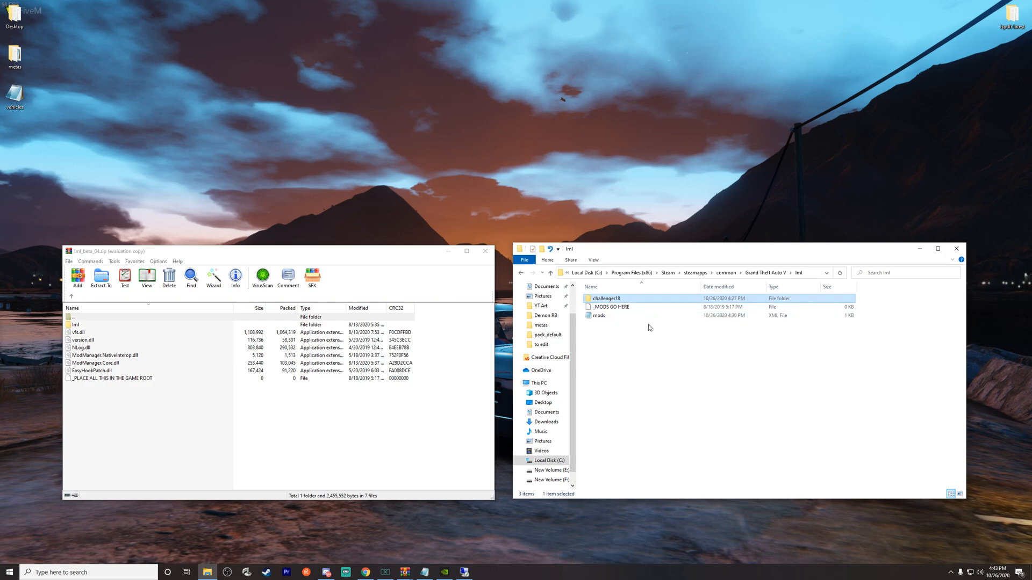
mouse_move(604, 298)
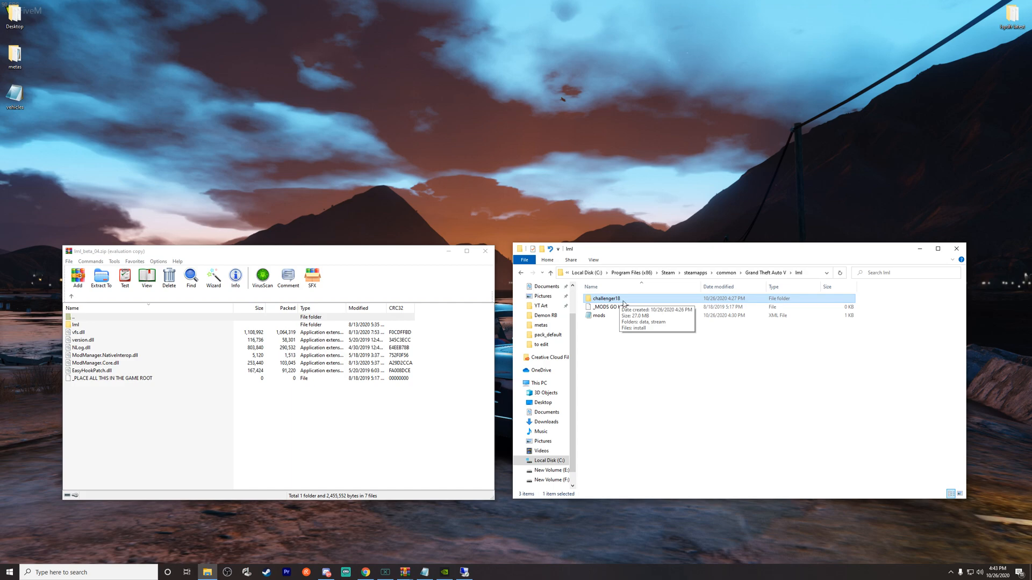
mouse_move(622, 304)
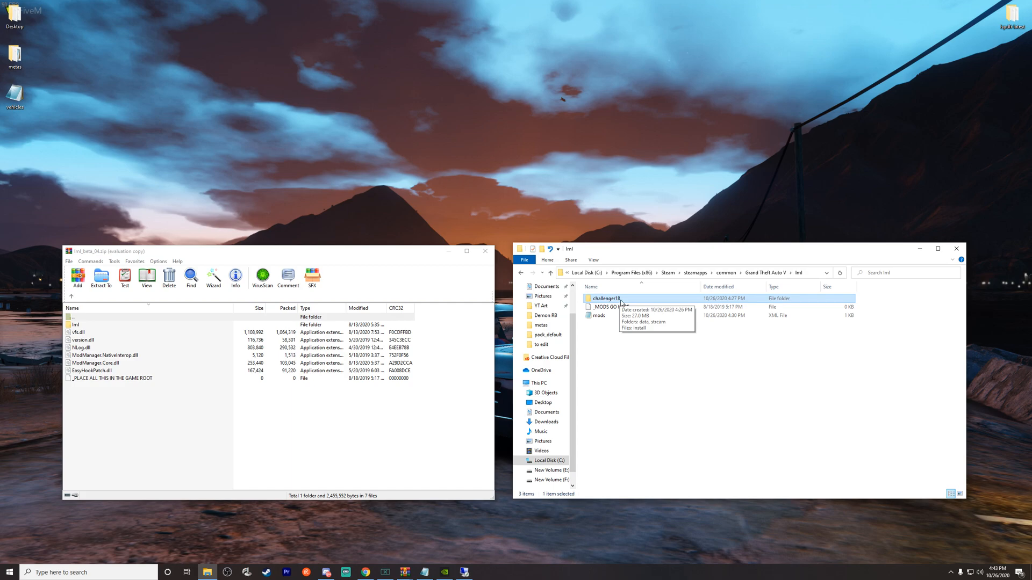
mouse_move(666, 376)
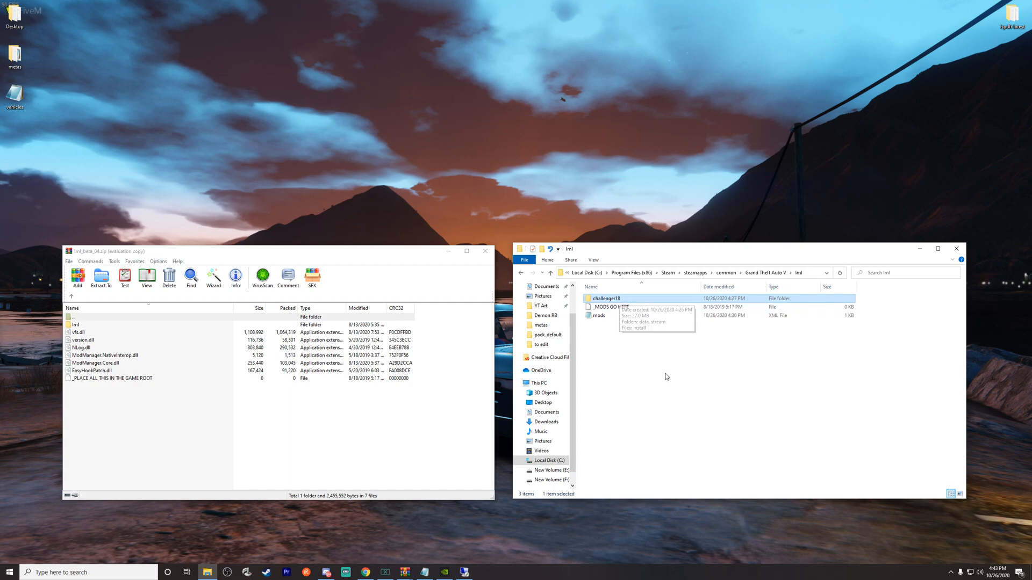
Create a new folder named 'camaro' in lml, then select challenger18
right_click(666, 376)
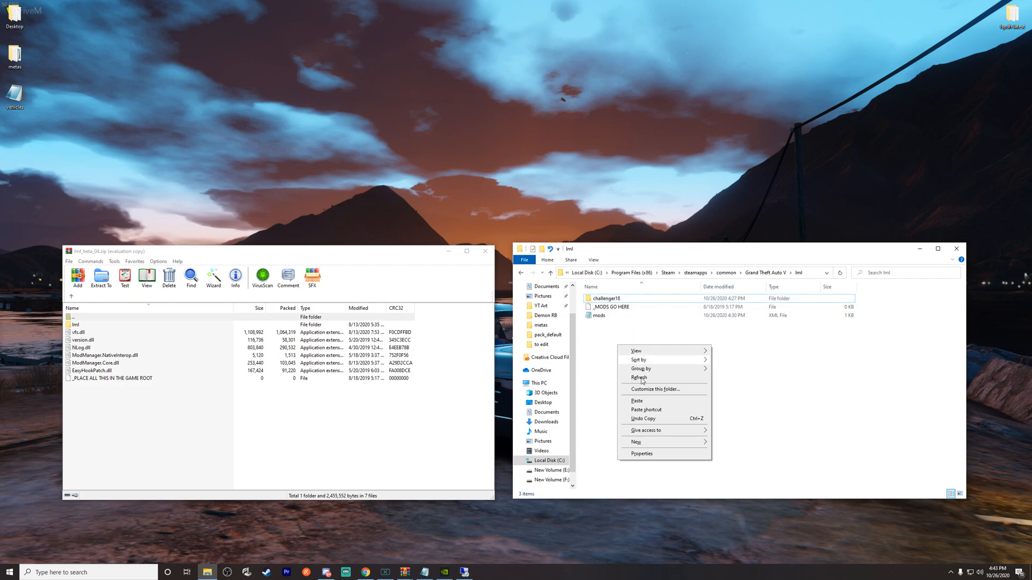
left_click(636, 442)
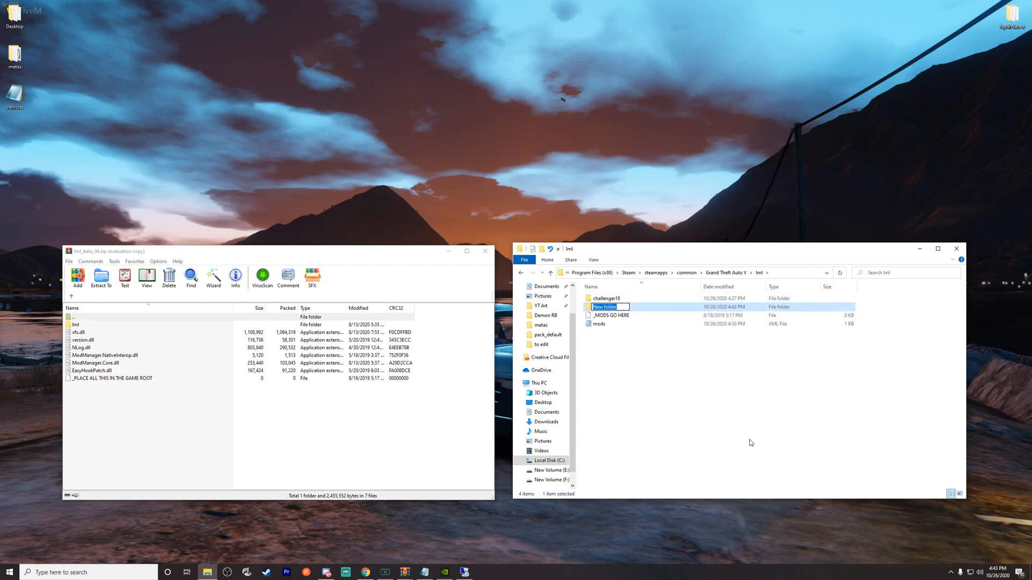
type("camaro")
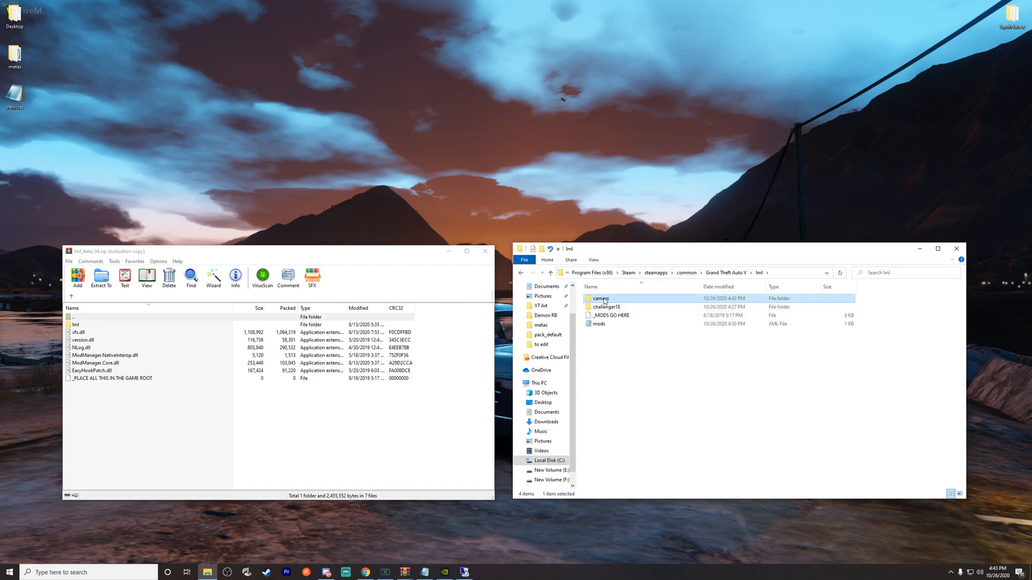
mouse_move(617, 302)
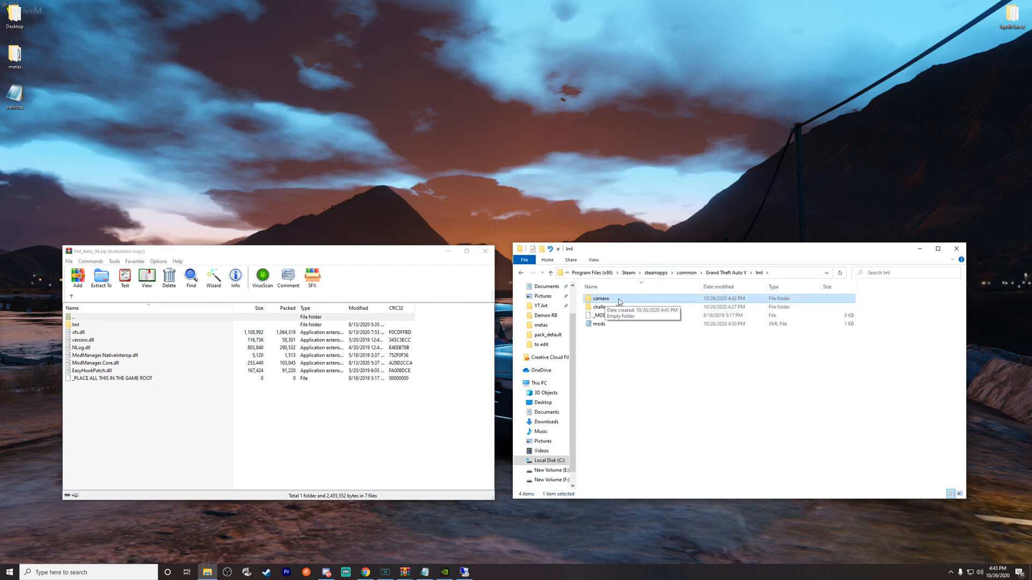
left_click(607, 307)
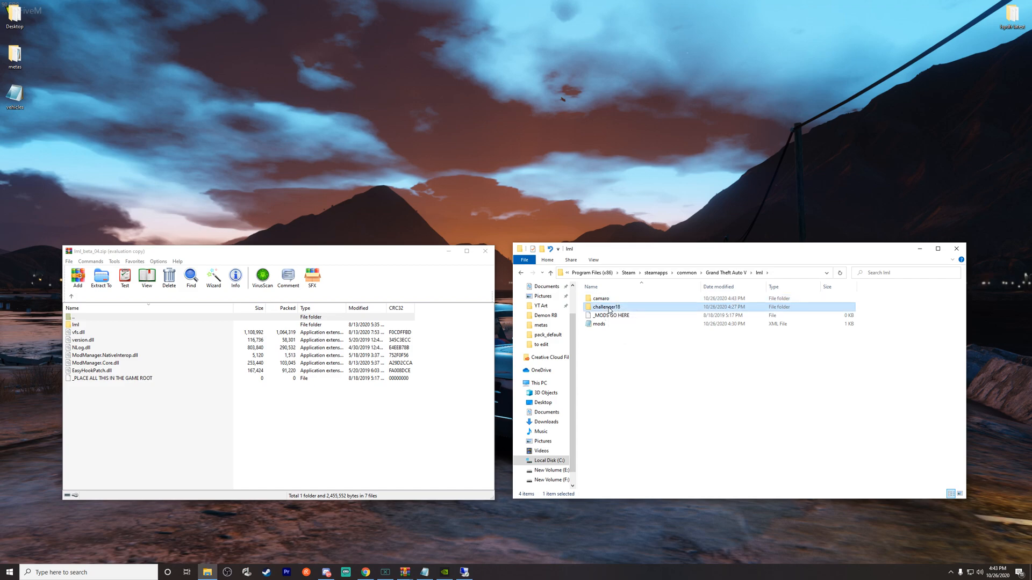
Open challenger18 and select its install XML among the data and stream folders
double_click(606, 306)
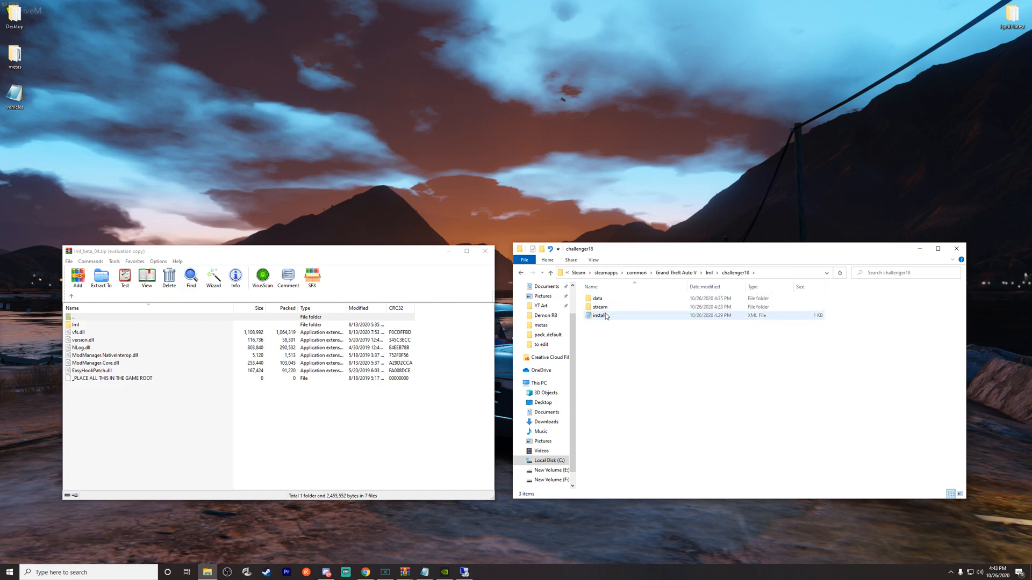
mouse_move(611, 310)
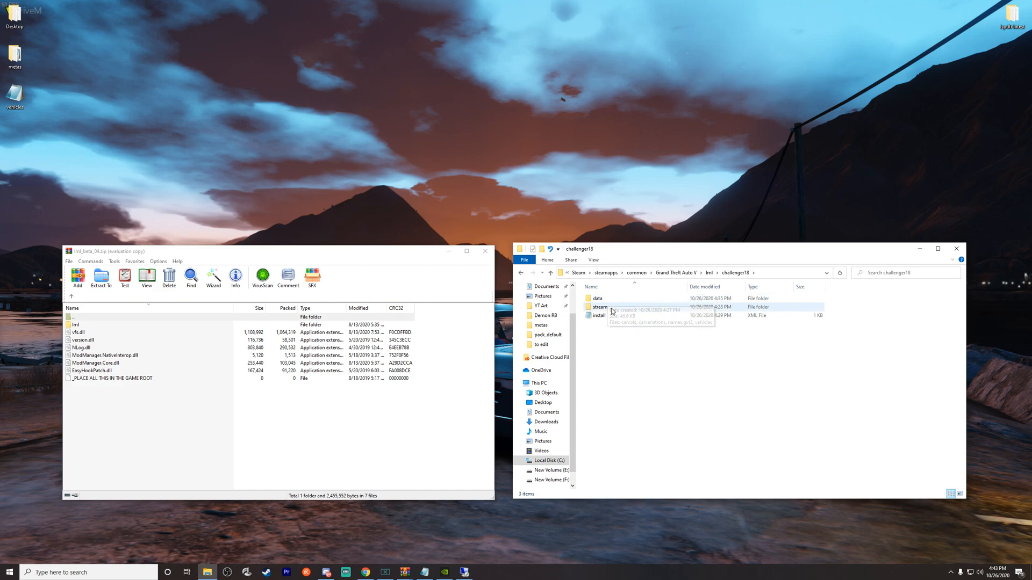
mouse_move(599, 316)
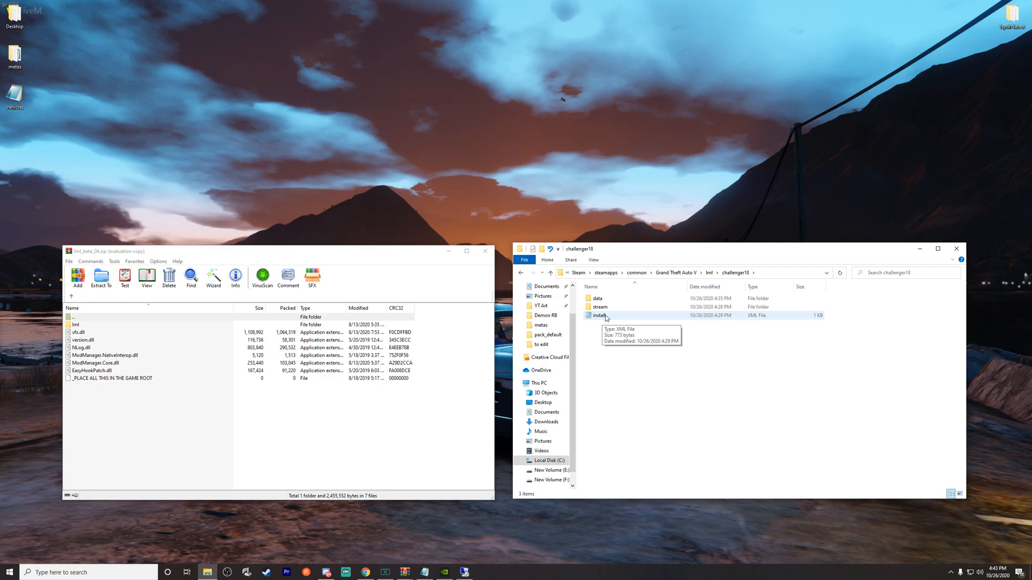
mouse_move(613, 318)
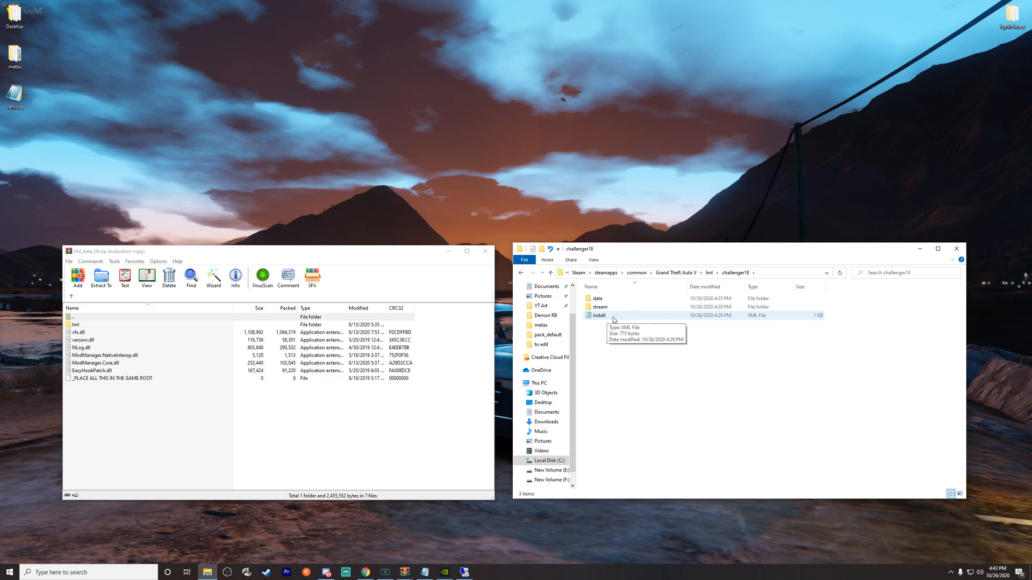
mouse_move(609, 318)
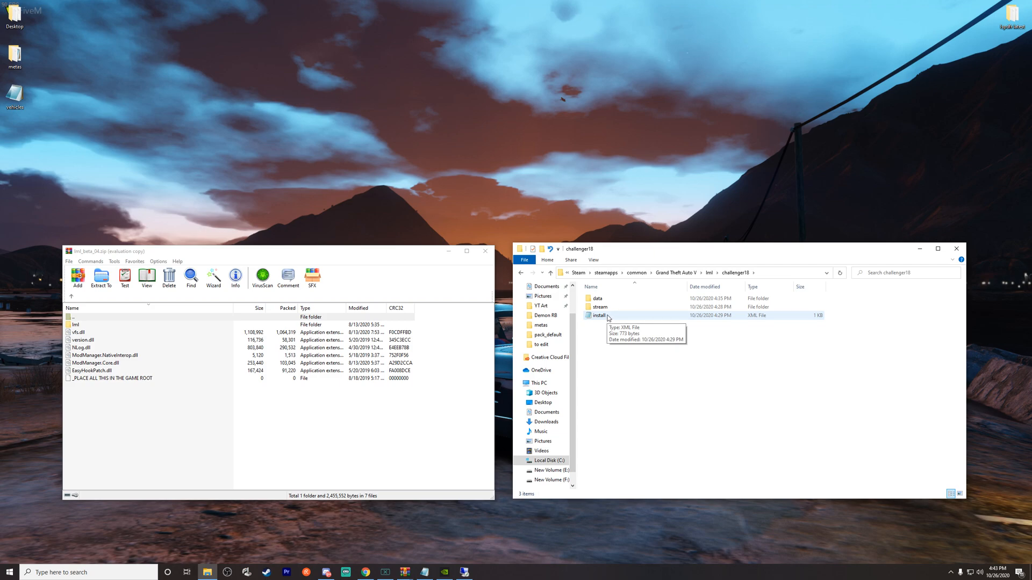
mouse_move(369, 570)
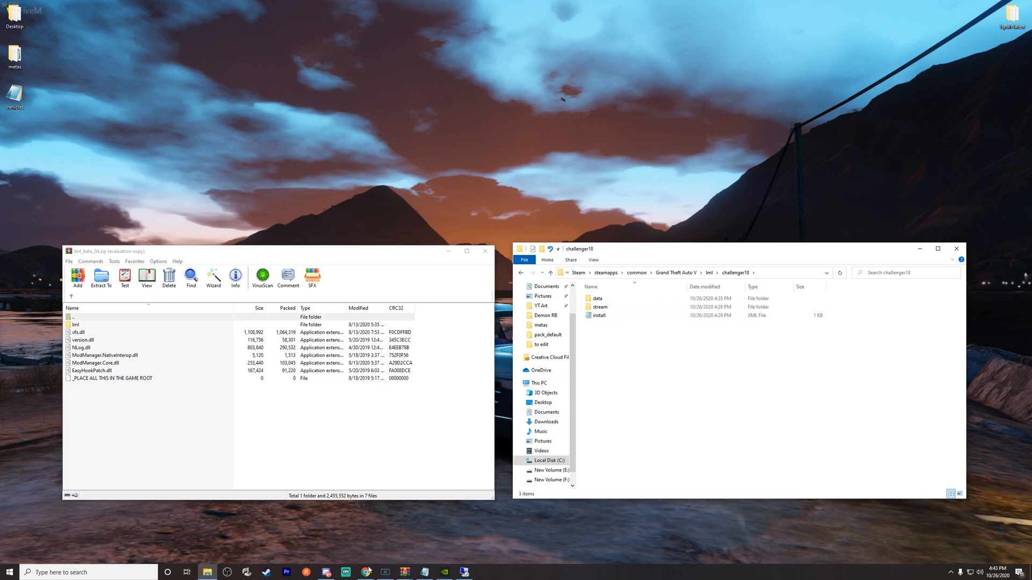
mouse_move(727, 382)
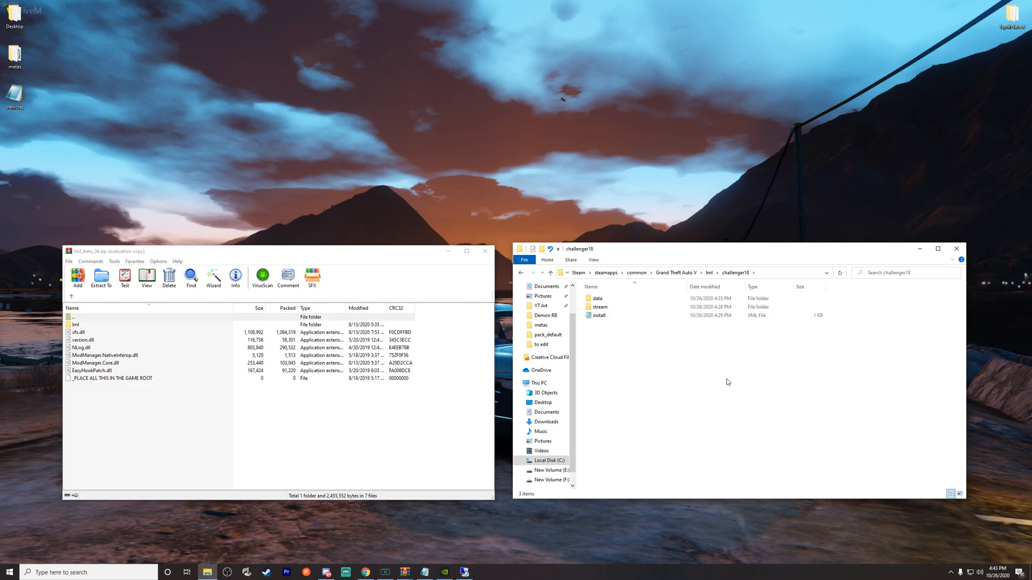
left_click(598, 315)
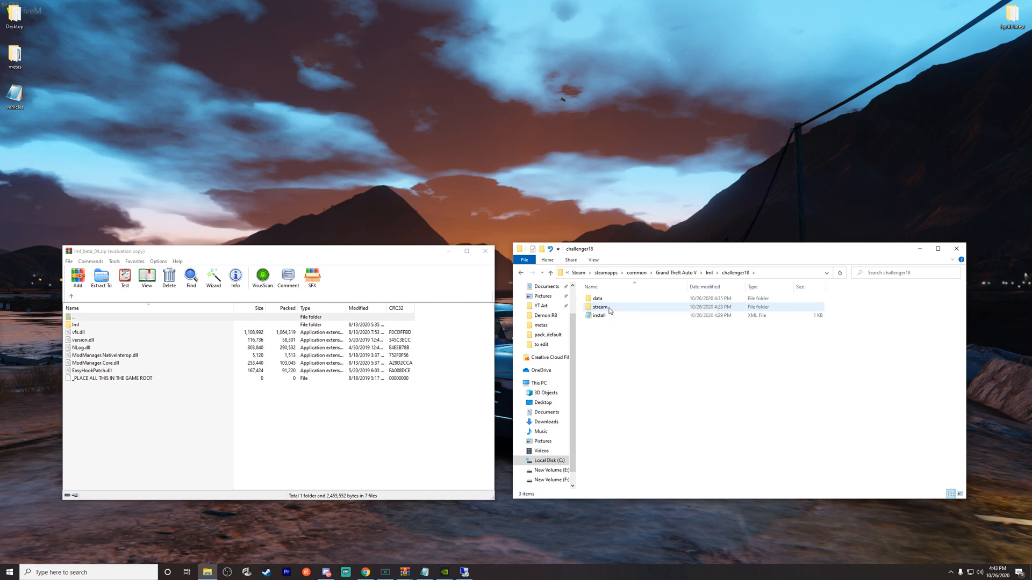
mouse_move(600, 308)
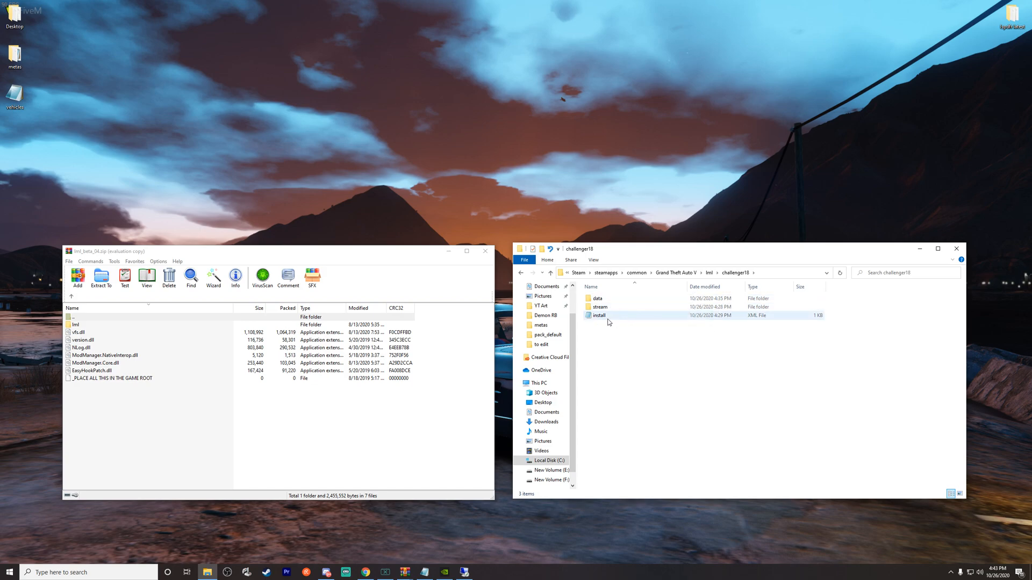
View challenger18's install.xml Name entry in Notepad, then return to lml
double_click(599, 315)
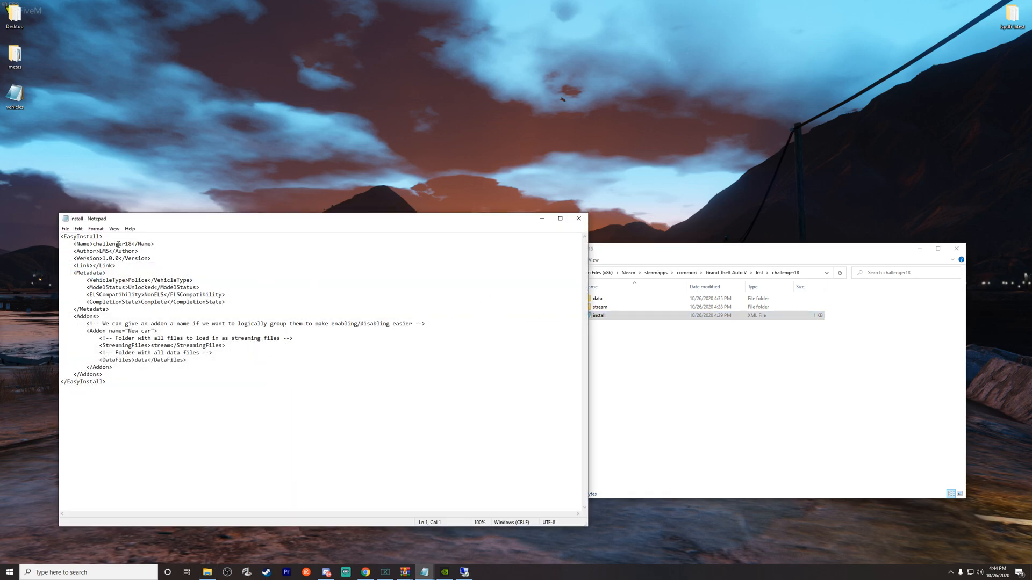
left_click(131, 244)
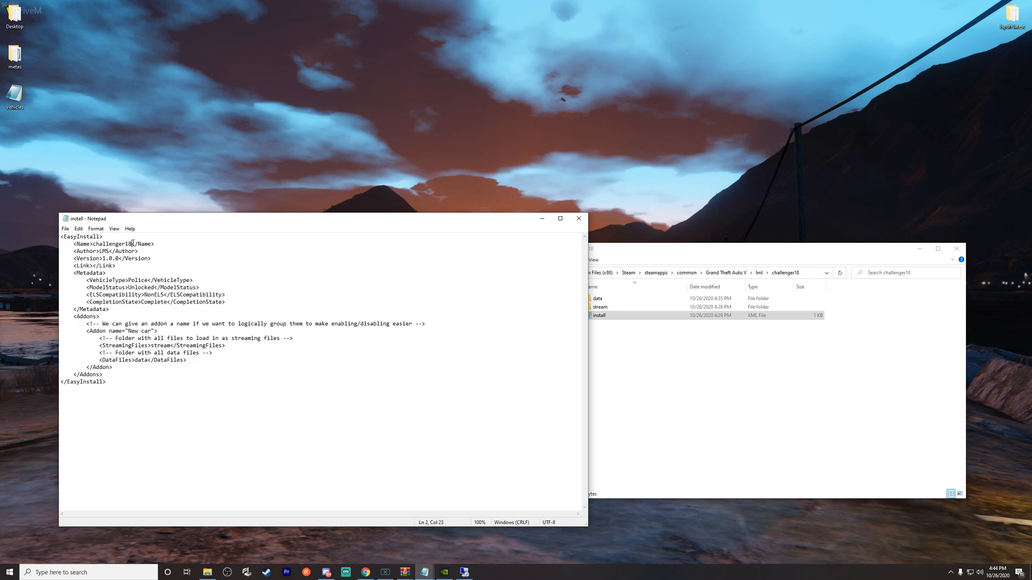
key("backspace")
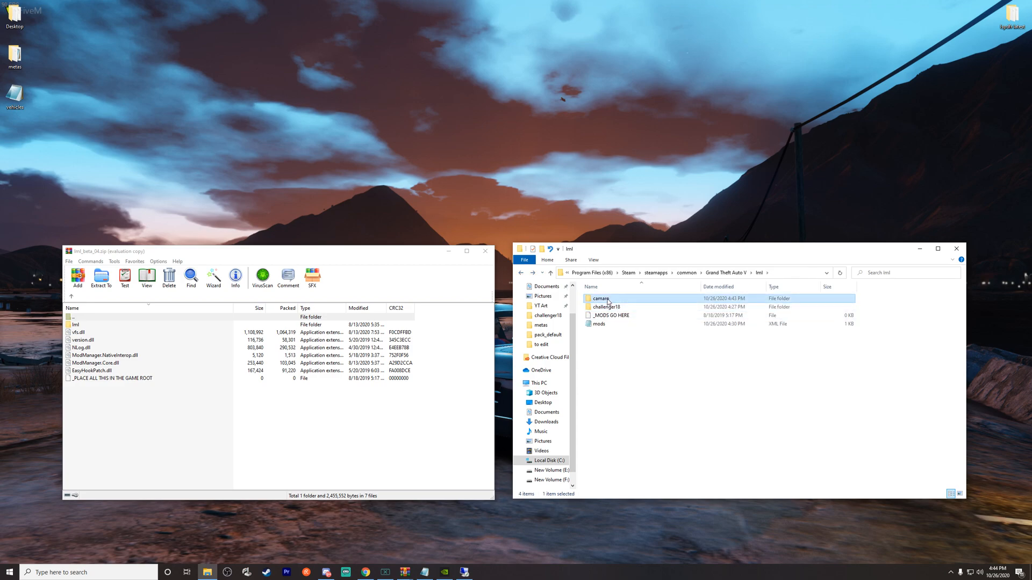
Open camaro's stream folder, and in a second window open the Camaro RB folder
double_click(599, 298)
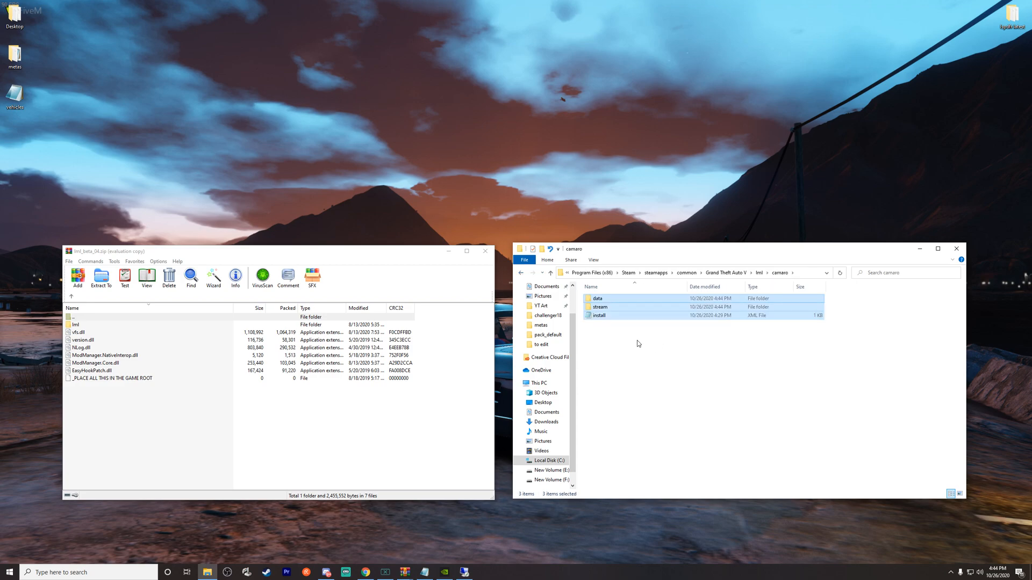
double_click(600, 306)
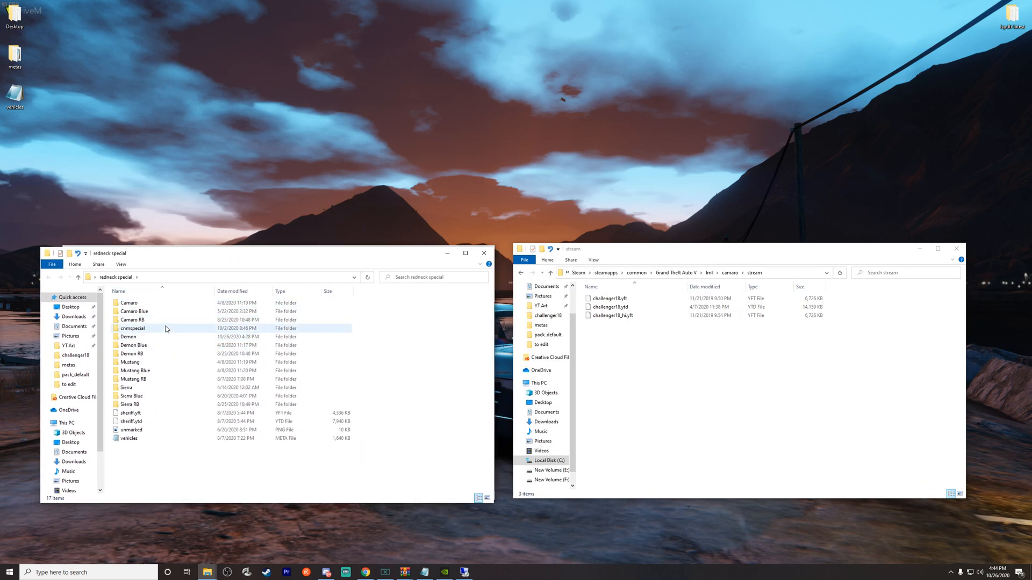
mouse_move(148, 323)
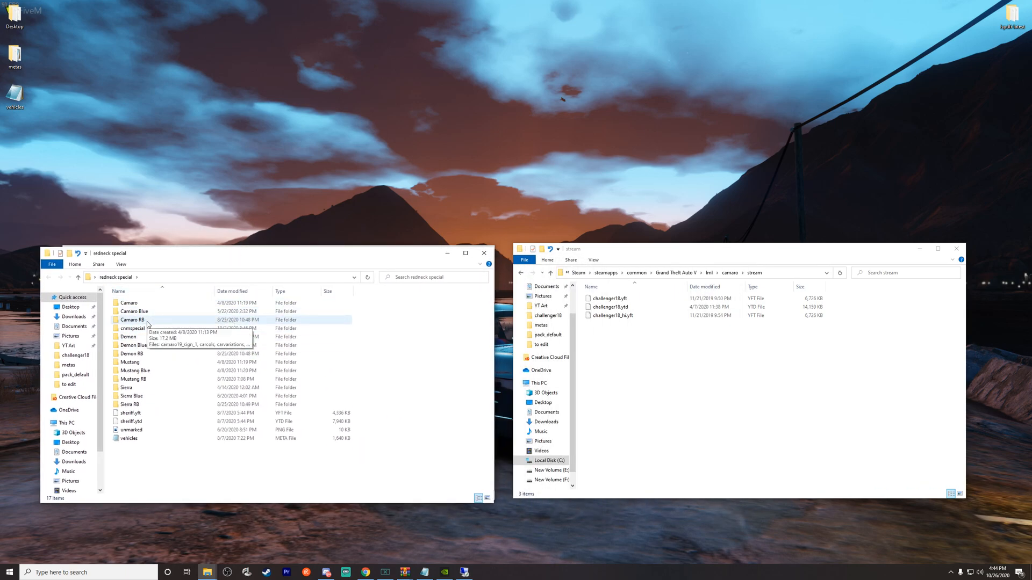
double_click(131, 319)
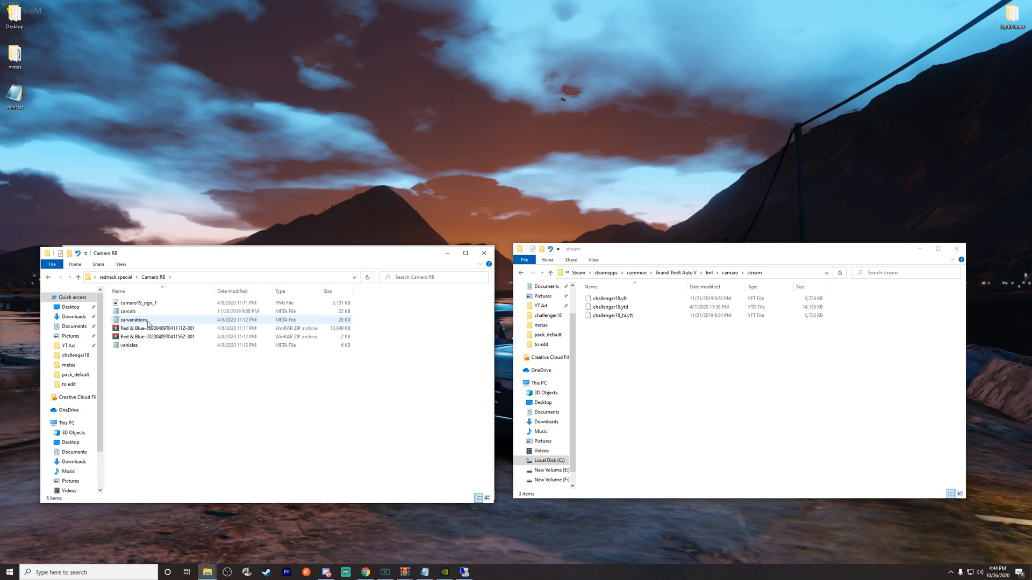
mouse_move(157, 328)
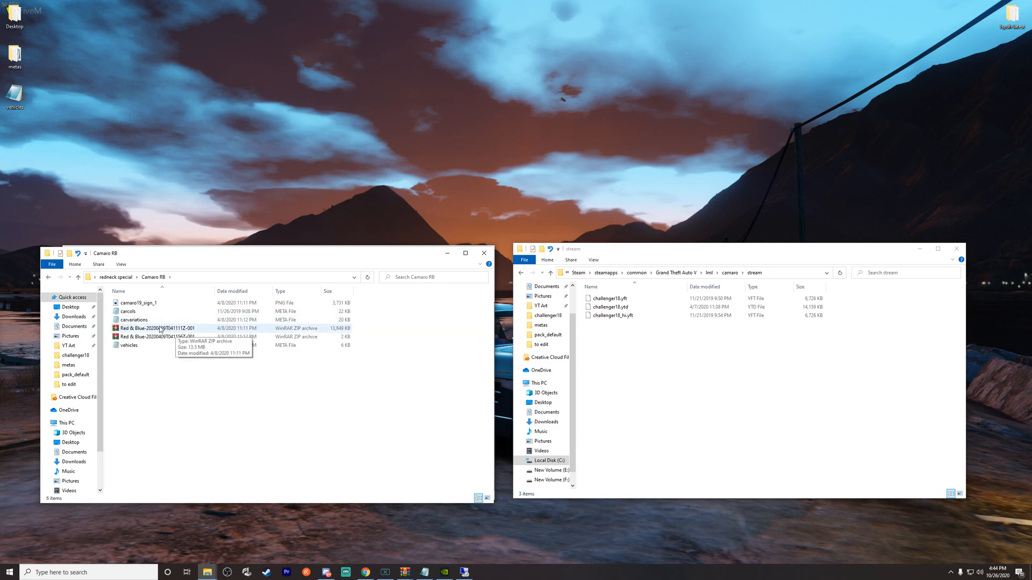
Open the Red & Blue zip and select camaro.yft and camaro_hi.yft
double_click(156, 329)
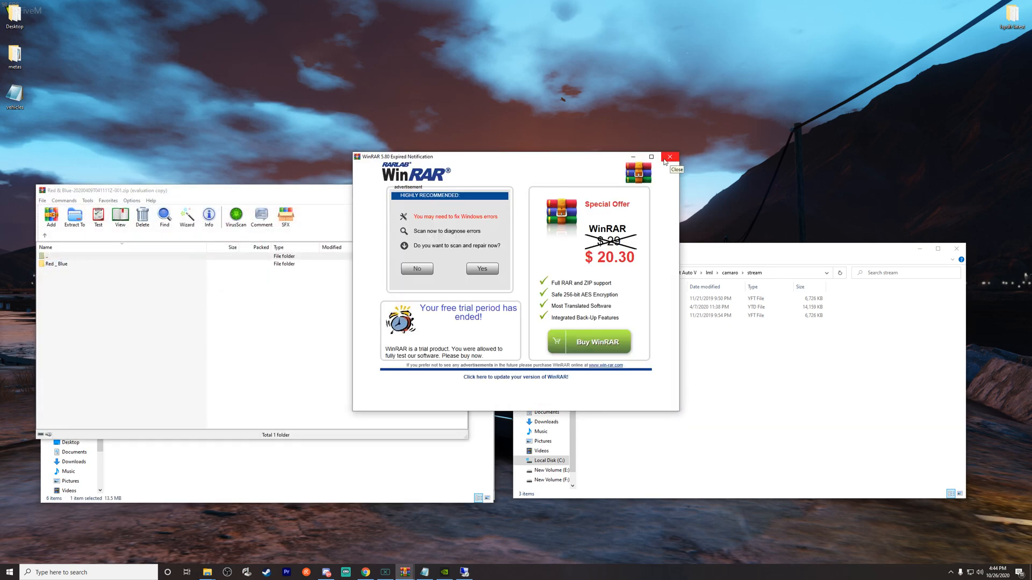
left_click(669, 157)
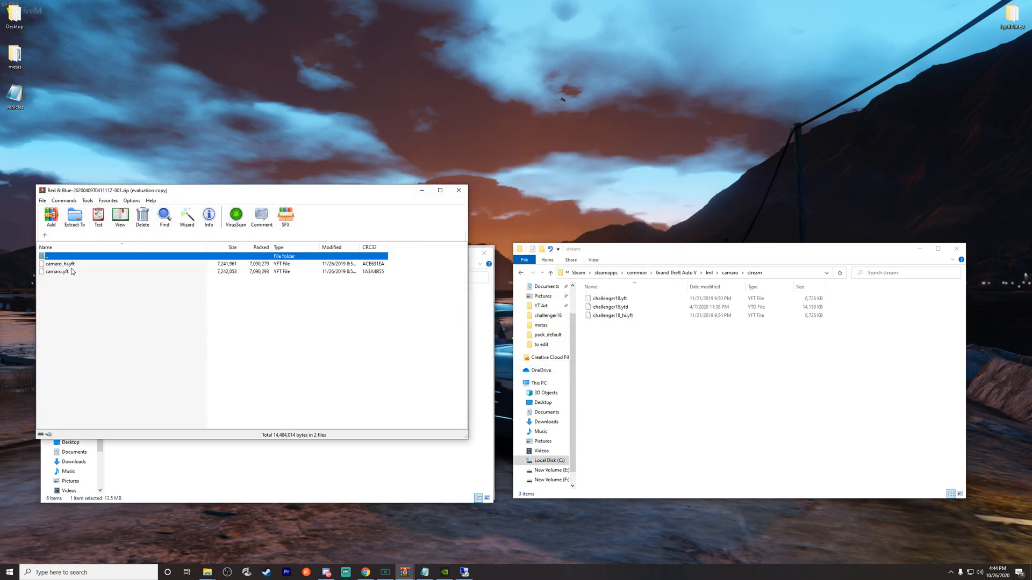
left_click(60, 263)
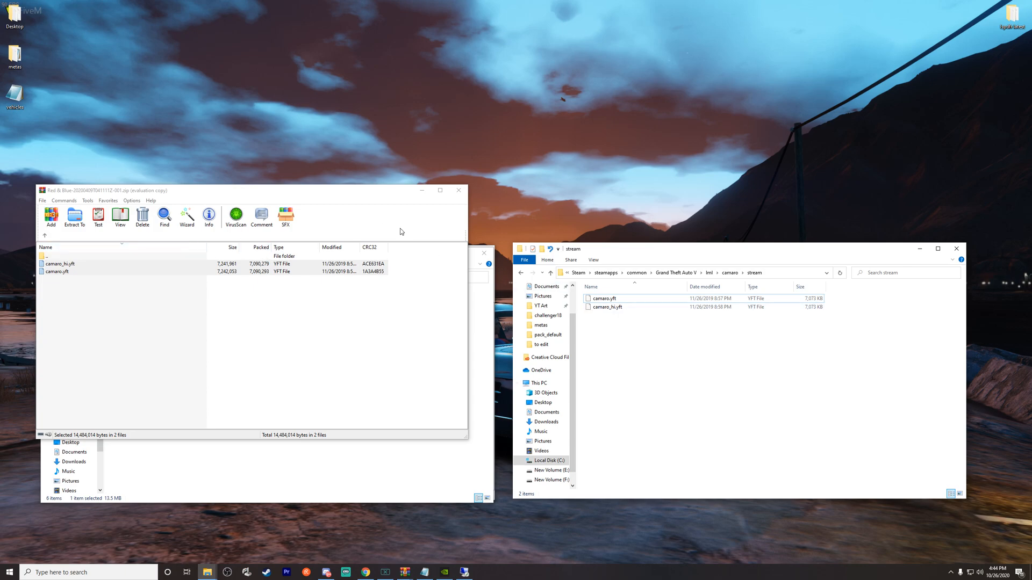
mouse_move(57, 241)
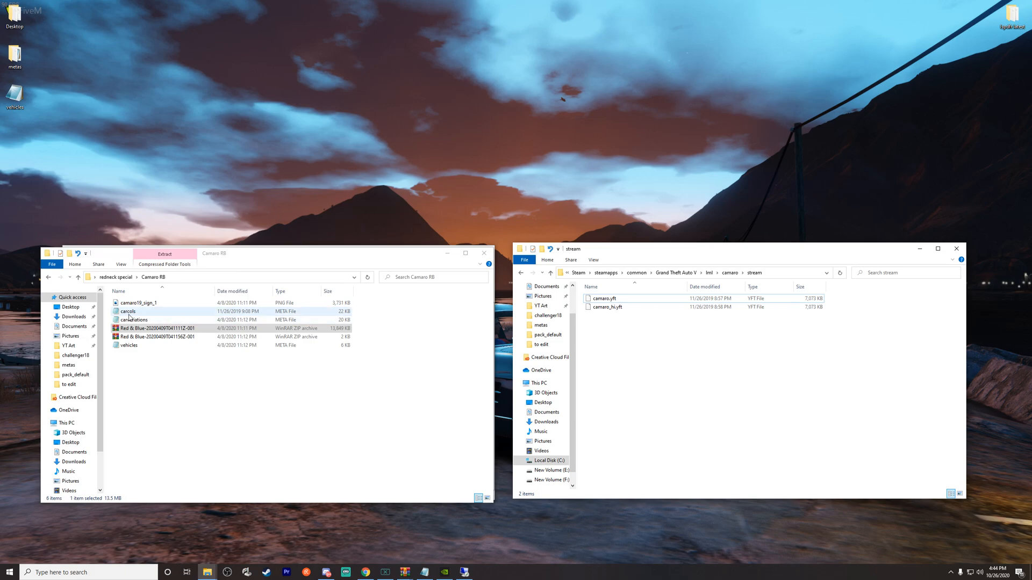
Go up to redneck special, open Camaro, and select camaro.ytd and camaro_hi.yft
left_click(60, 277)
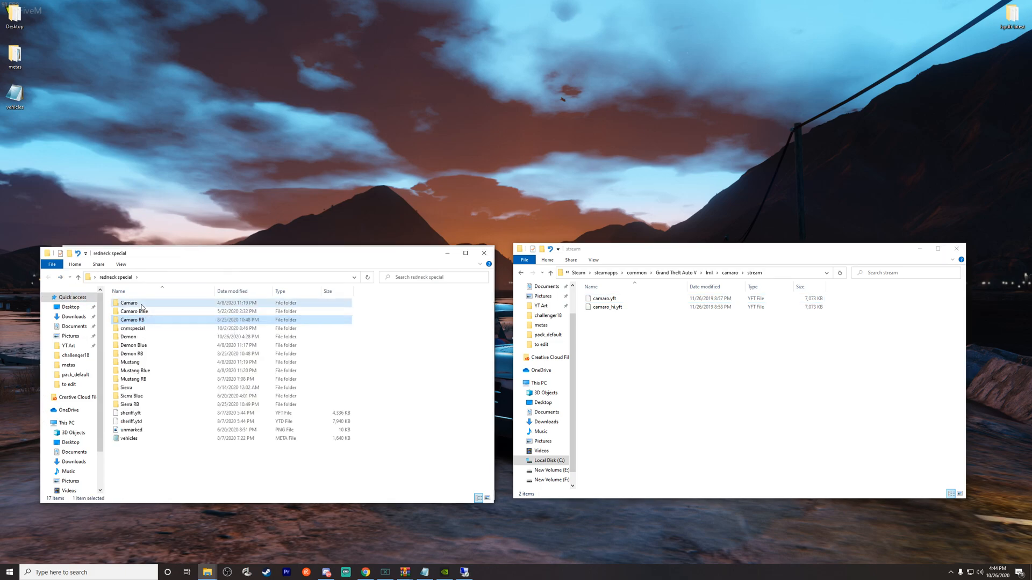
double_click(129, 302)
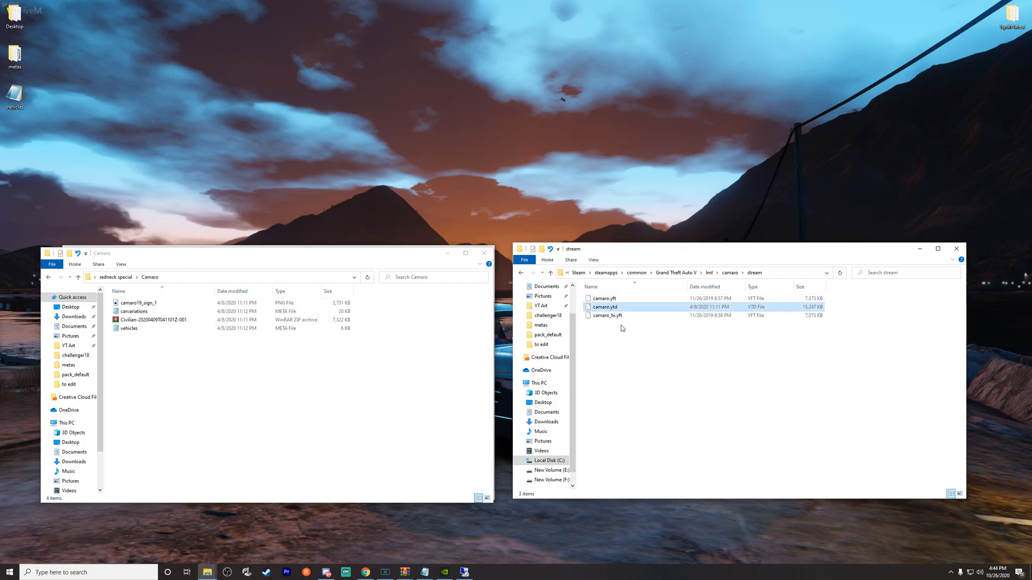
left_click(607, 315)
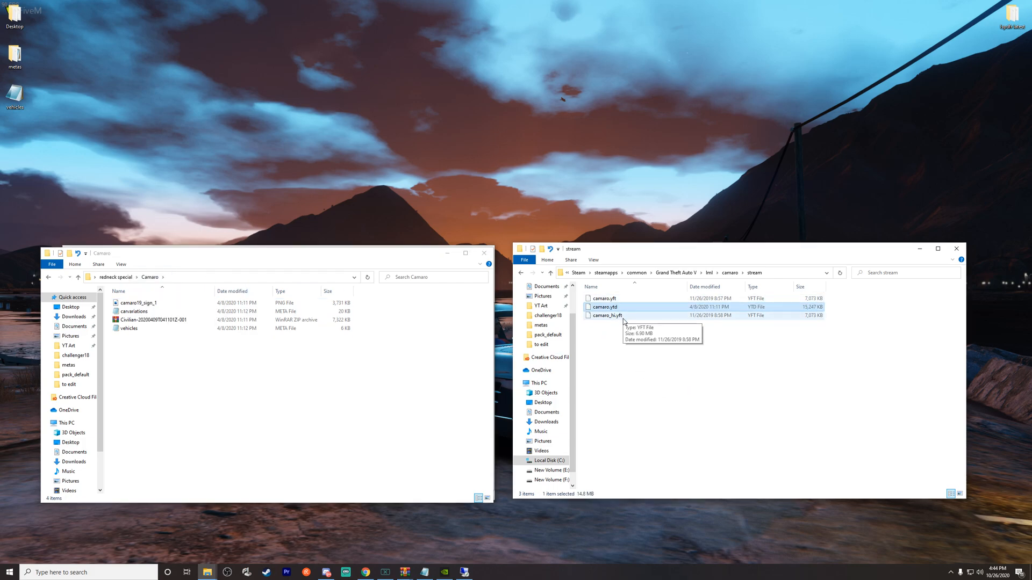
left_click(604, 315)
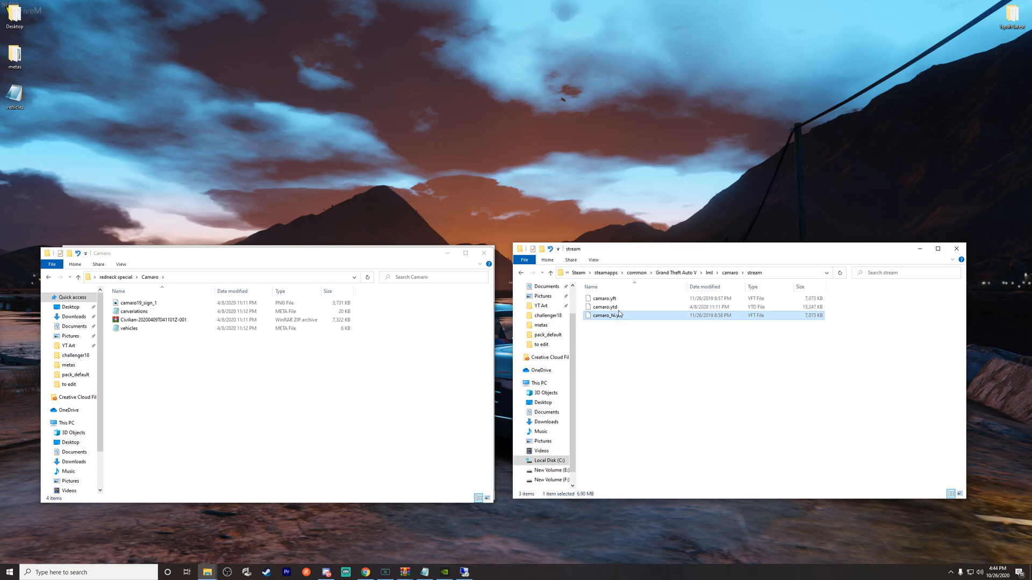
left_click(603, 307)
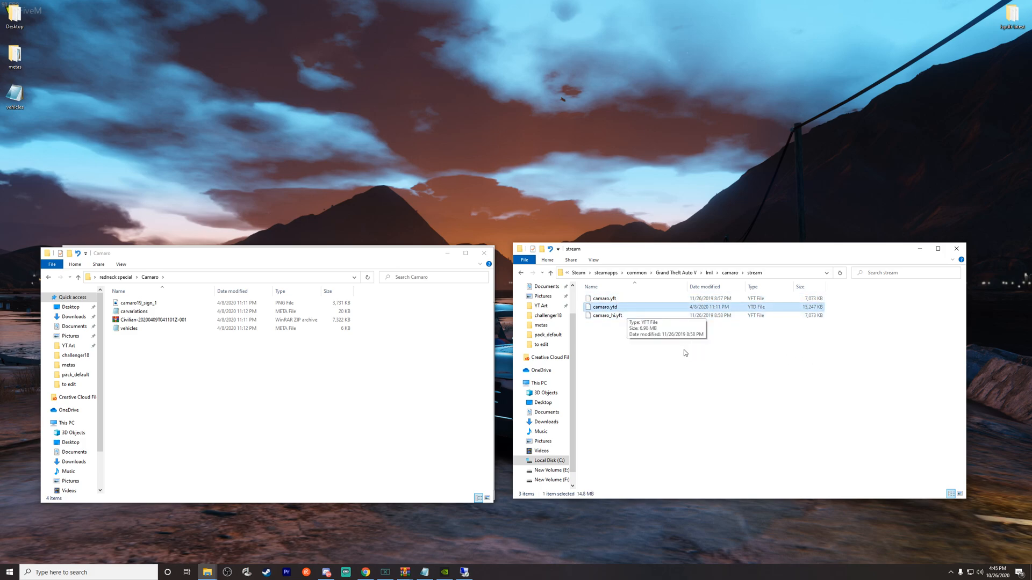
mouse_move(615, 323)
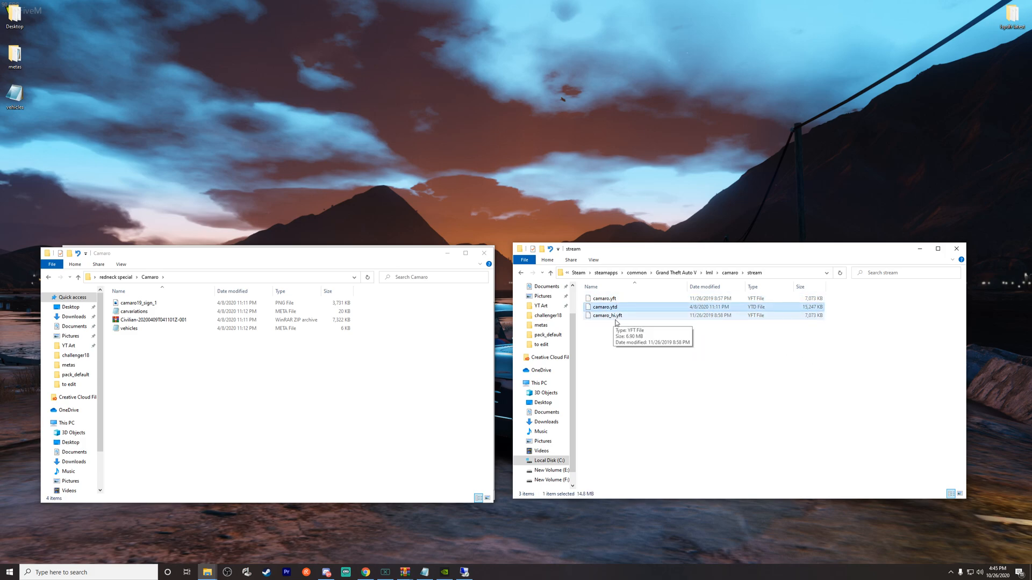
mouse_move(604, 314)
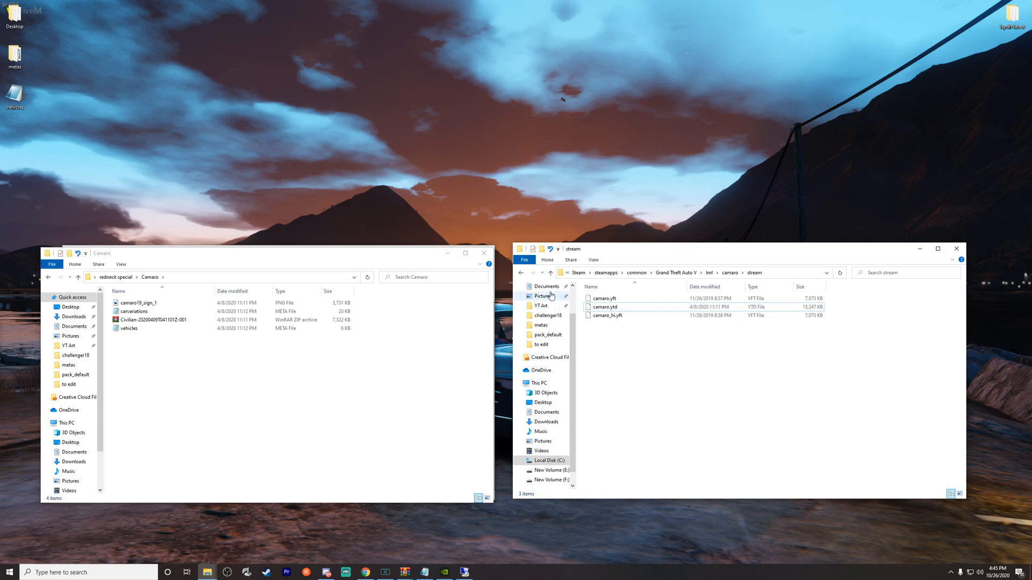
Go up to the camaro add-on folder and open its data folder
left_click(549, 272)
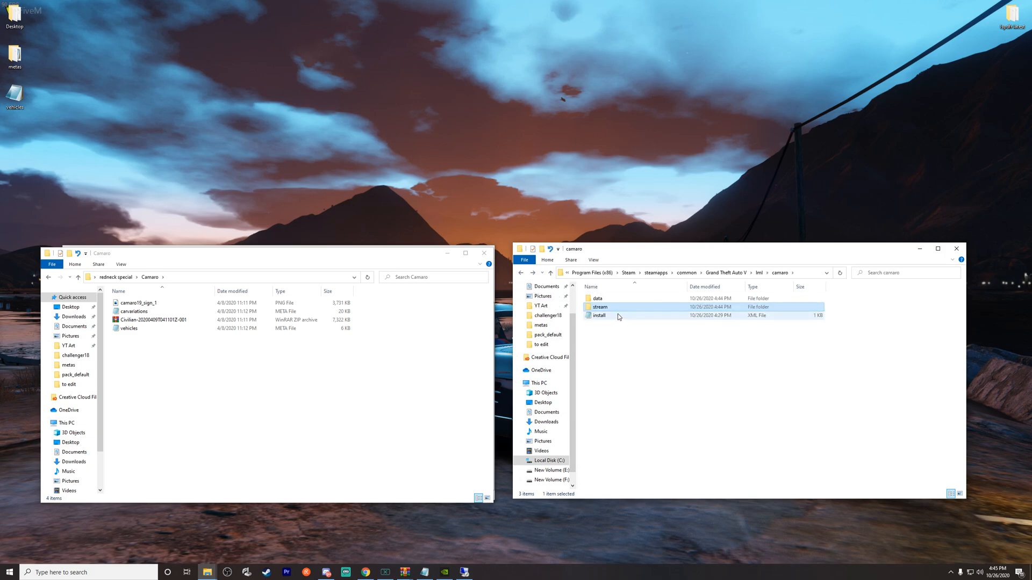
double_click(596, 299)
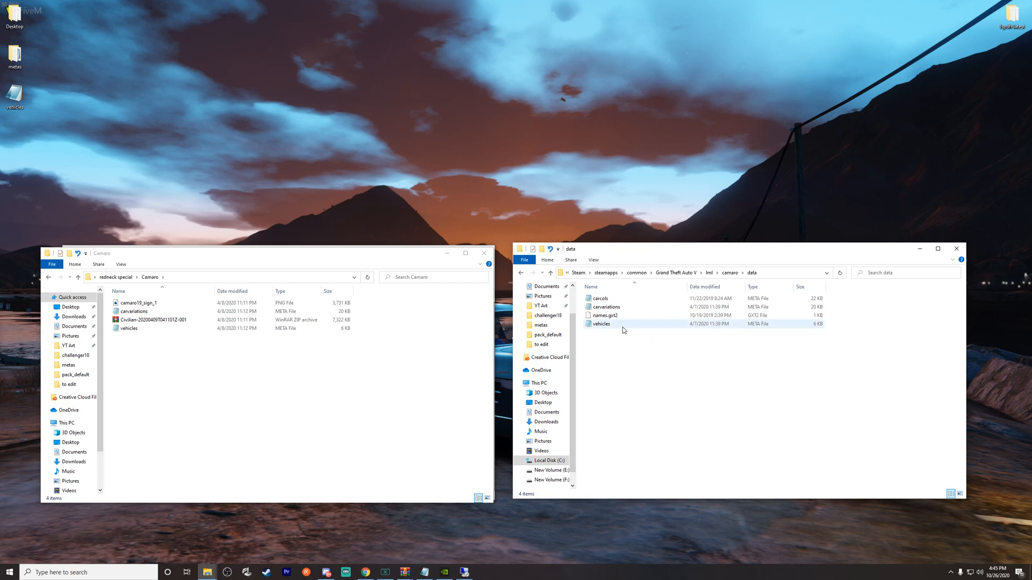
mouse_move(599, 323)
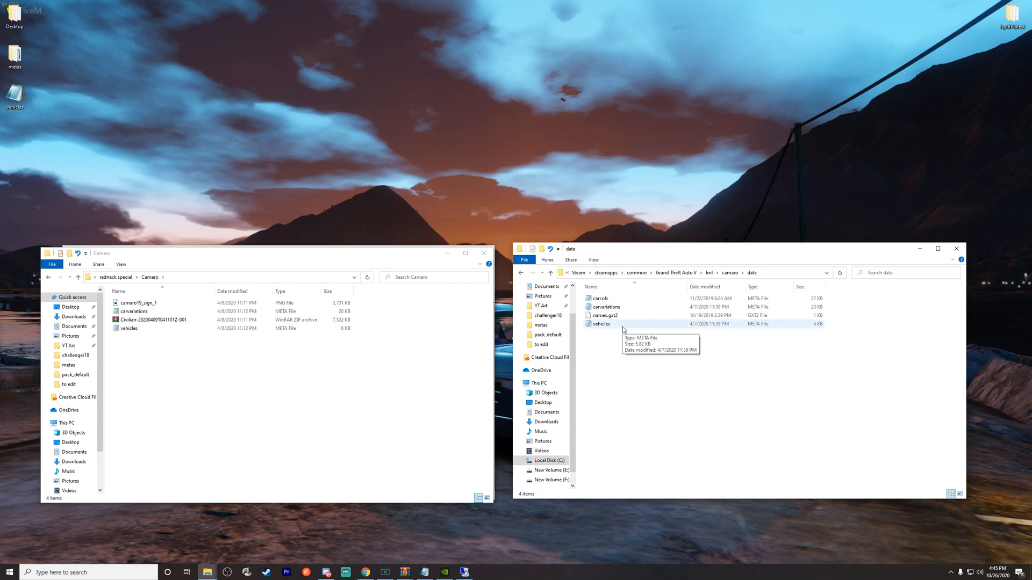
mouse_move(624, 324)
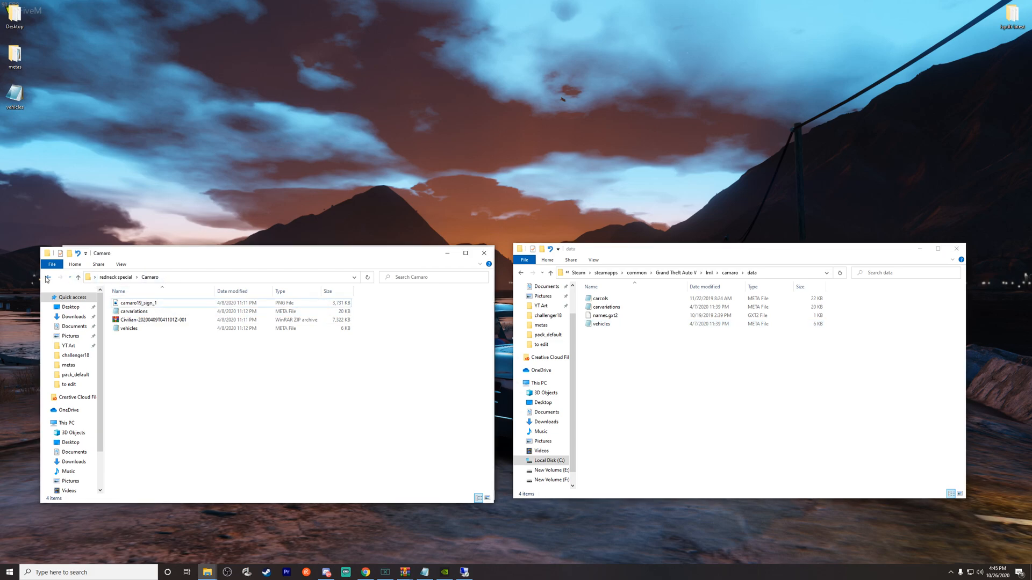
Return to redneck special, open Camaro RB, and select its vehicles file
left_click(47, 276)
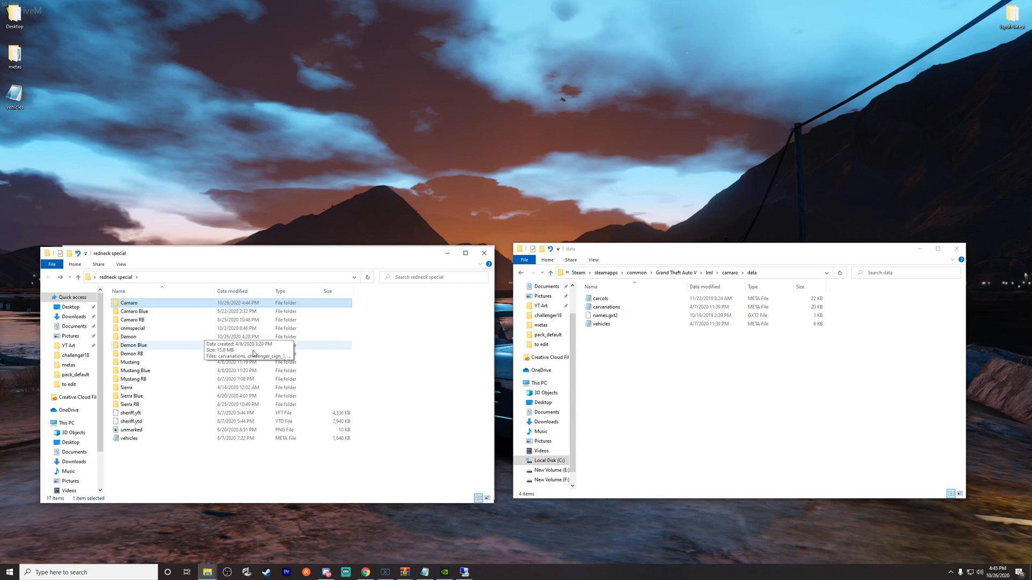
mouse_move(199, 327)
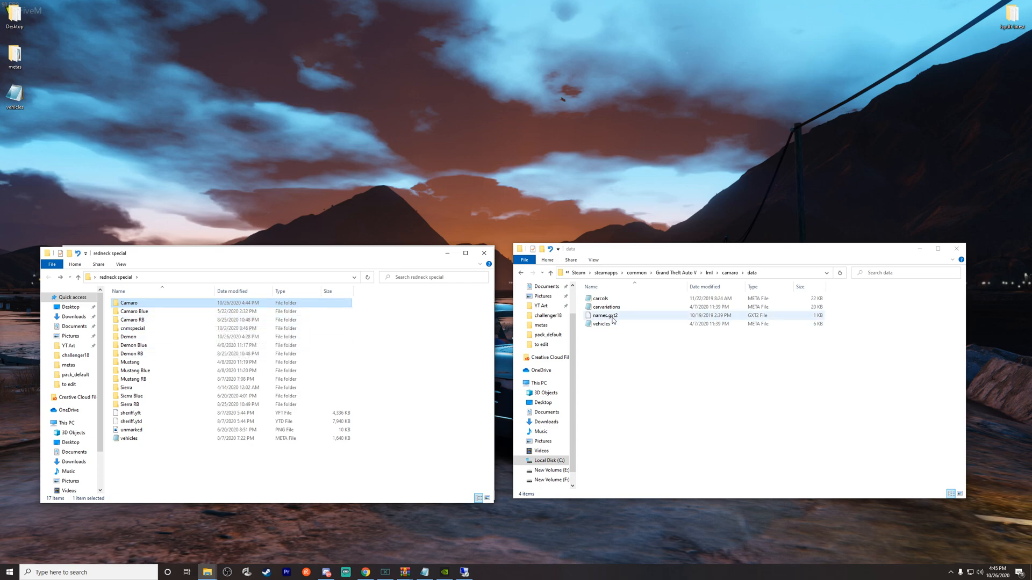
left_click(433, 322)
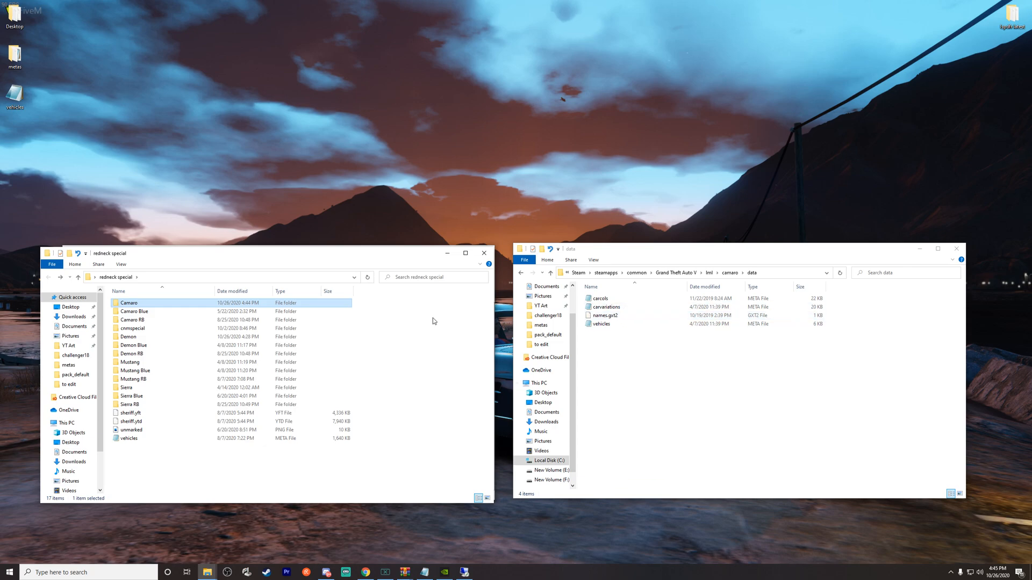
double_click(129, 303)
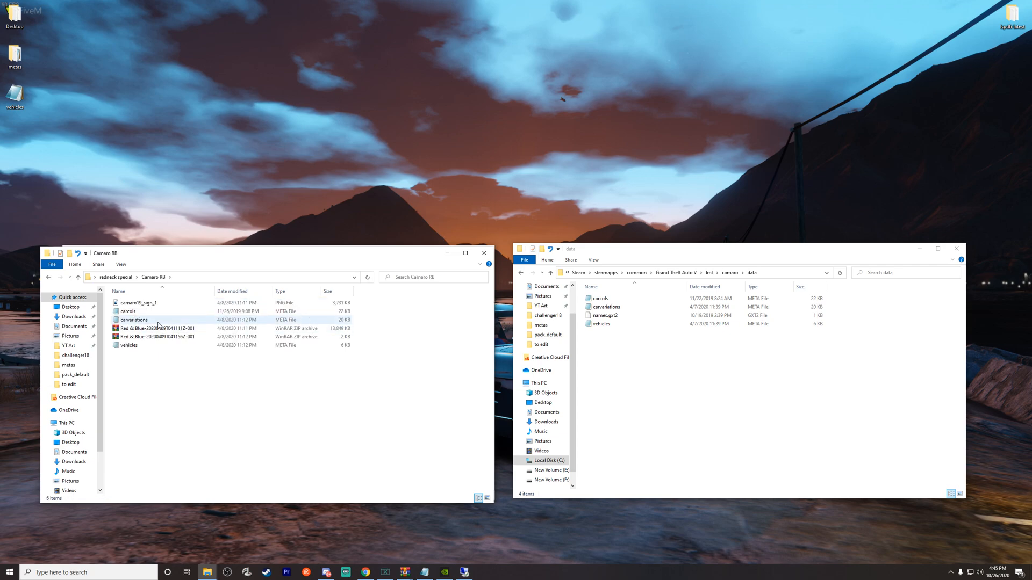
left_click(128, 345)
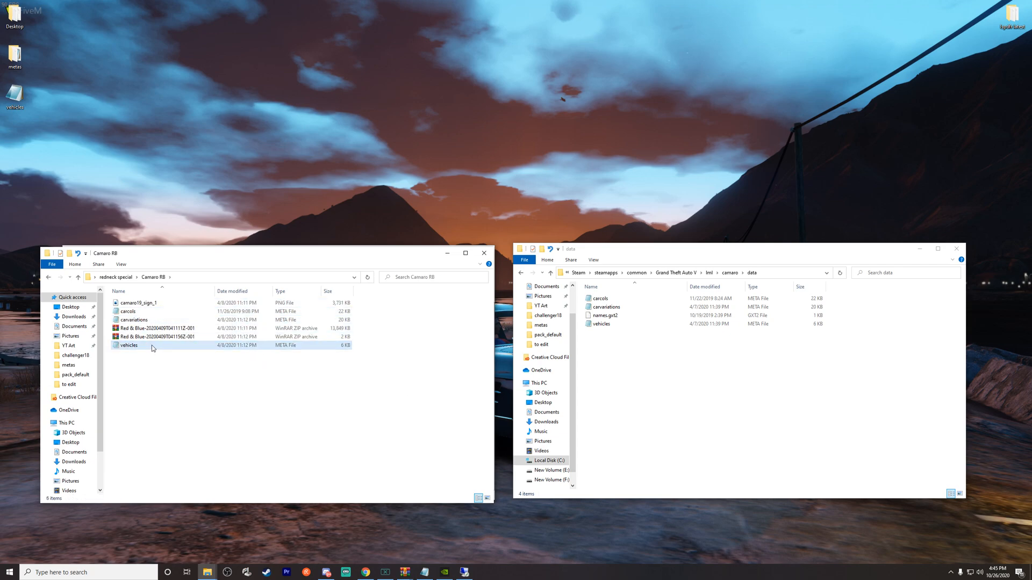
Open Camaro RB's vehicles file in Notepad and highlight its camaro modelName entries
double_click(129, 346)
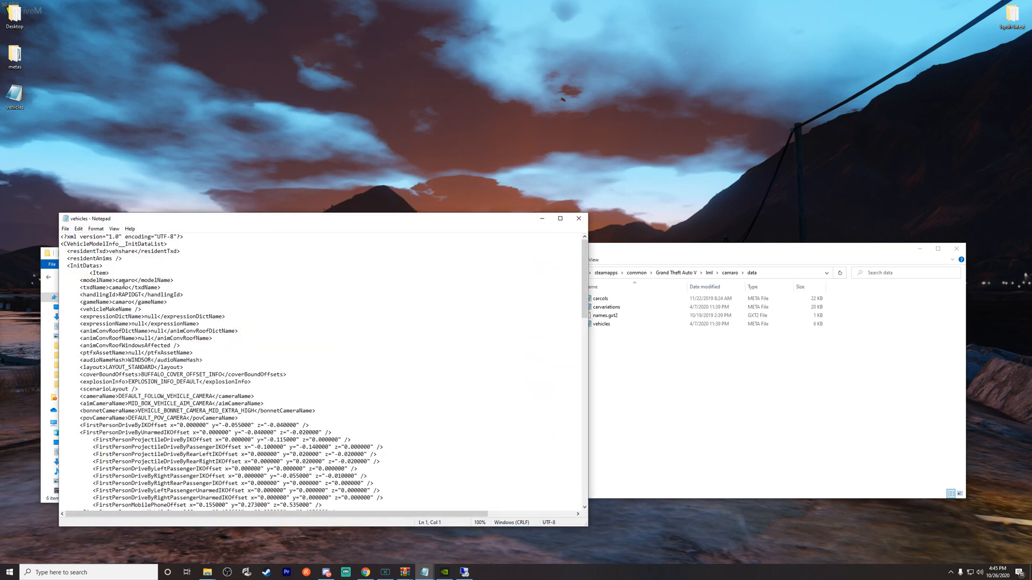
double_click(120, 279)
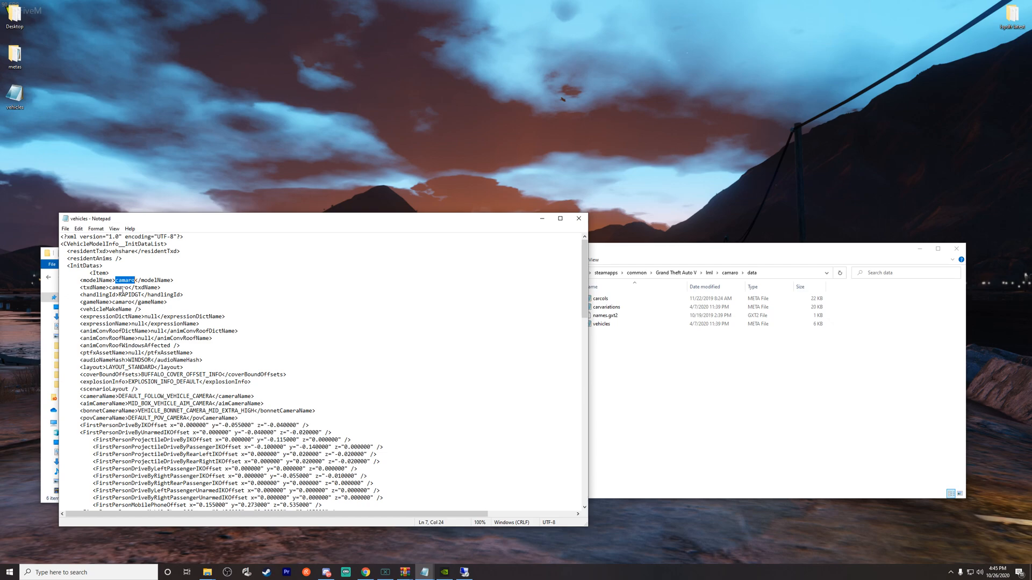
double_click(117, 294)
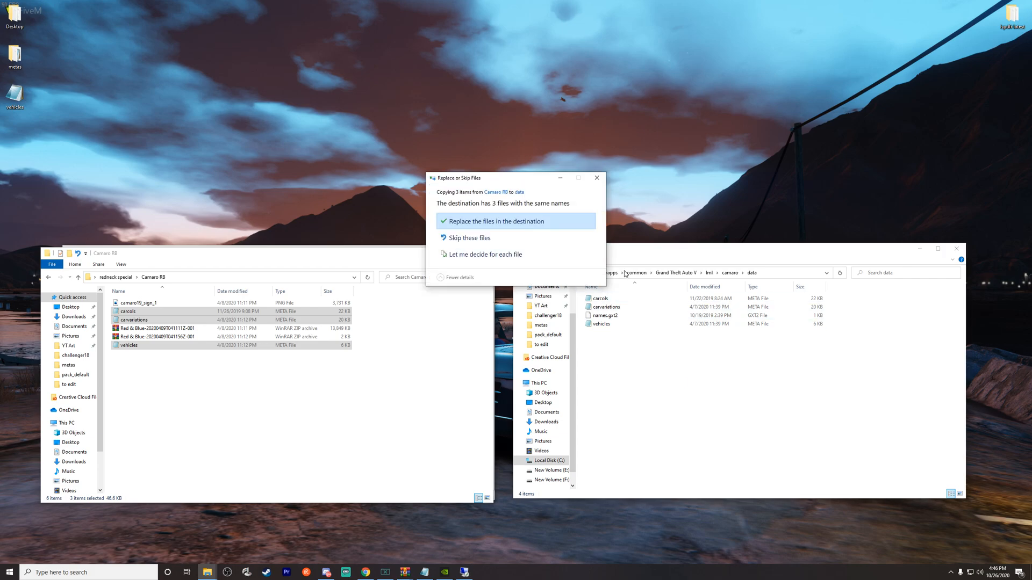
mouse_move(604, 189)
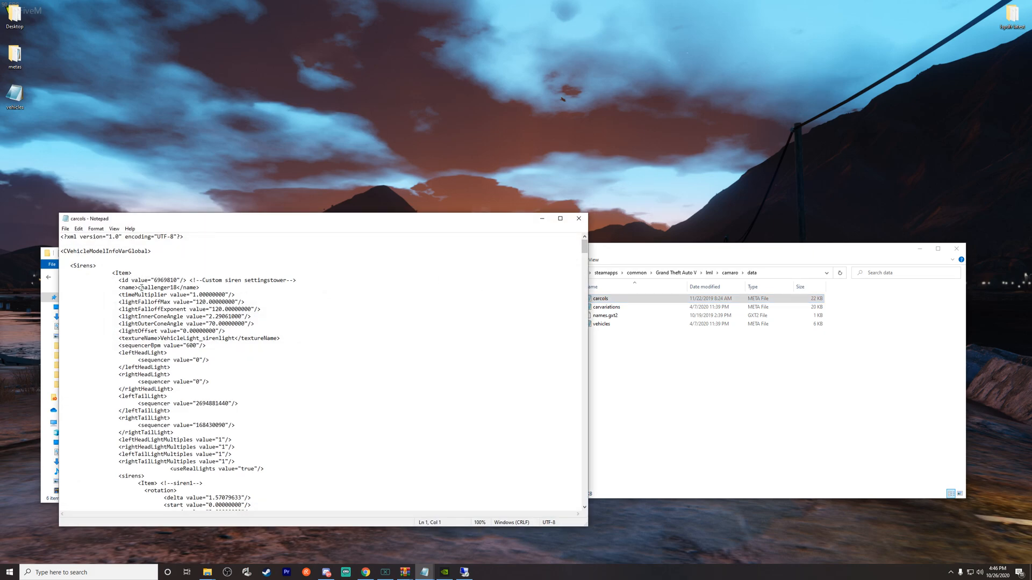
Check the challenger18 name in carcols, close it, and overwrite the data folder's files
double_click(156, 288)
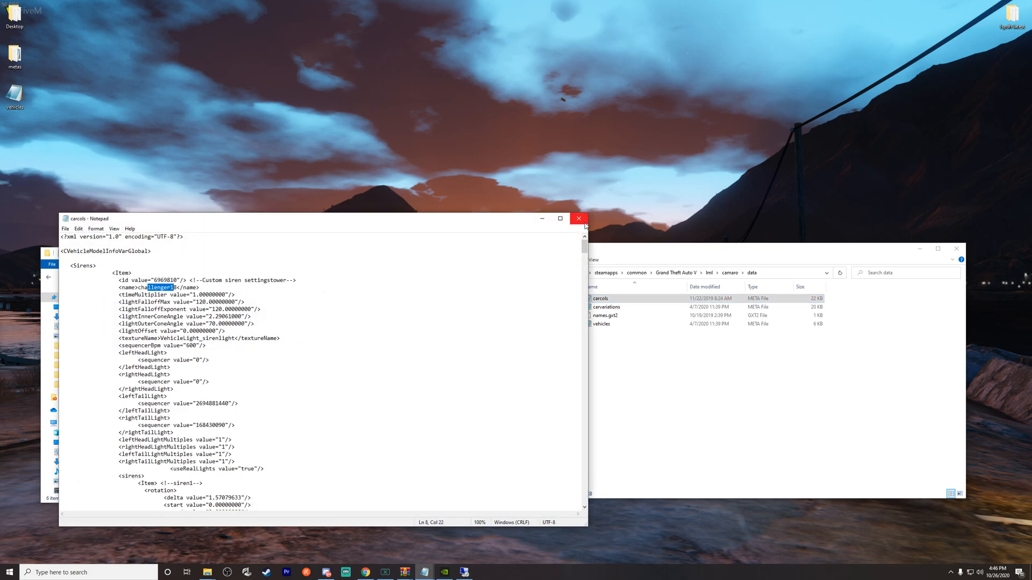
left_click(578, 219)
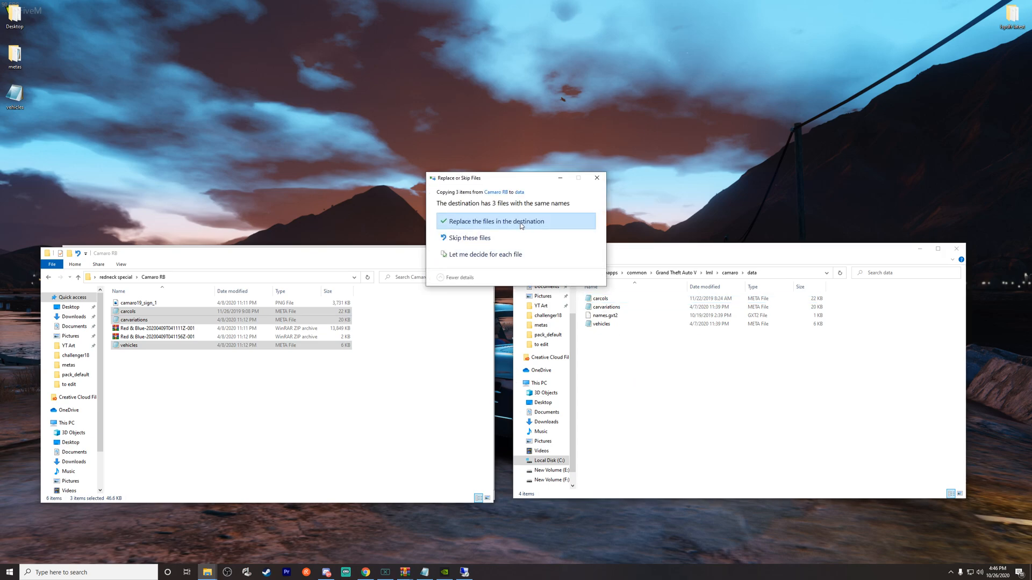
left_click(515, 221)
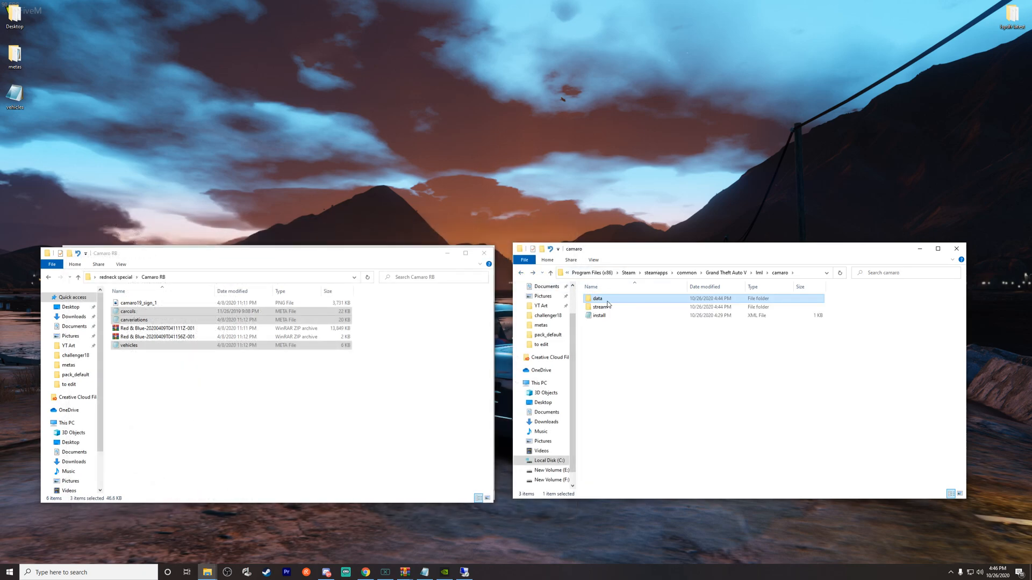
Open install.xml, change the add-on name challenger18 to camaro, and save
left_click(600, 316)
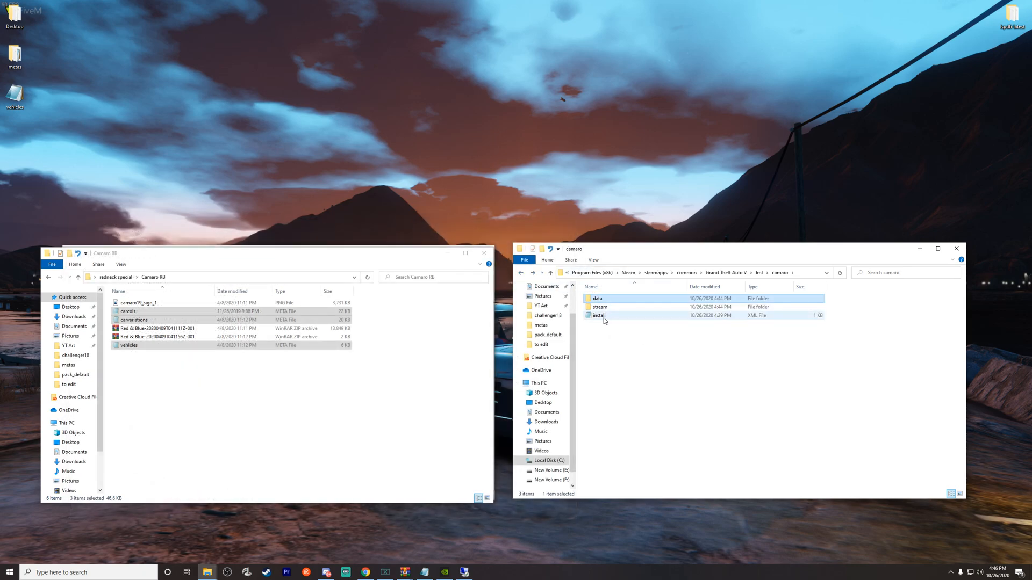
double_click(599, 315)
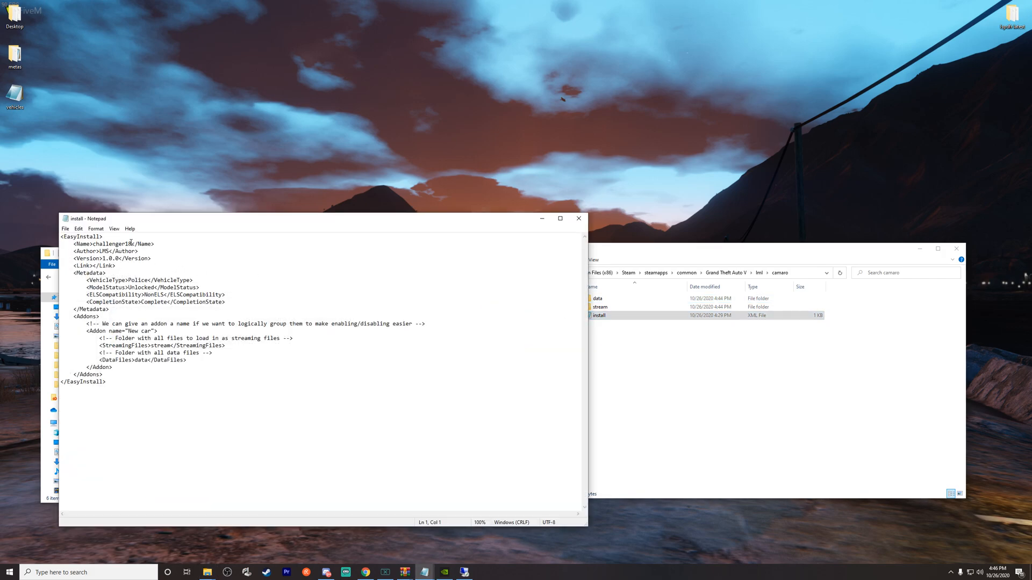
double_click(112, 244)
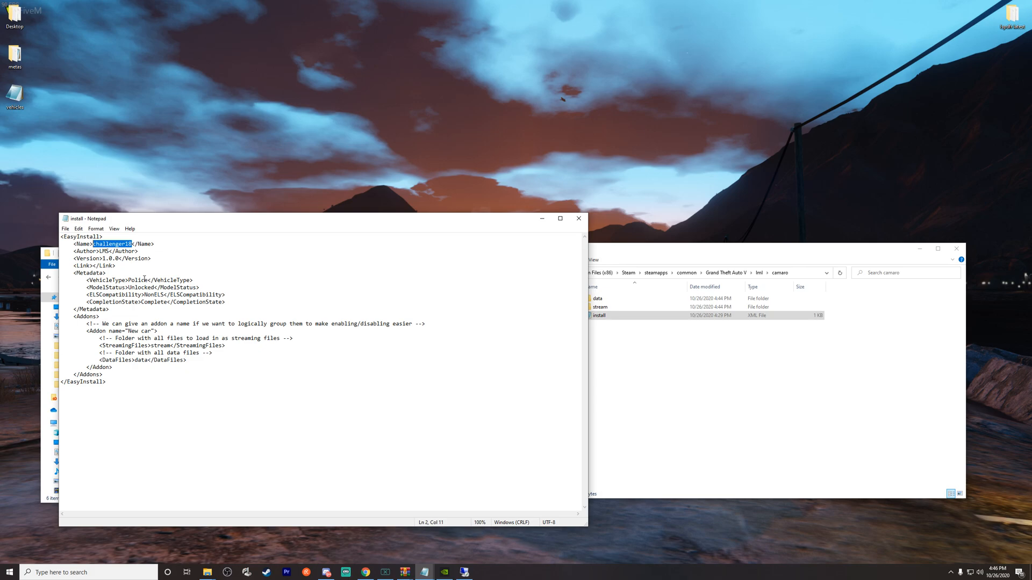
type("camaro")
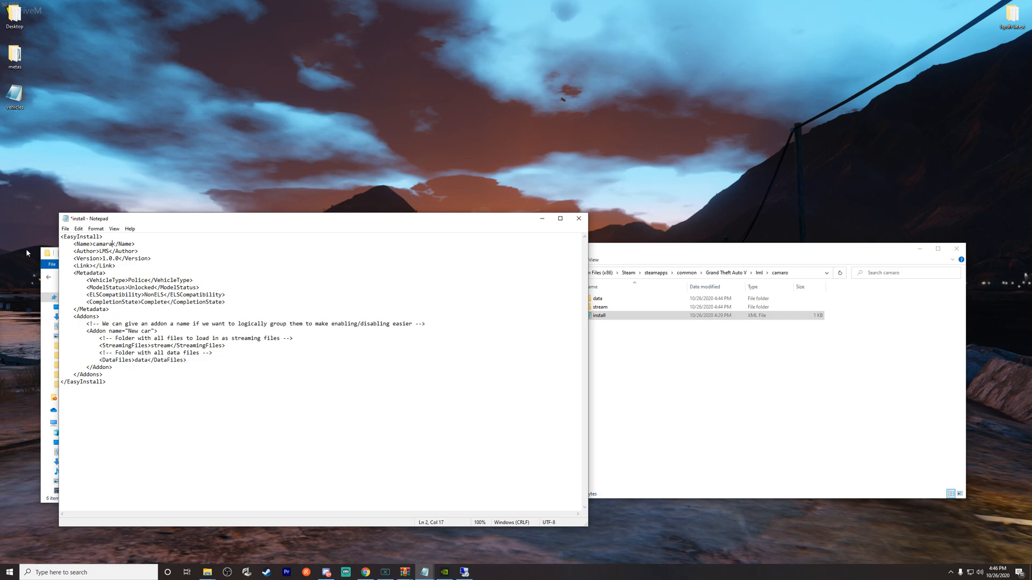
mouse_move(226, 235)
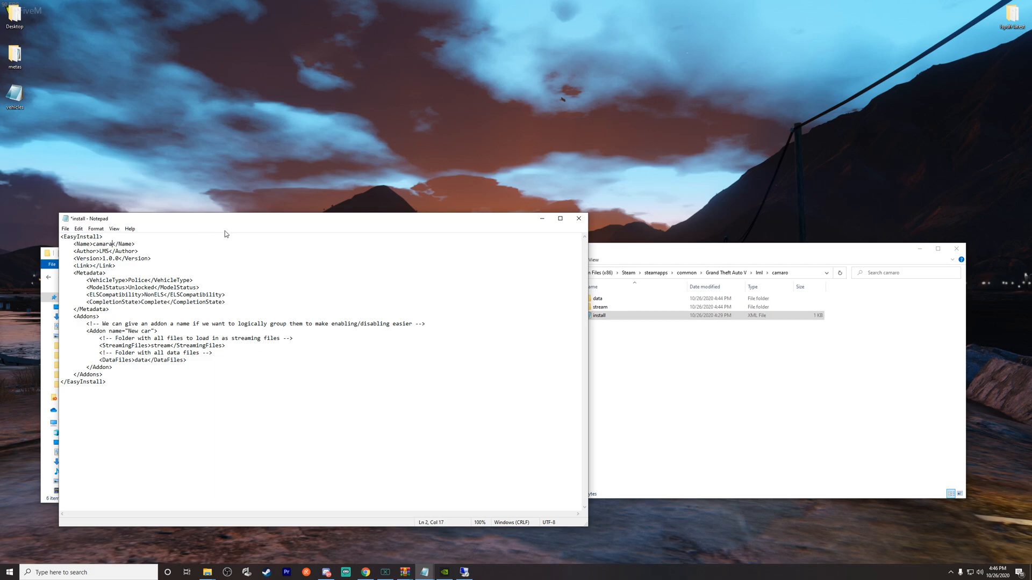
mouse_move(248, 225)
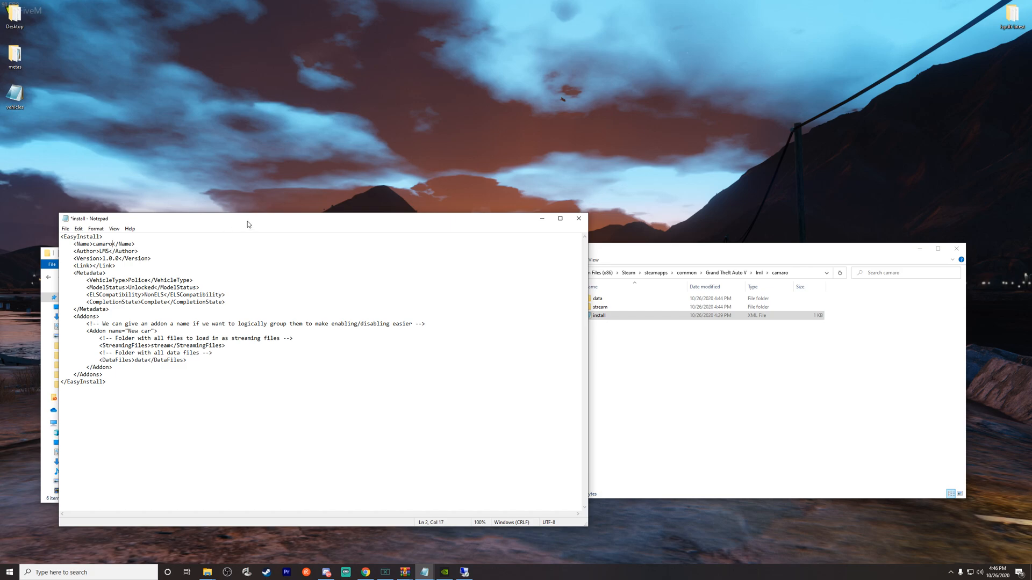
key("ctrl+s")
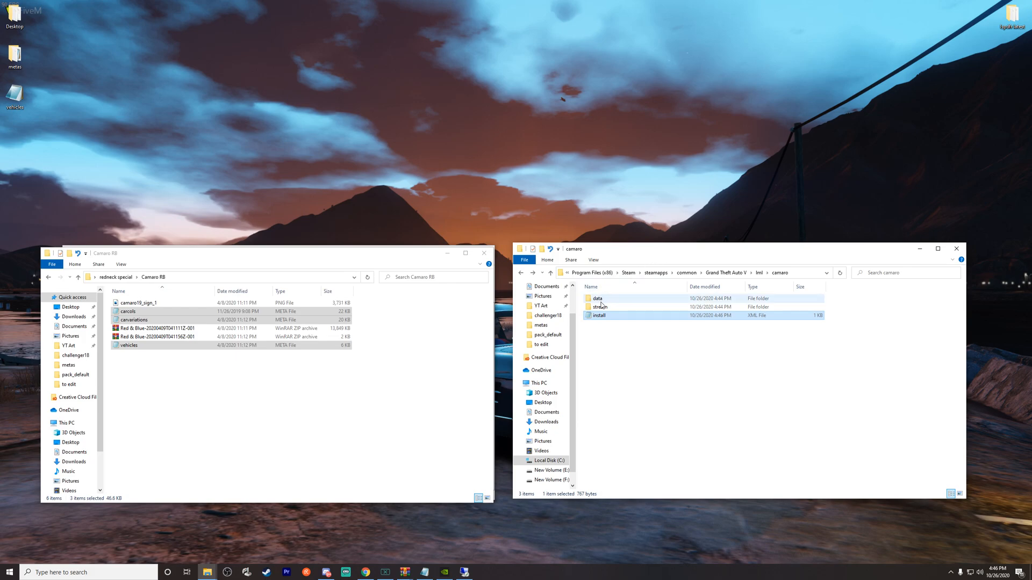
mouse_move(580, 300)
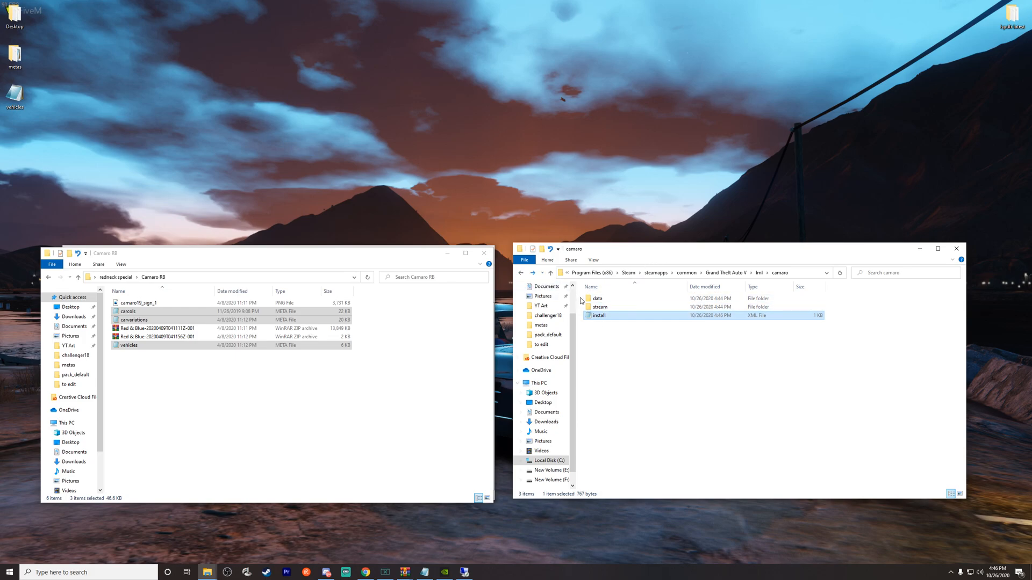
double_click(596, 298)
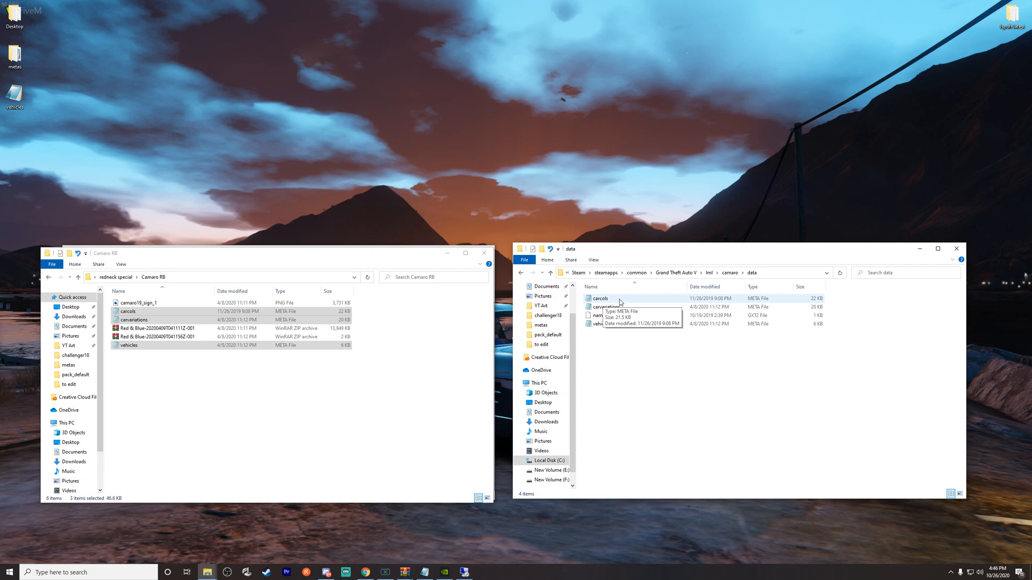
left_click(606, 307)
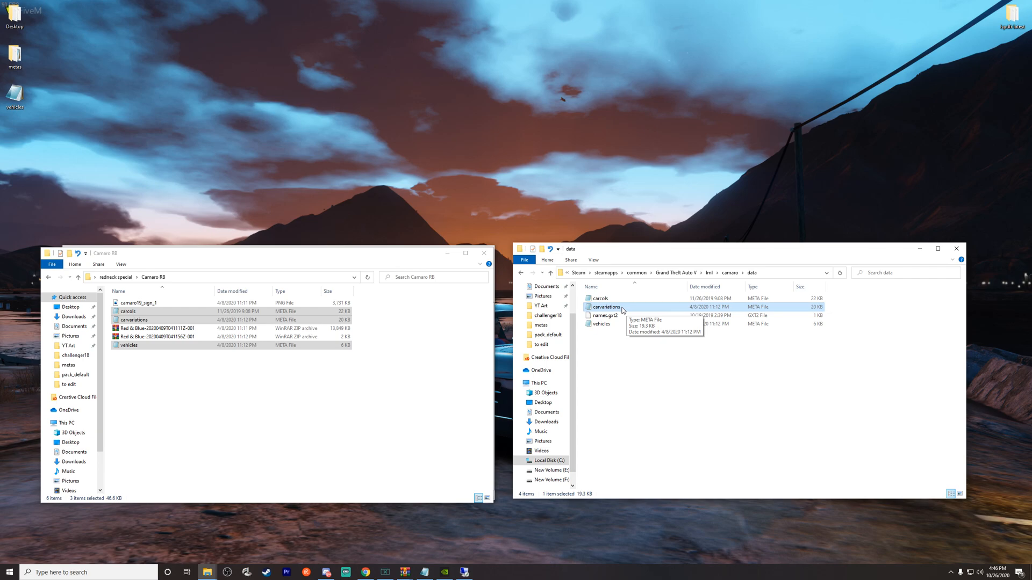
left_click(600, 323)
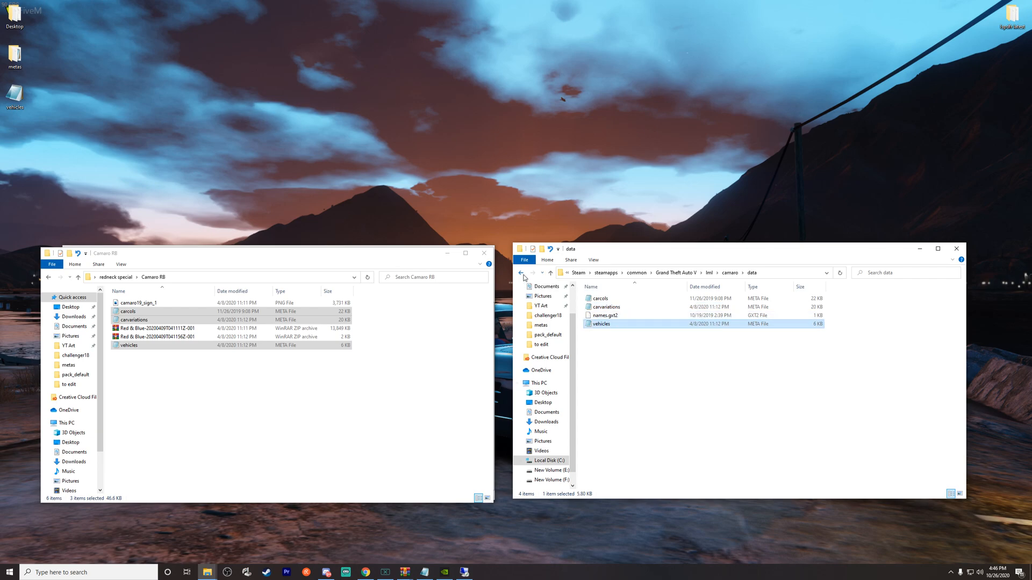
left_click(521, 277)
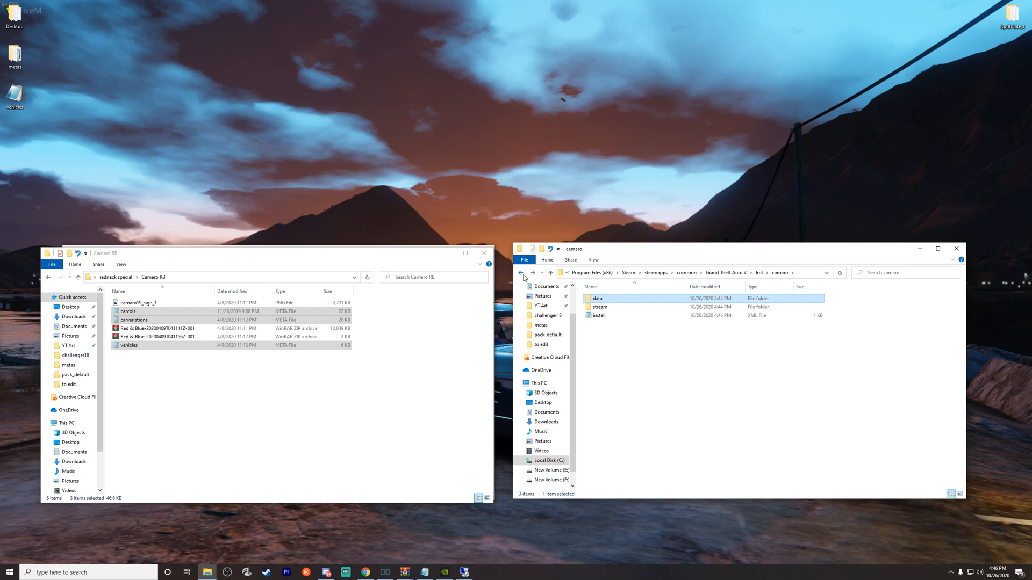
left_click(522, 273)
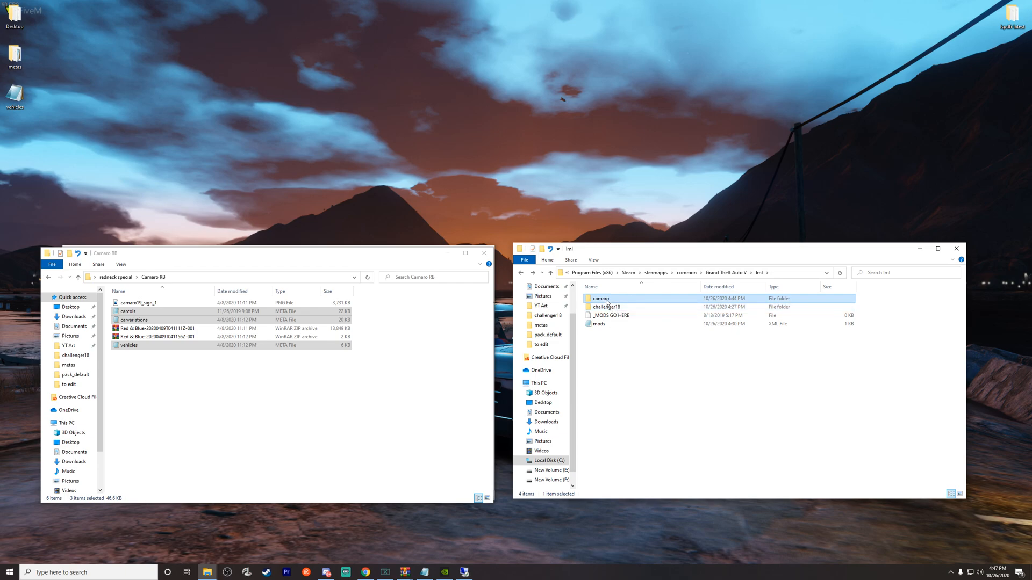
double_click(599, 298)
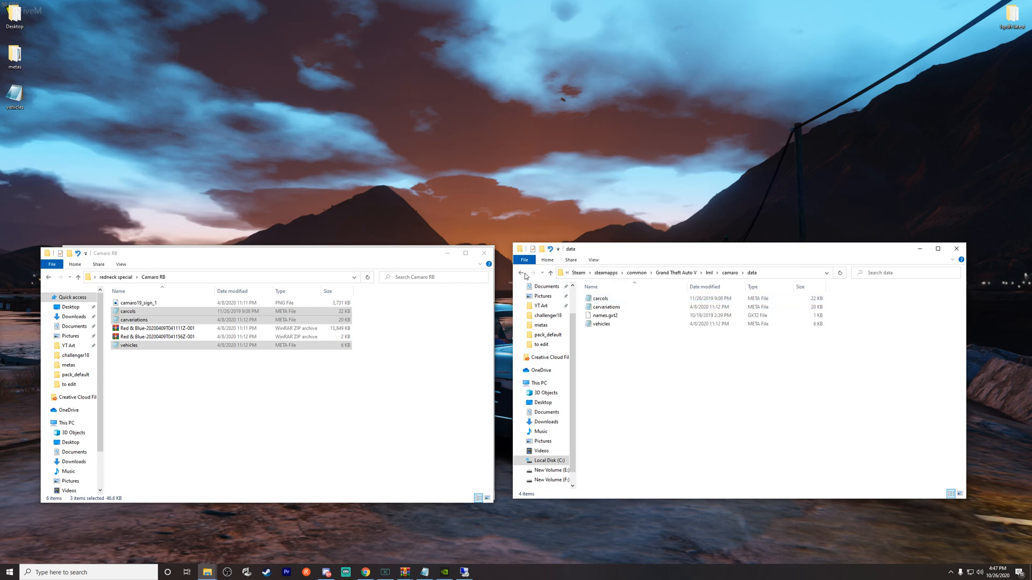
left_click(522, 273)
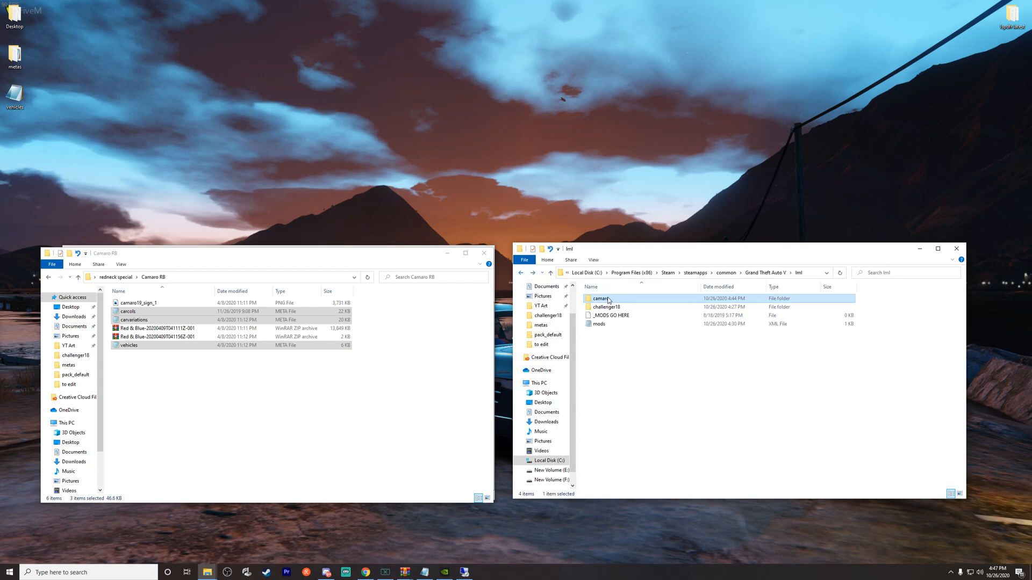
mouse_move(607, 337)
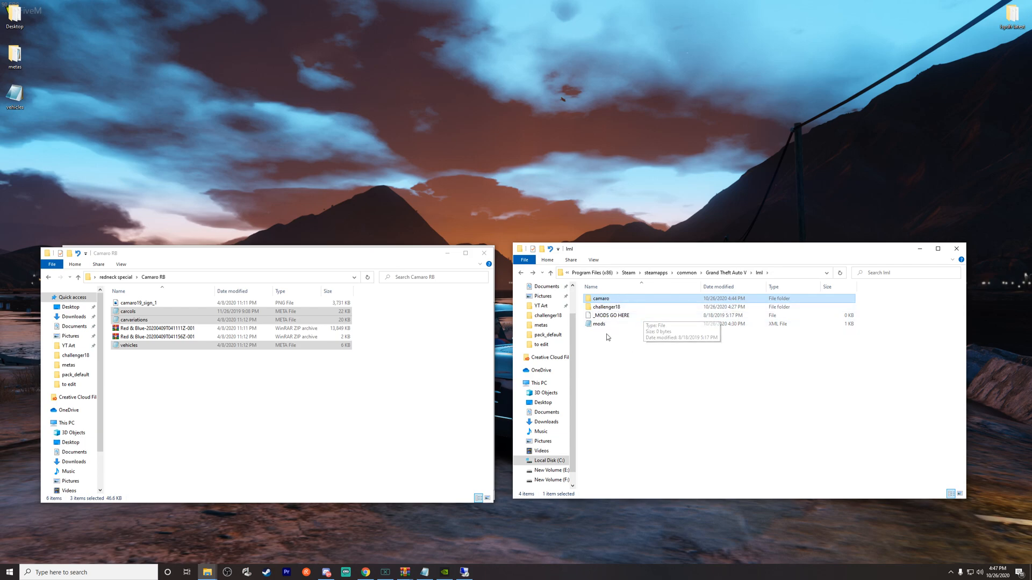
double_click(600, 298)
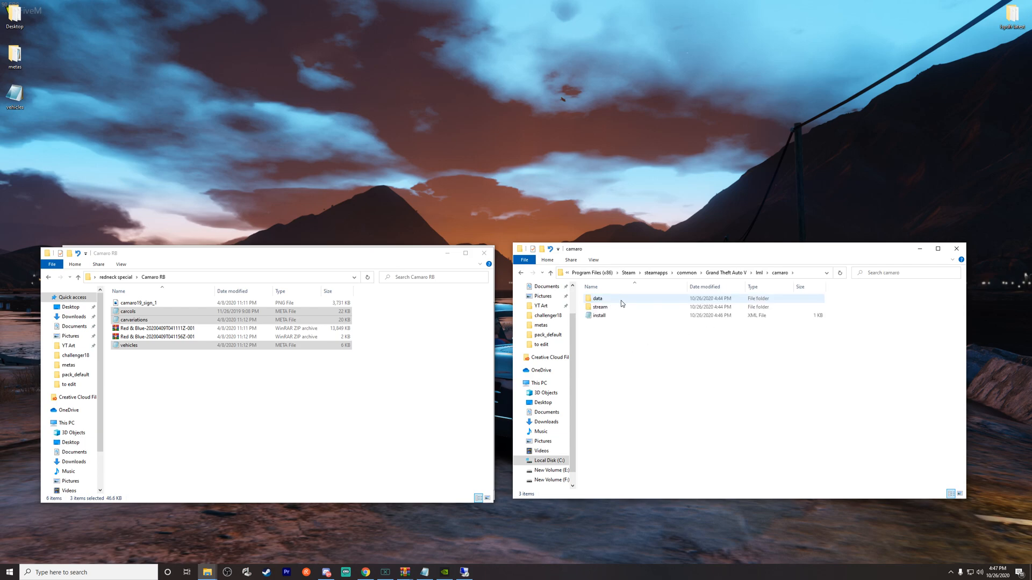
double_click(598, 299)
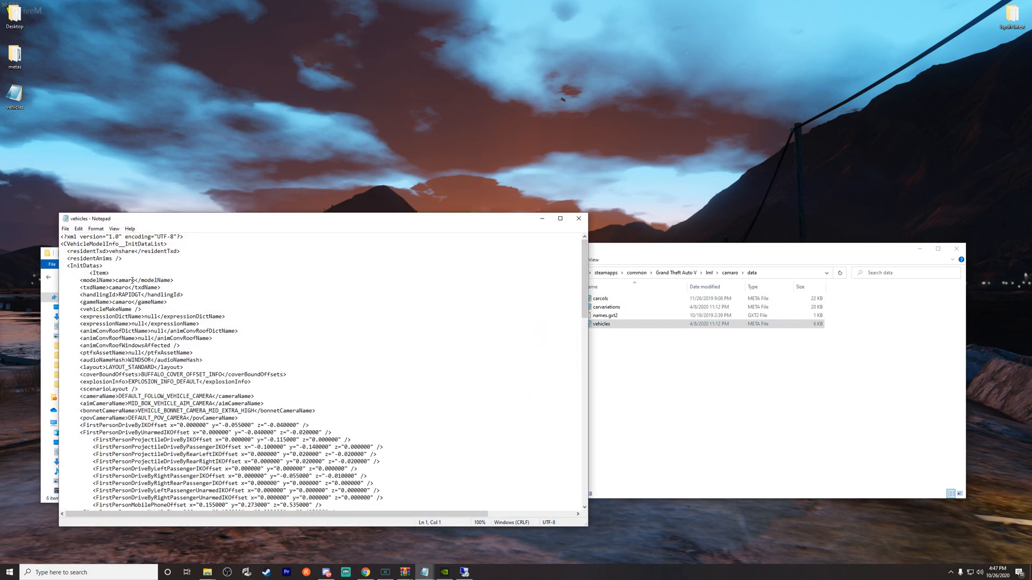
mouse_move(578, 218)
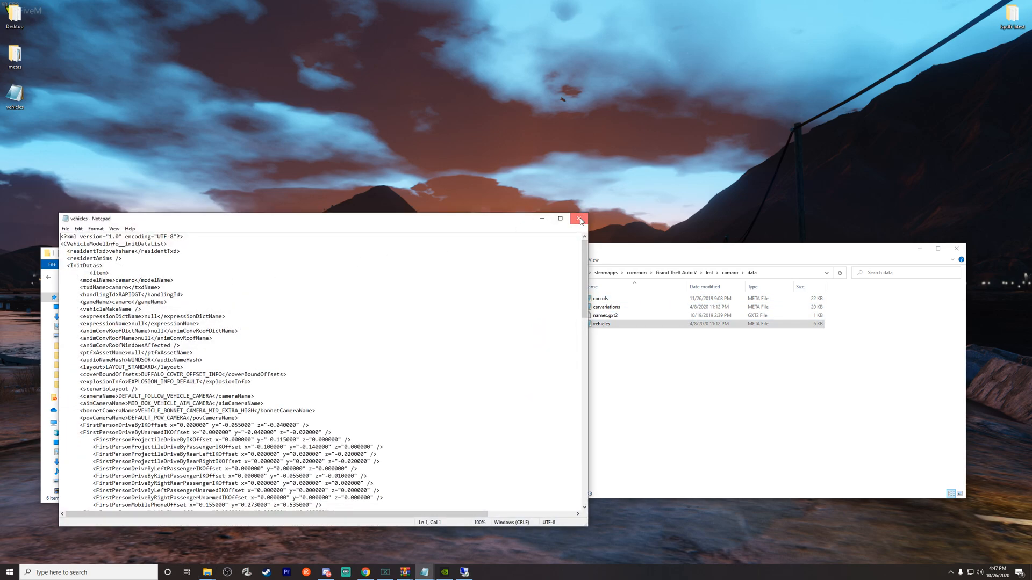
left_click(579, 219)
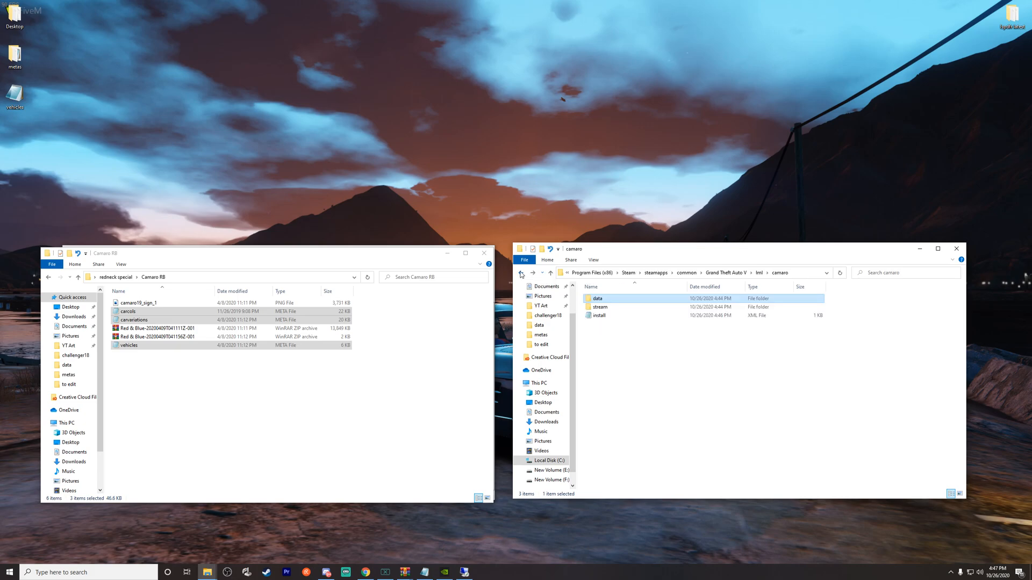
mouse_move(355, 563)
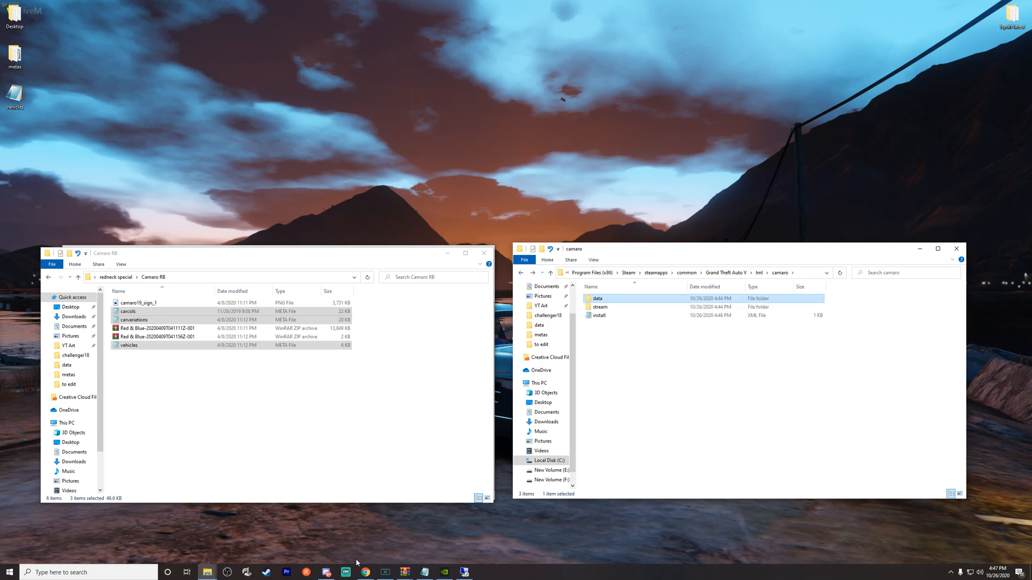
left_click(364, 572)
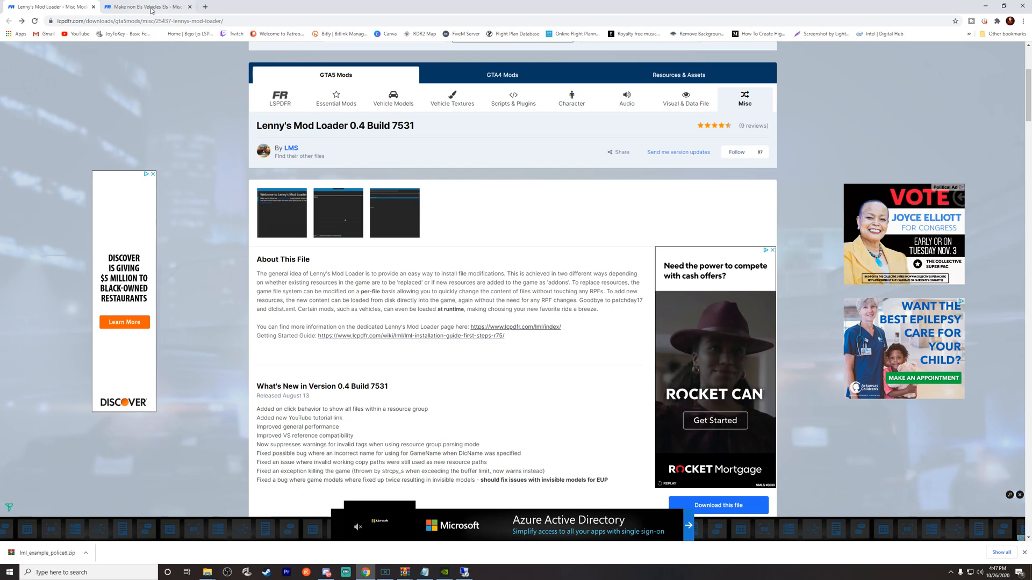
left_click(145, 6)
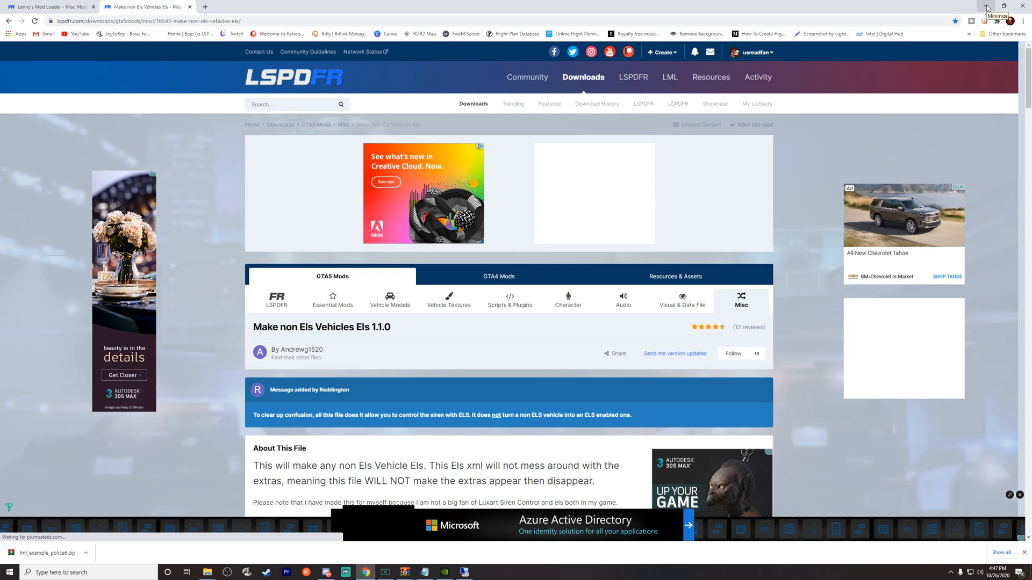
left_click(987, 6)
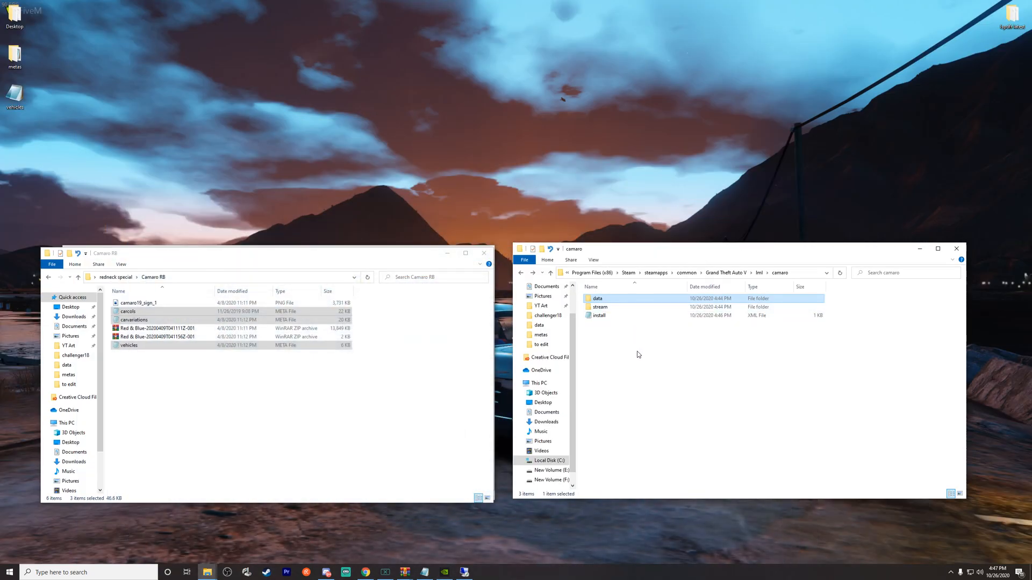
mouse_move(631, 356)
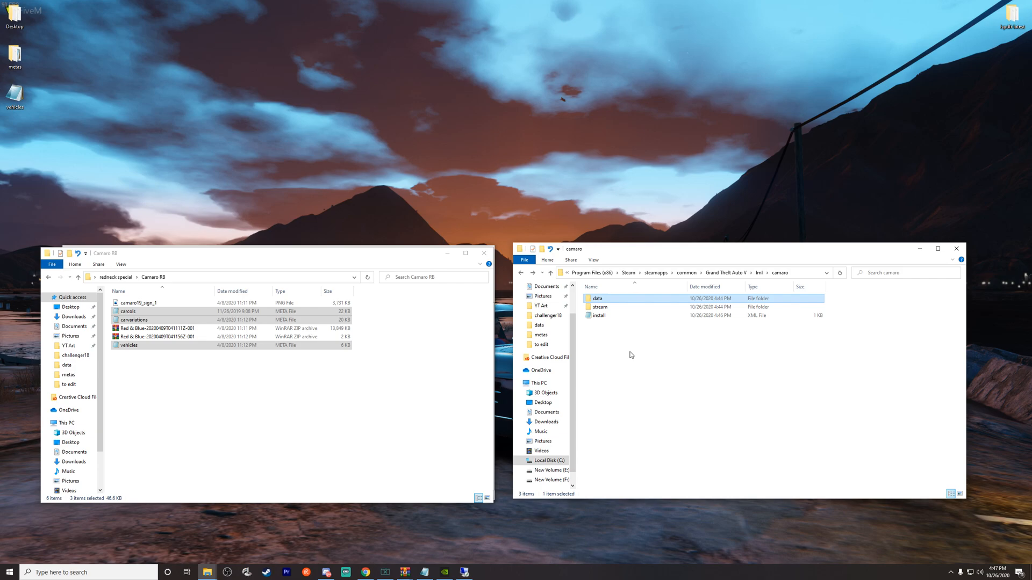
mouse_move(618, 346)
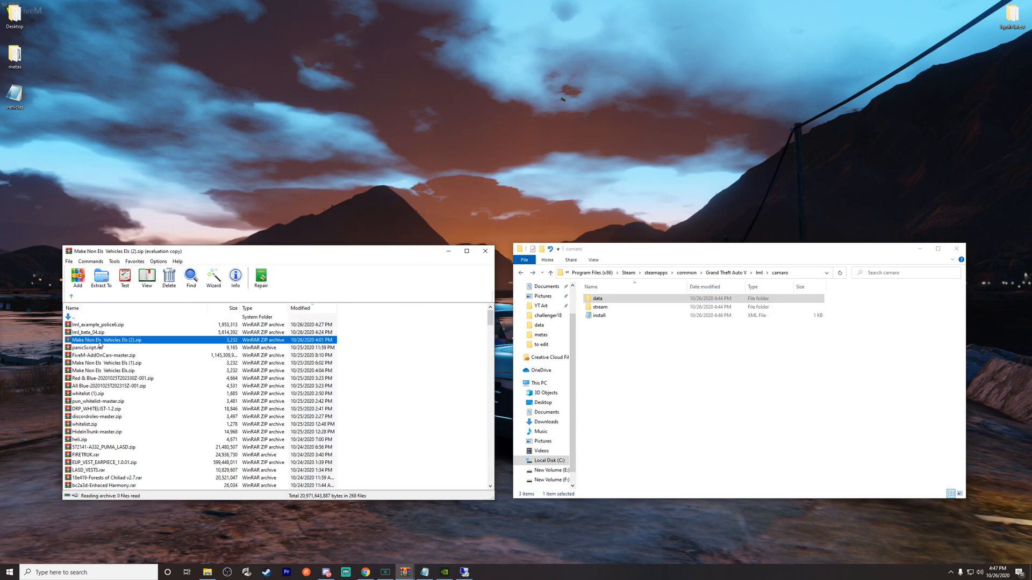
Open Slicktop Vehicle in the Make Non Els Vehicles Els archive; return Explorer to Grand Theft Auto V
double_click(108, 340)
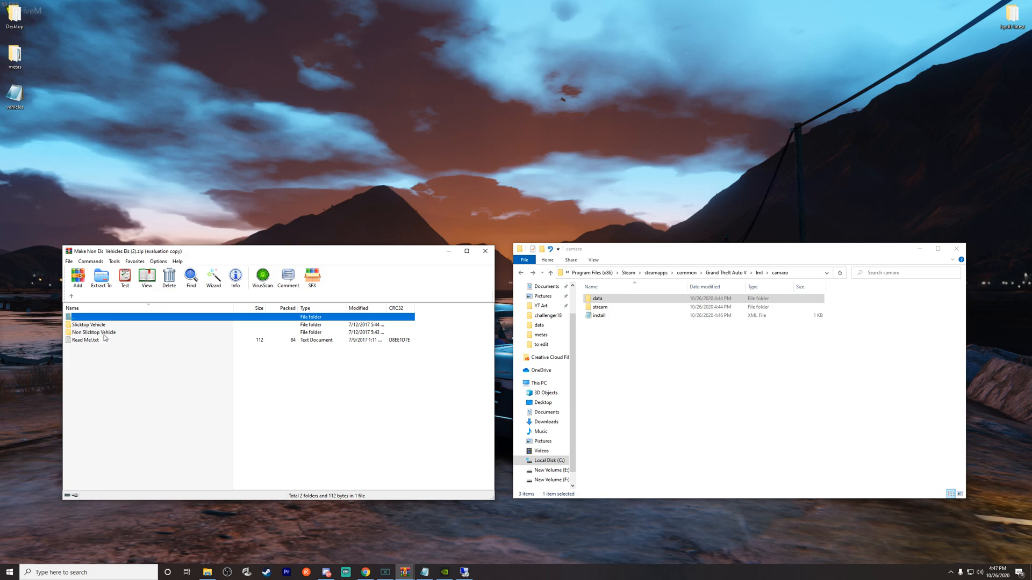
mouse_move(106, 337)
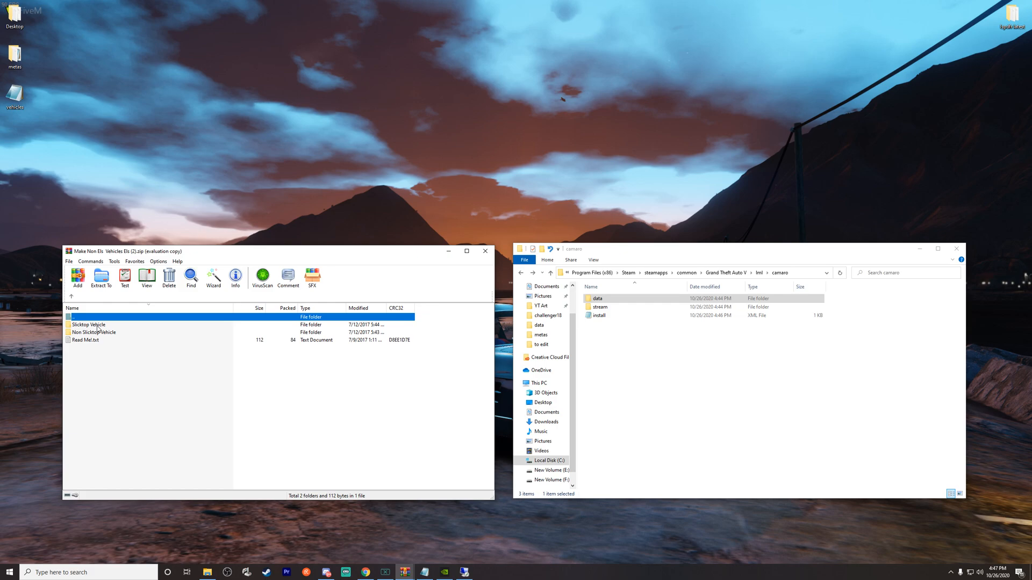
mouse_move(103, 335)
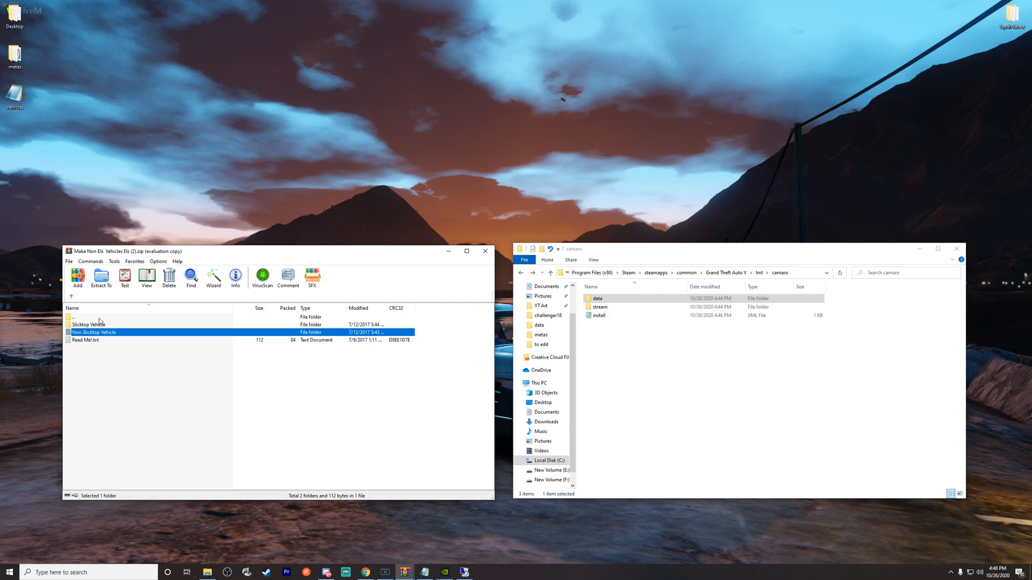
left_click(89, 325)
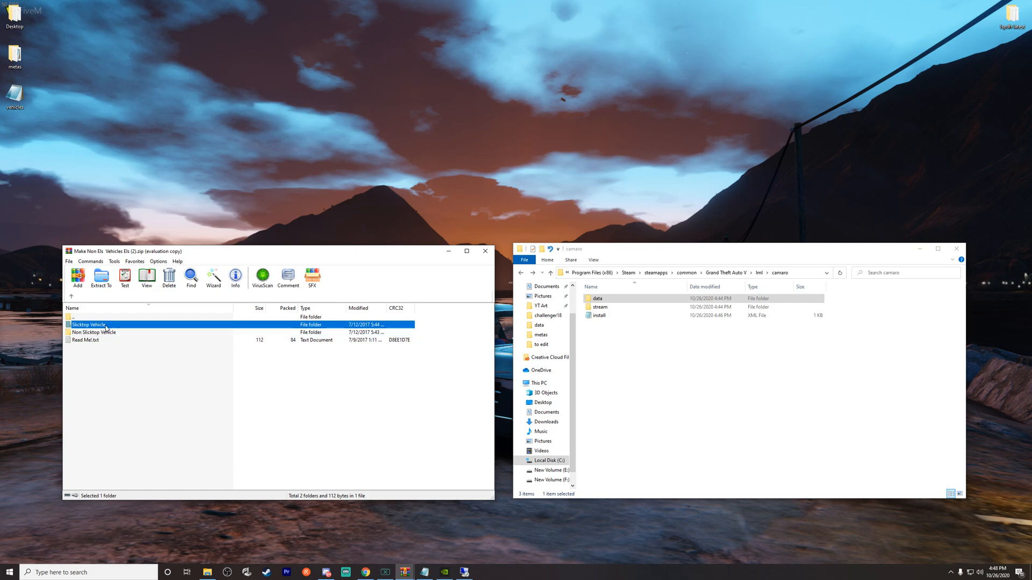
double_click(89, 325)
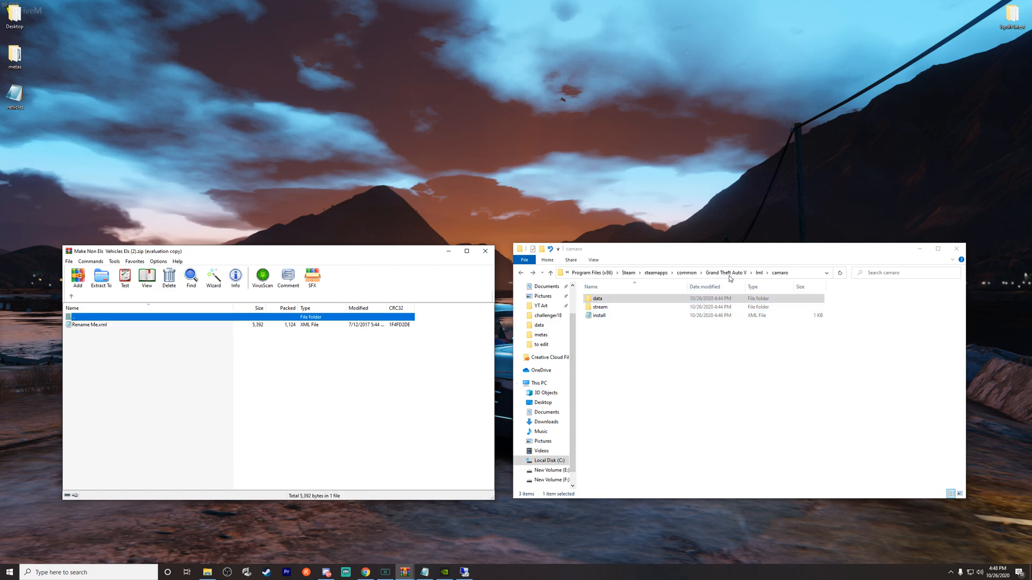
left_click(724, 272)
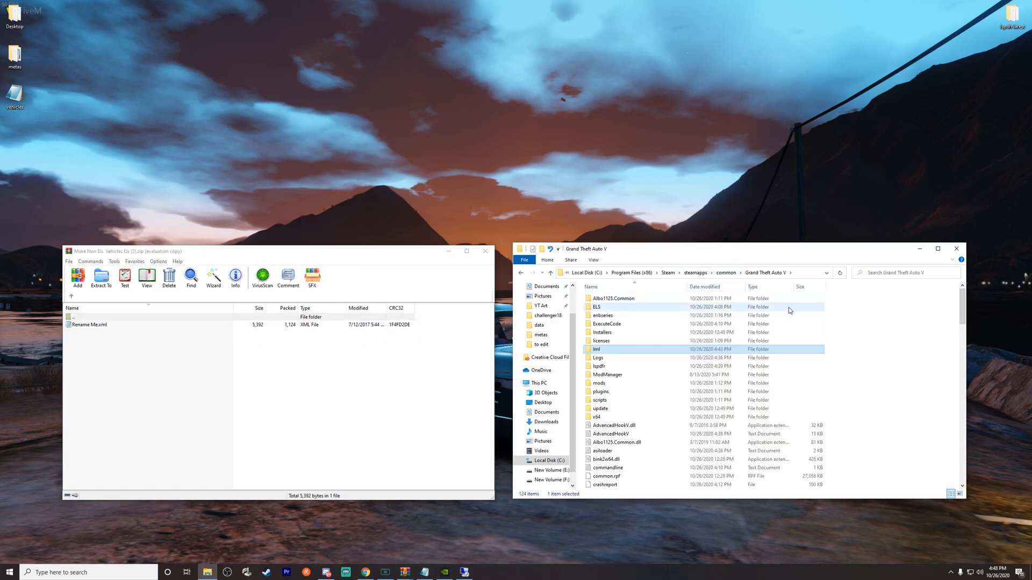
scroll("down", 3)
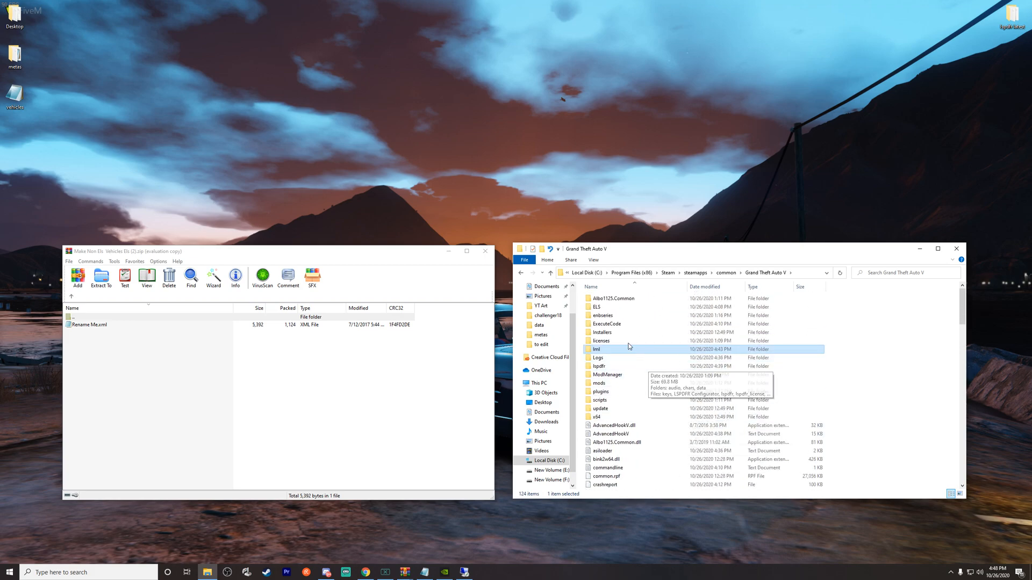
Open the game's ELS folder and then the Rename Me file inside it
double_click(596, 307)
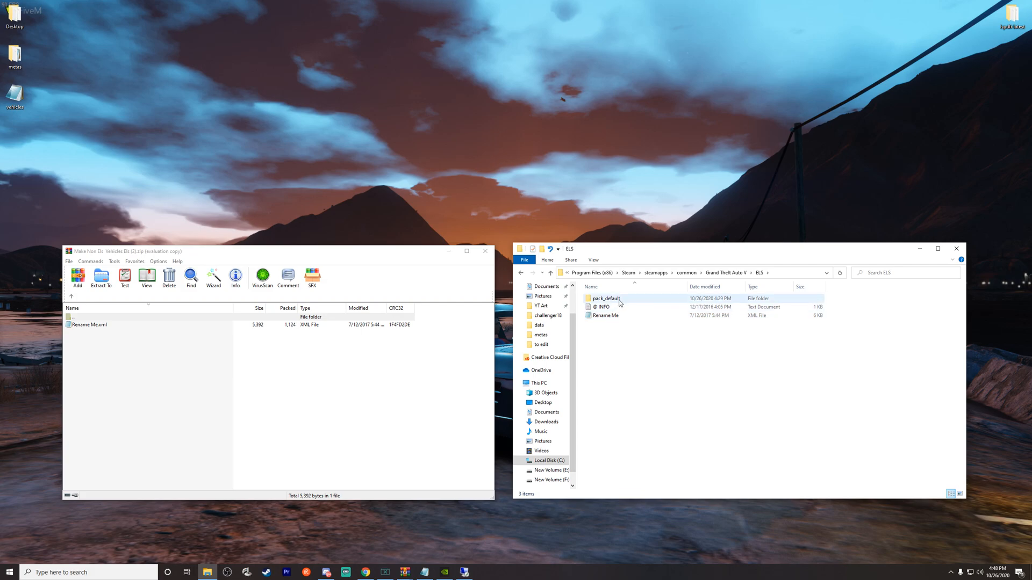
mouse_move(606, 299)
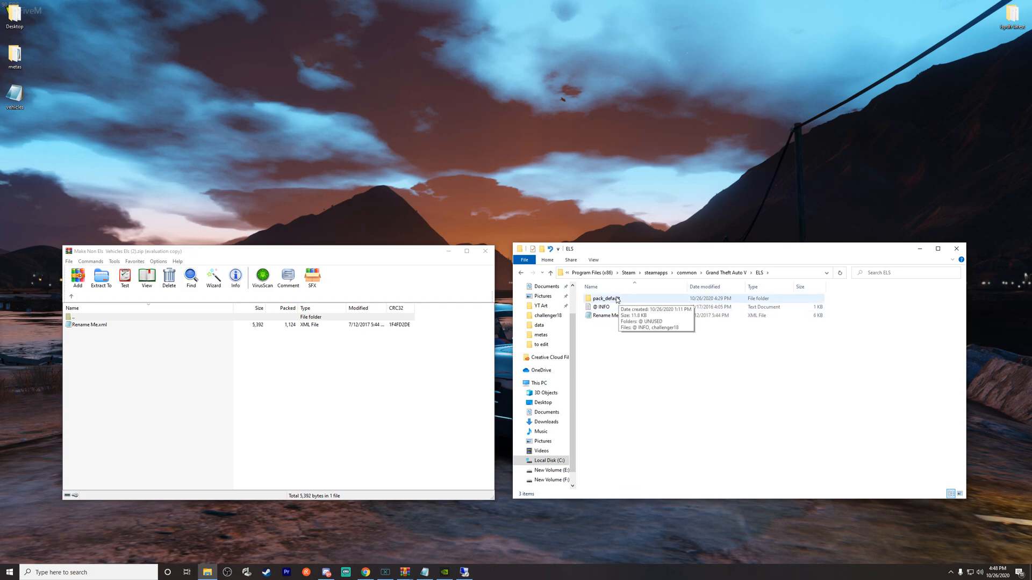
mouse_move(618, 398)
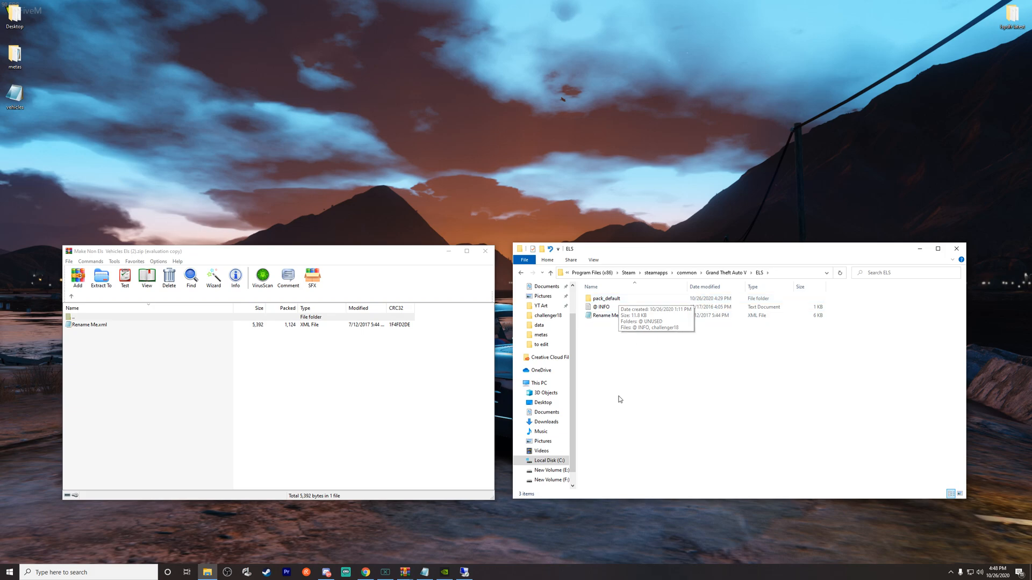
mouse_move(605, 315)
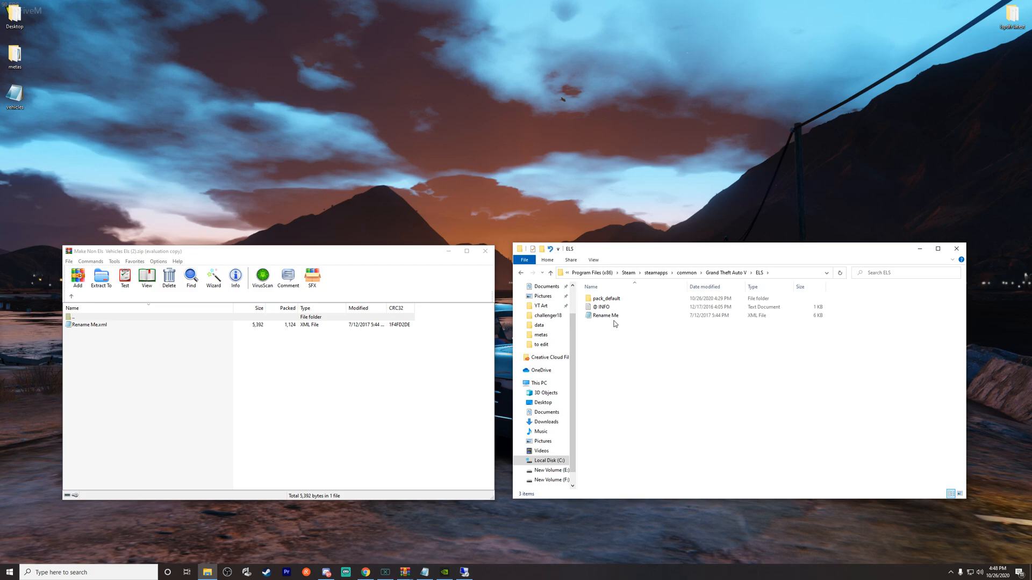
mouse_move(605, 316)
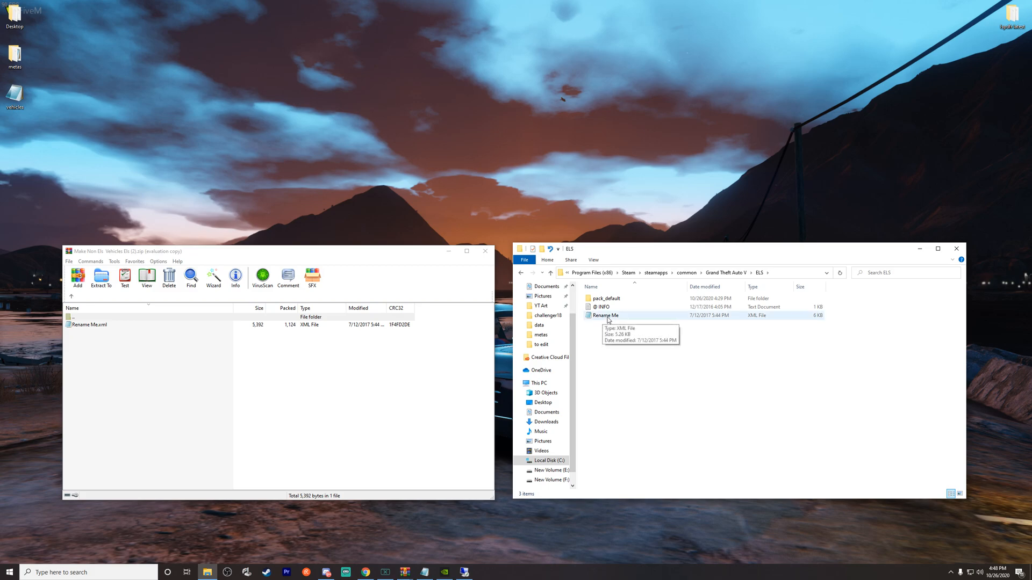
double_click(605, 316)
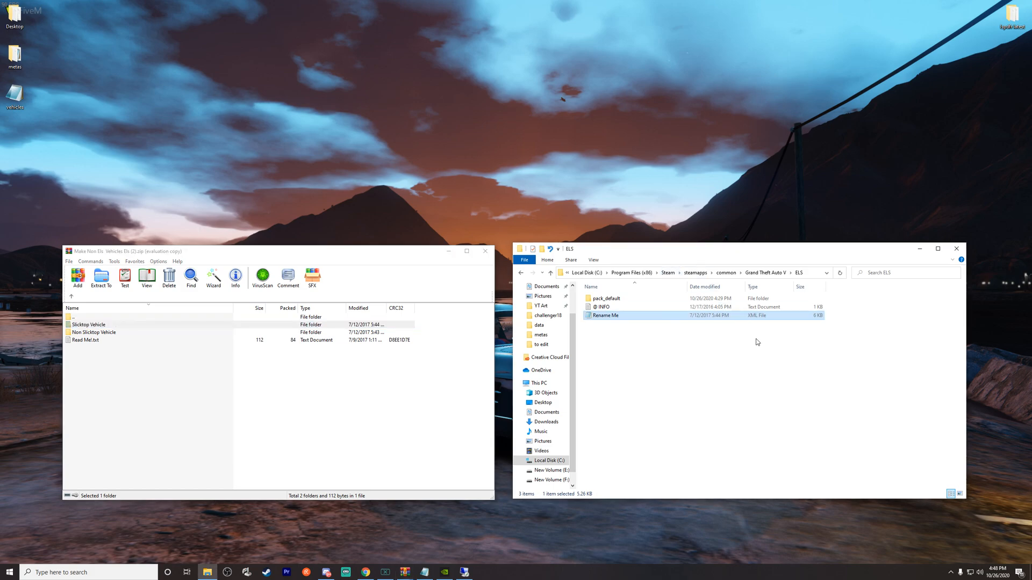
mouse_move(729, 352)
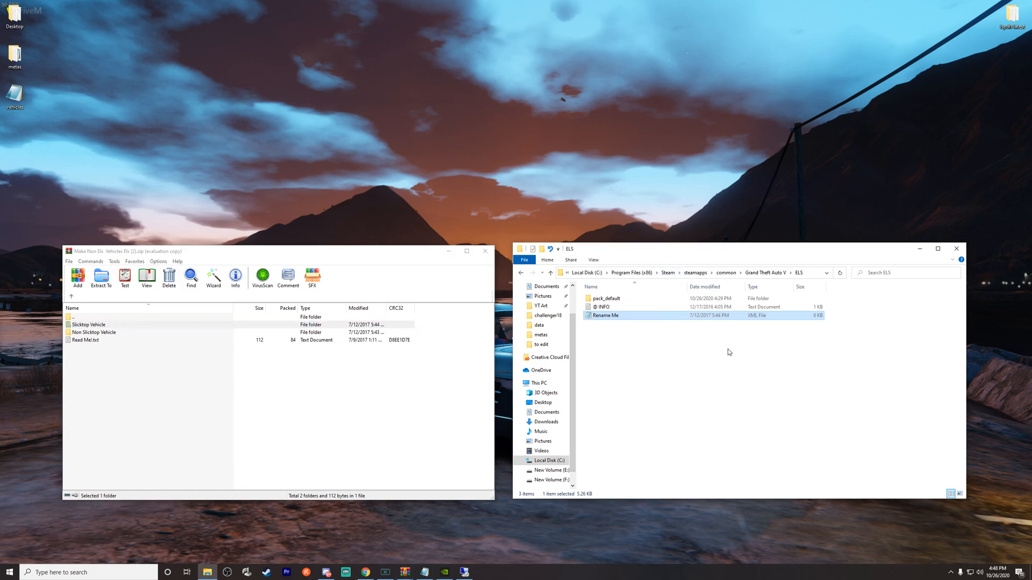
Open pack_default and rename the Rename Me file to camaro
double_click(604, 299)
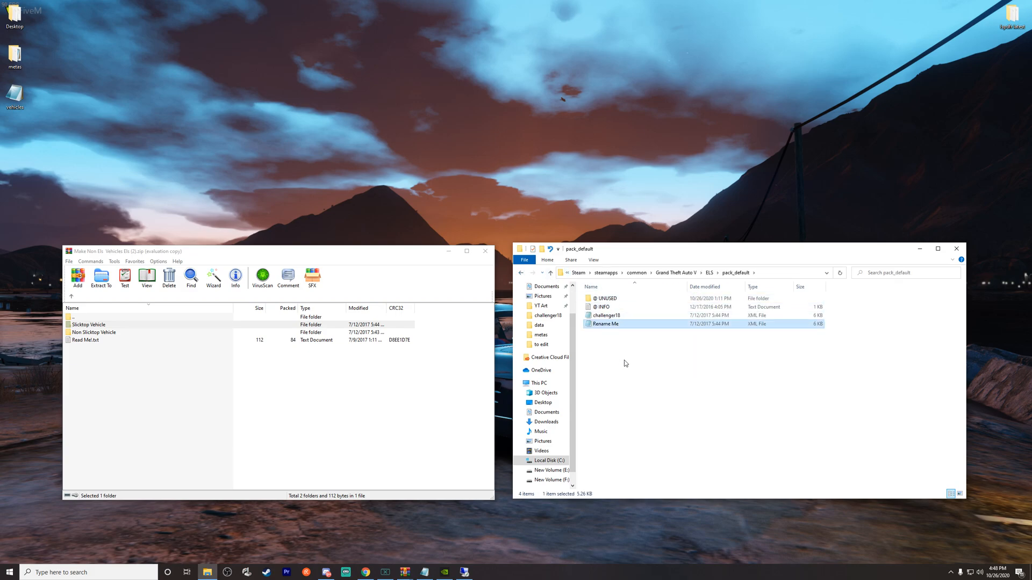
mouse_move(608, 342)
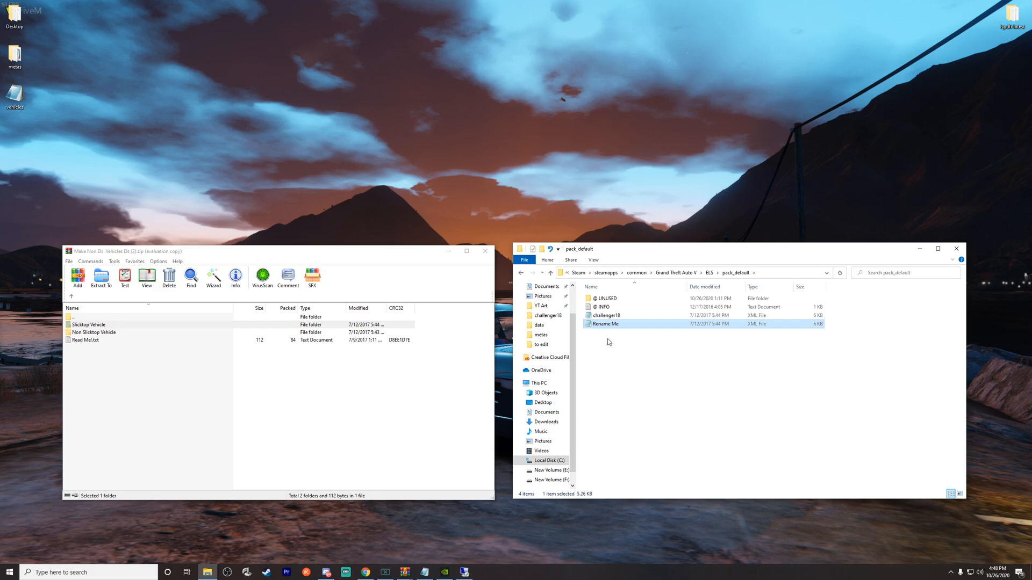
mouse_move(576, 337)
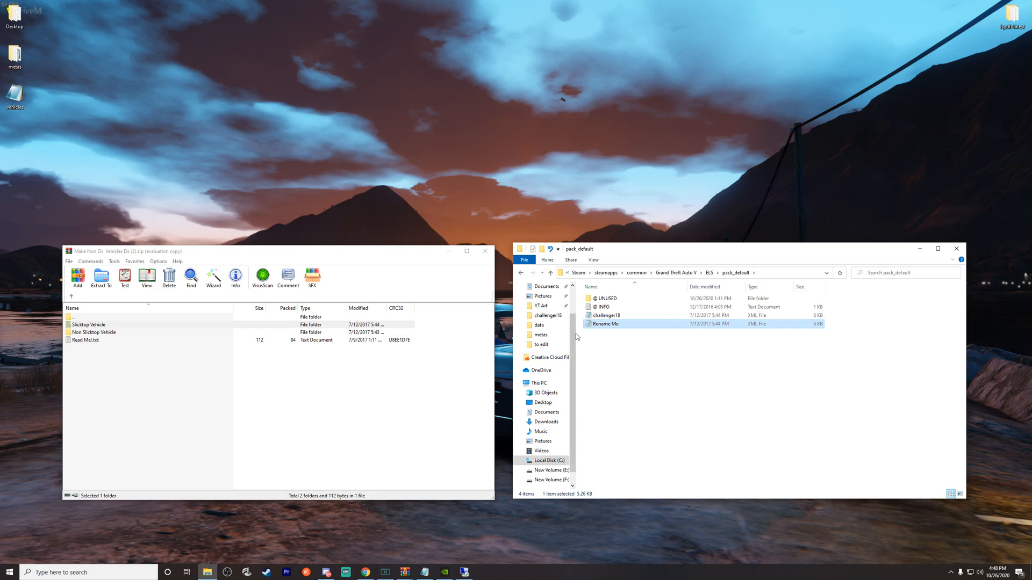
left_click(605, 323)
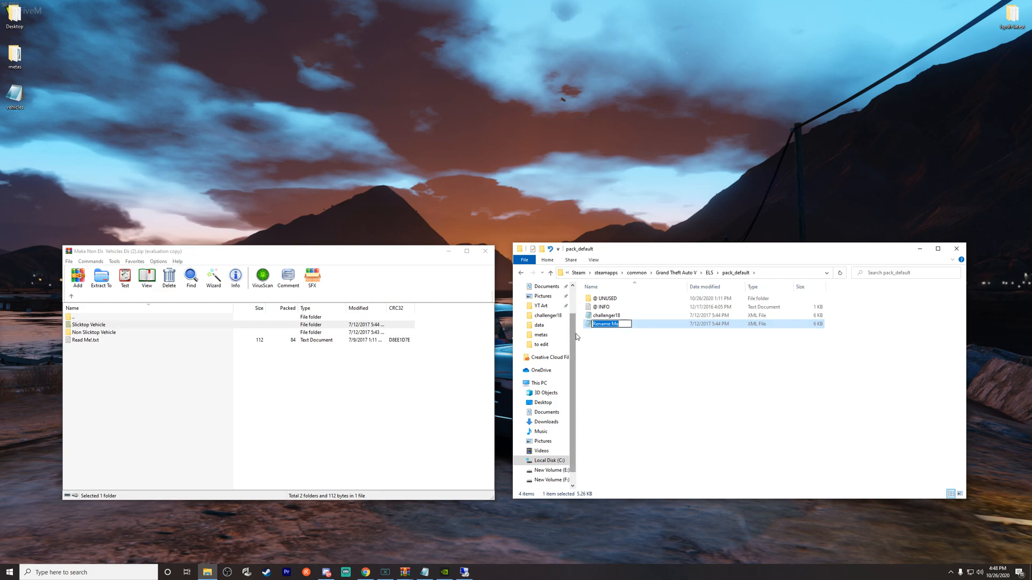
type("camaro")
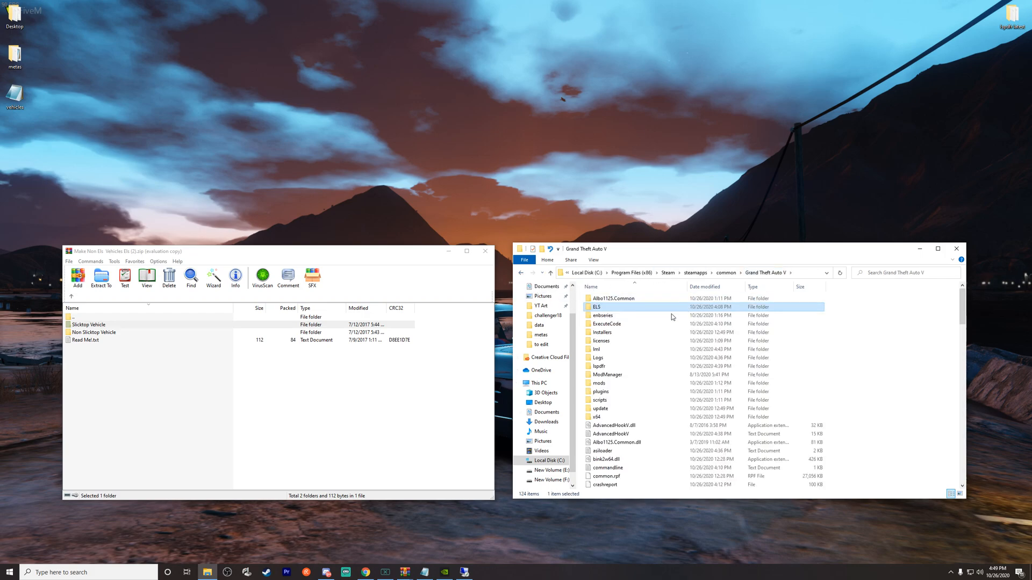
Browse lml > camaro > data, inspect vehicles.meta, then return to the camaro folder
double_click(595, 349)
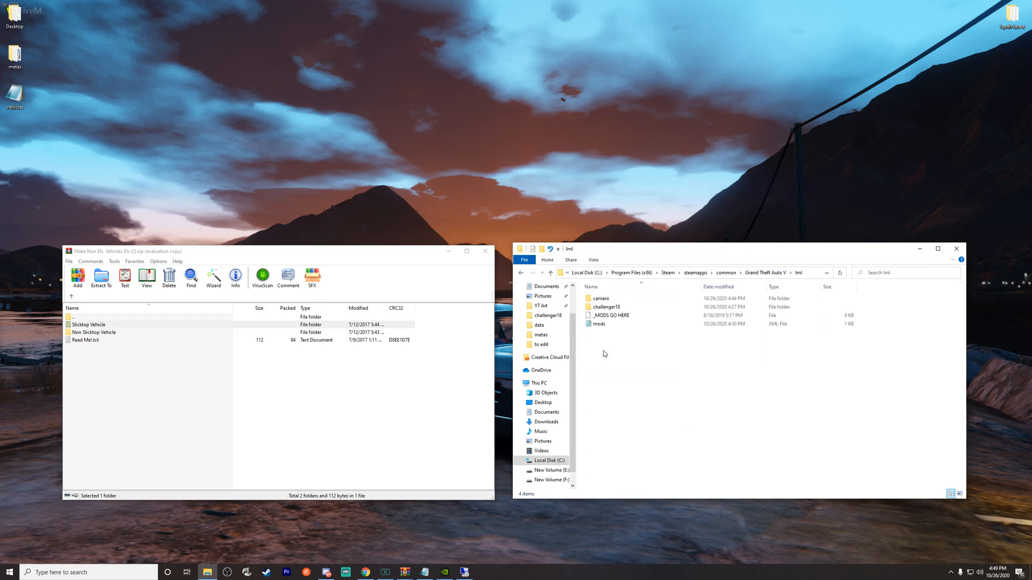
mouse_move(606, 307)
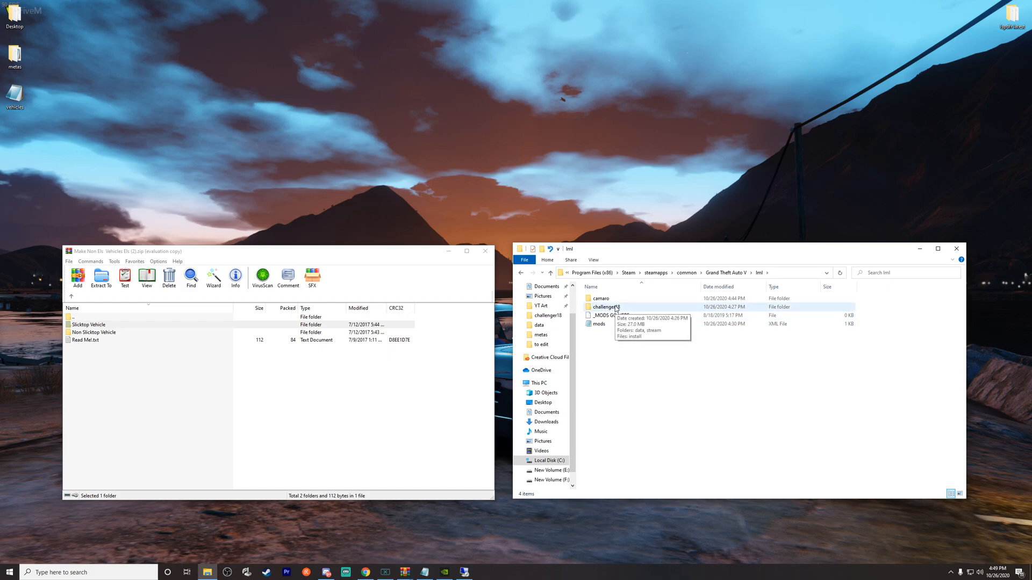
double_click(600, 298)
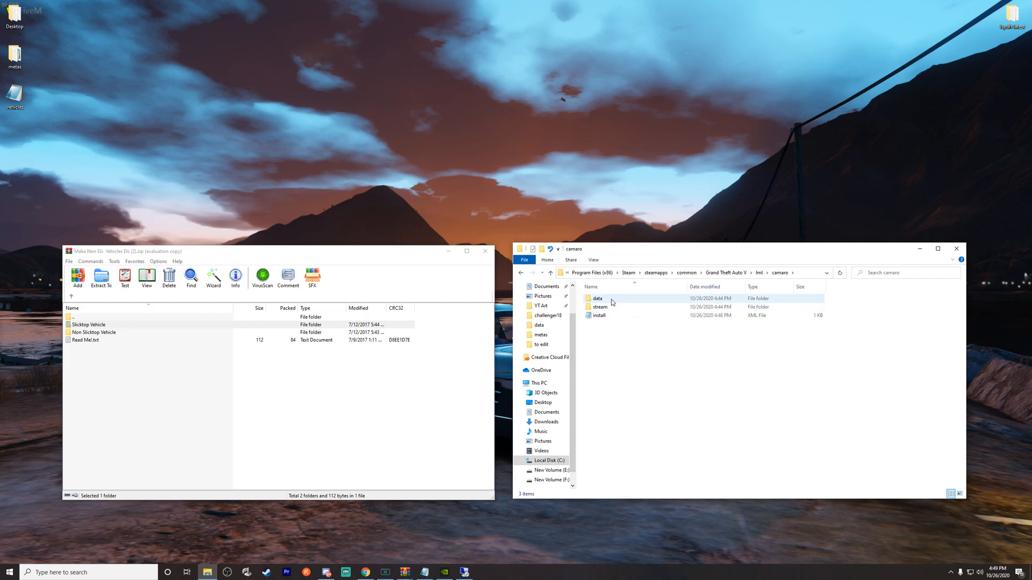
double_click(597, 298)
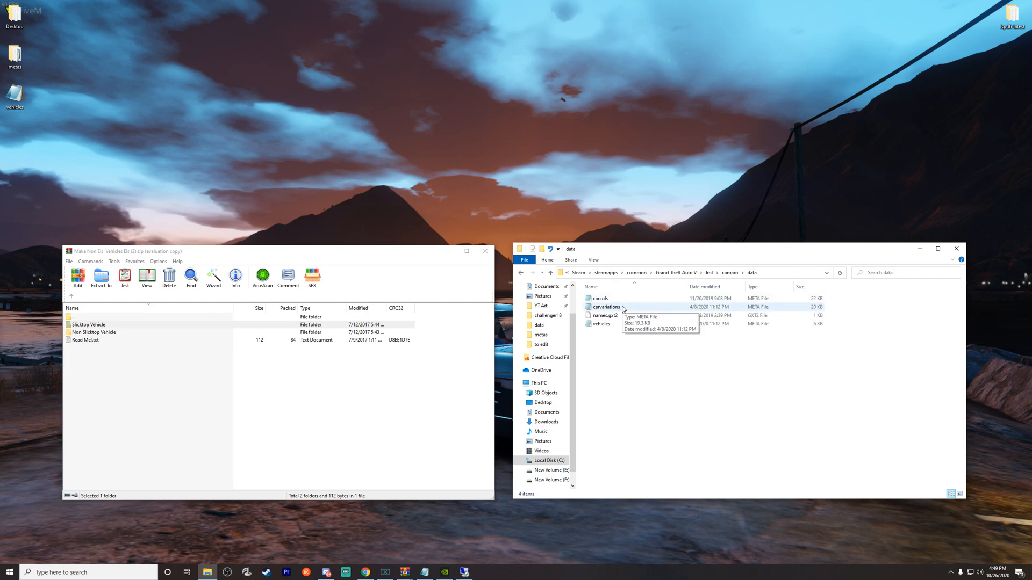
left_click(600, 323)
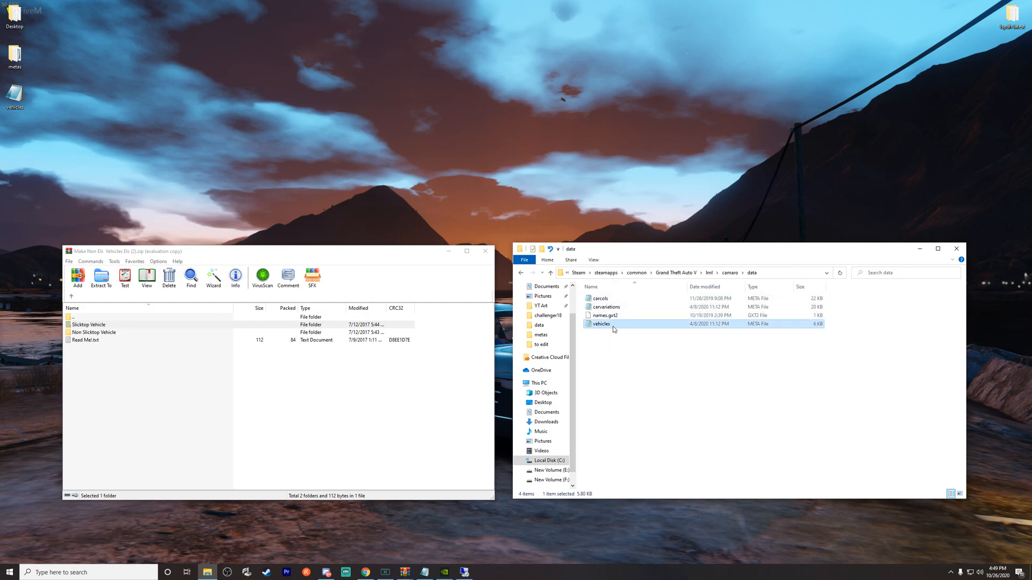
mouse_move(629, 327)
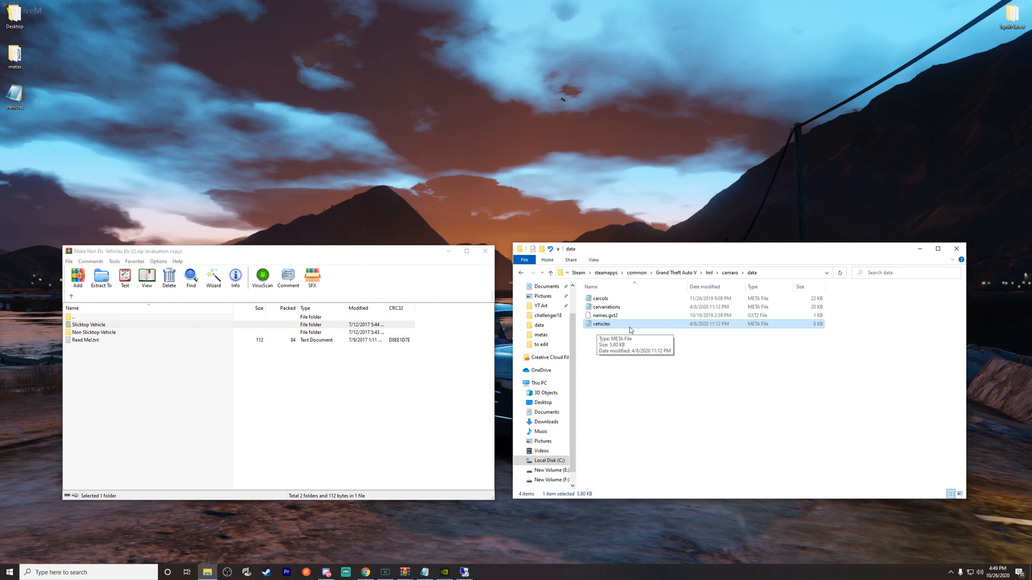
mouse_move(625, 331)
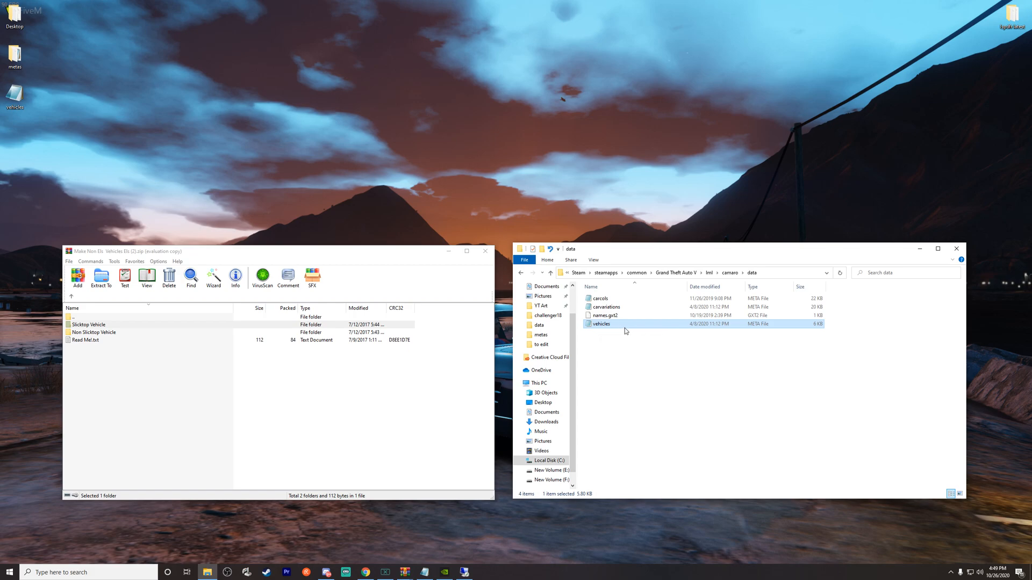
mouse_move(600, 298)
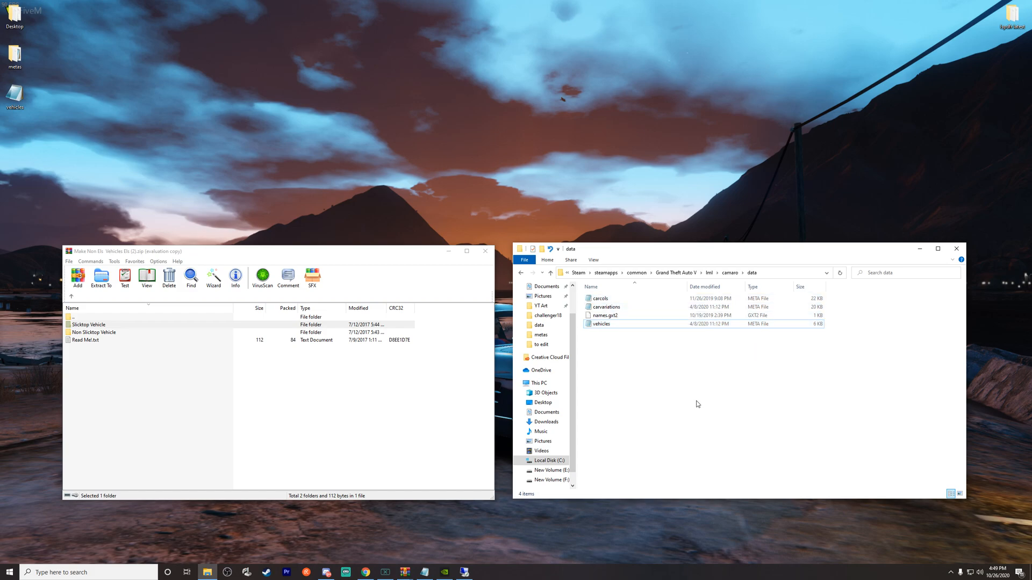
mouse_move(633, 355)
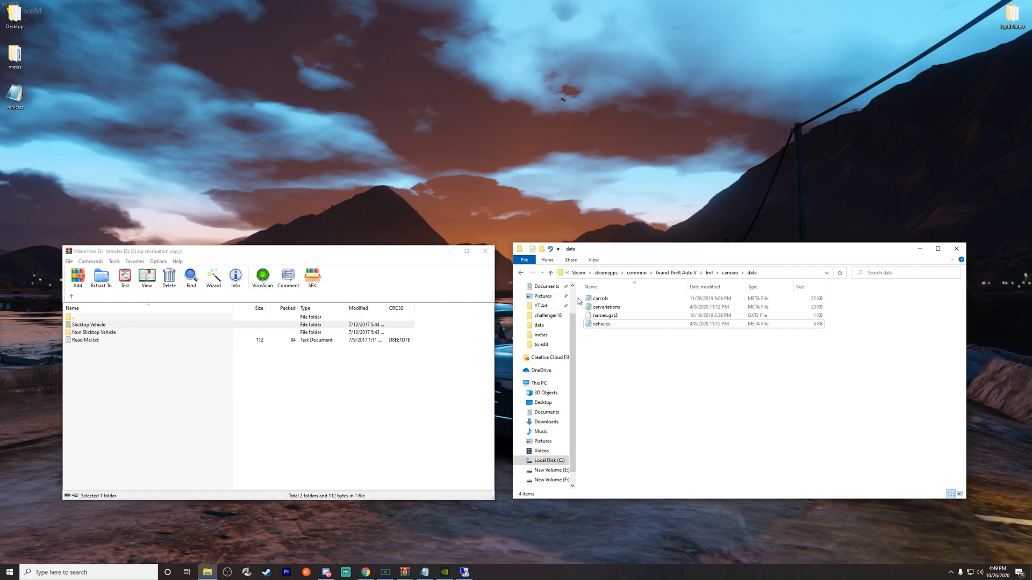
mouse_move(522, 273)
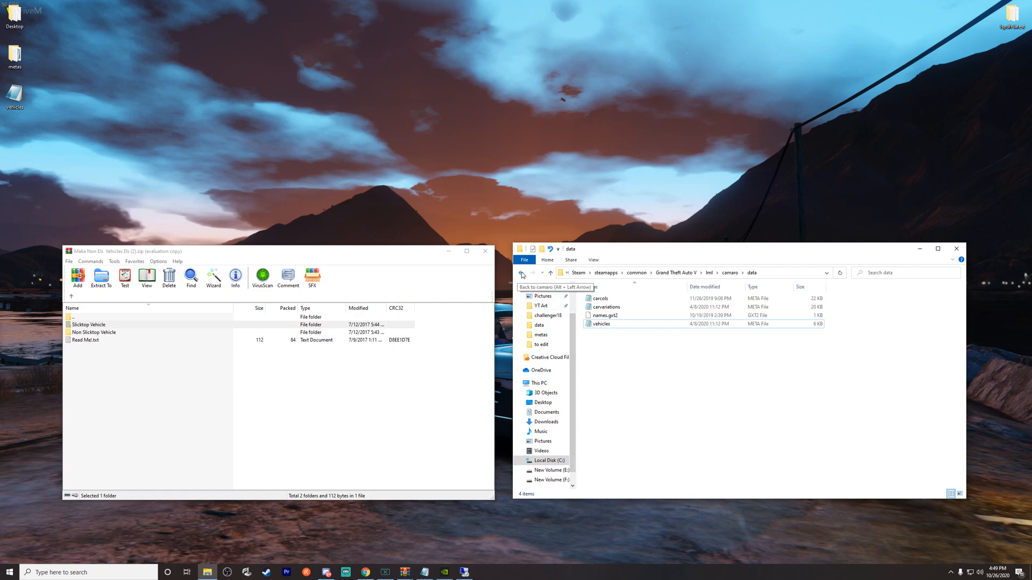
left_click(522, 272)
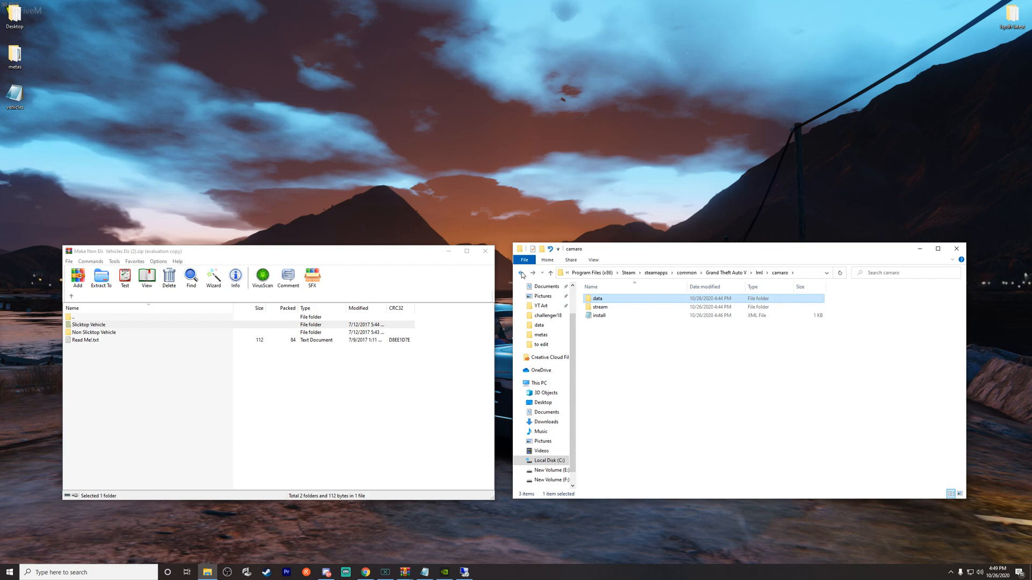
mouse_move(618, 308)
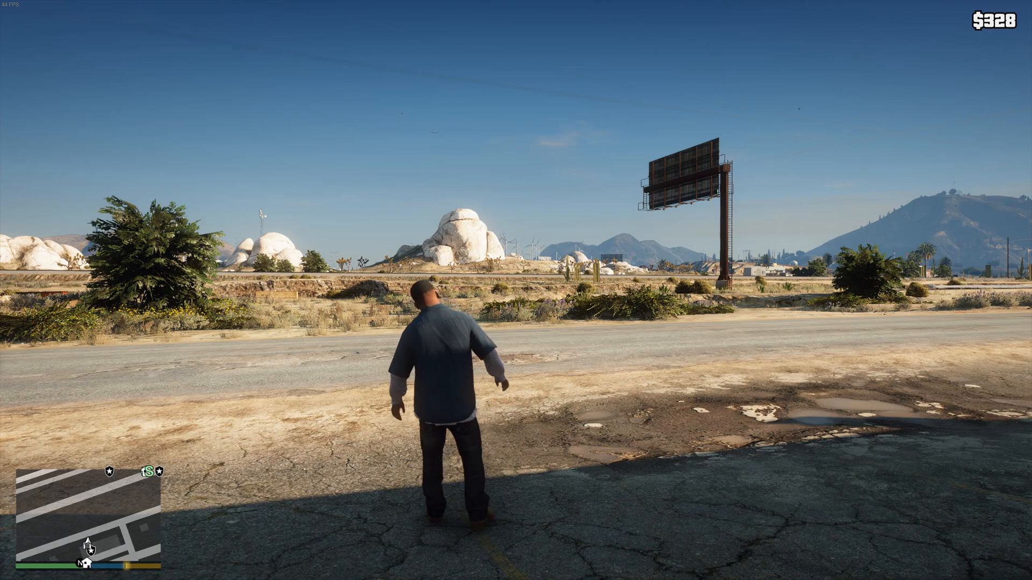
Walk Franklin to the Sandy Shores Medical Center lot and bring up the spawn menu
key("w")
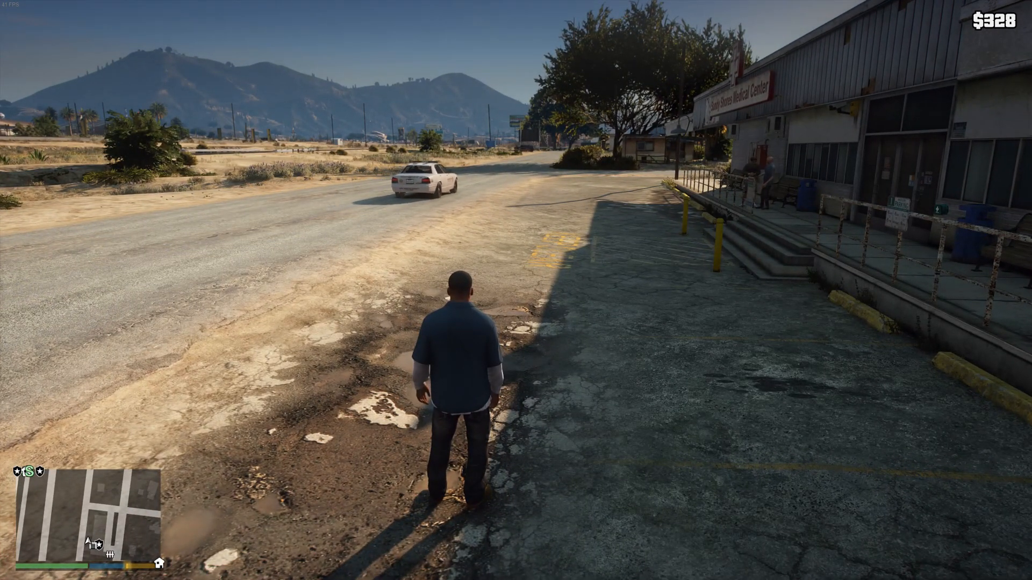
key("w")
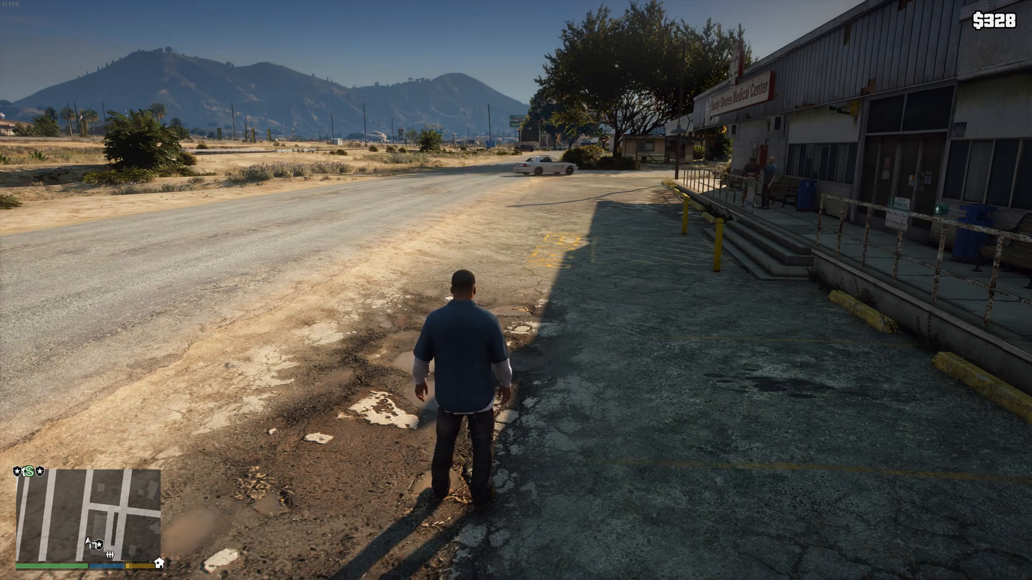
key("w")
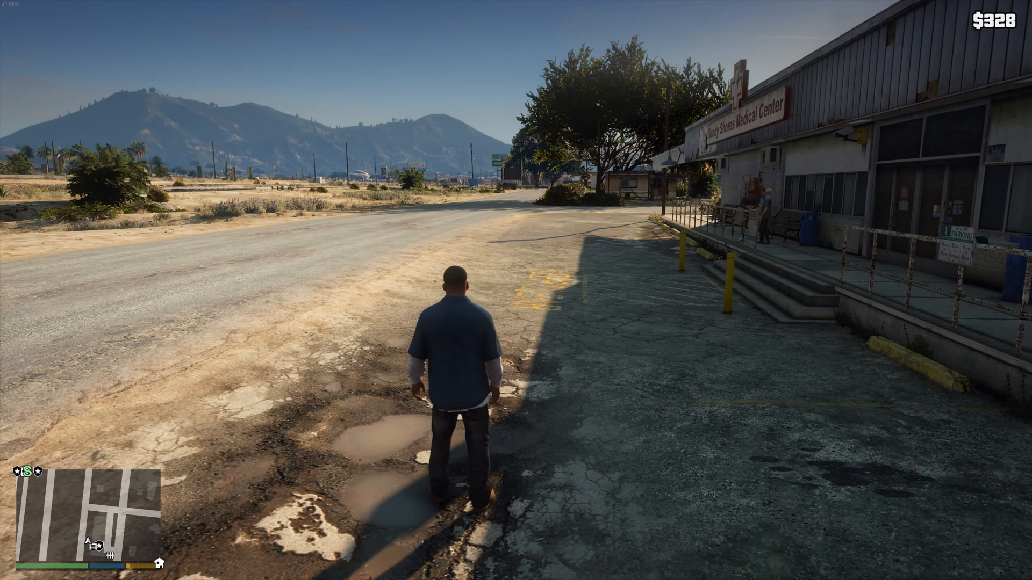
key("F4")
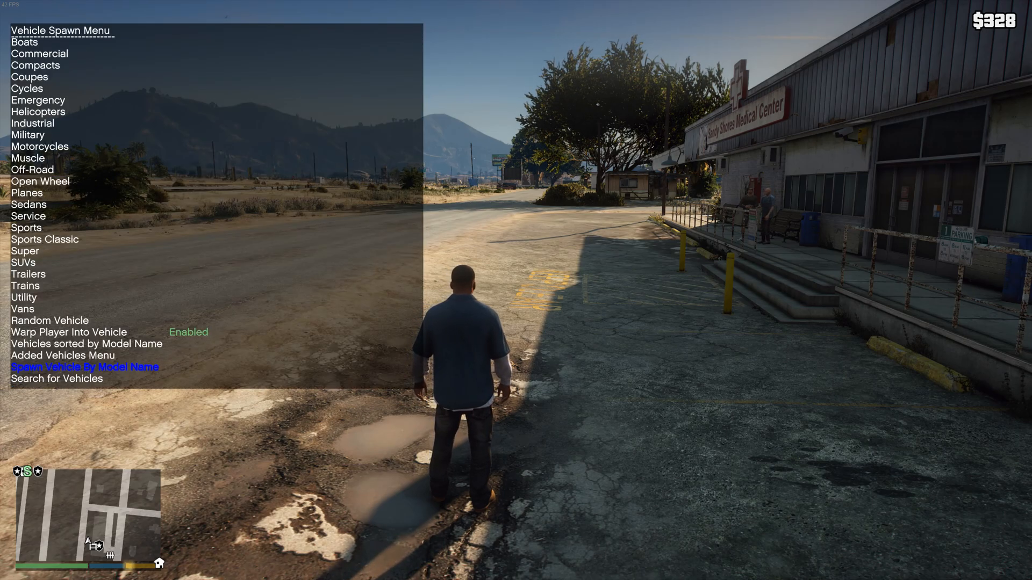
Spawn the camaro by model name beside the Challenger outside the medical center
left_click(67, 355)
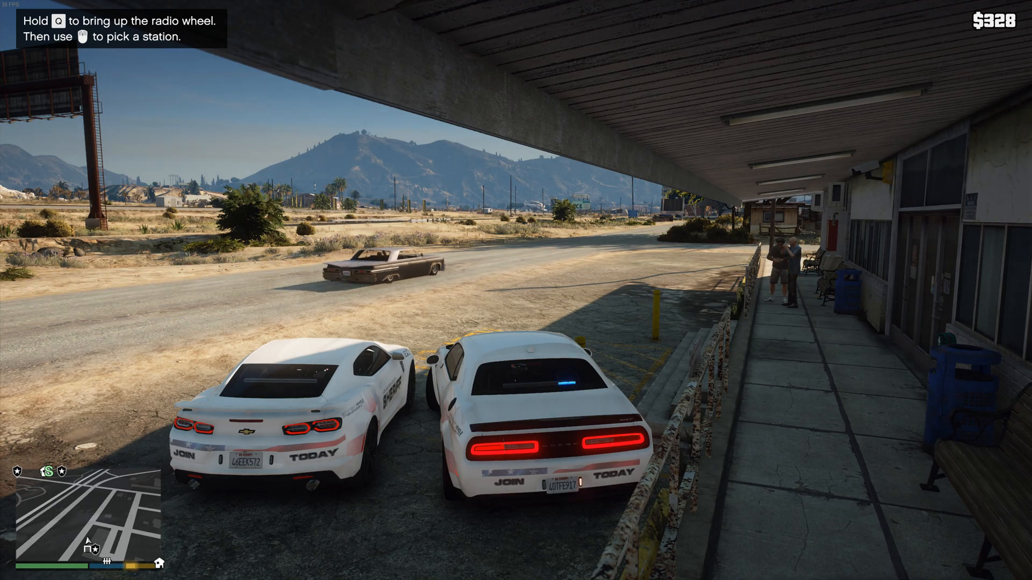
mouse_move(516, 290)
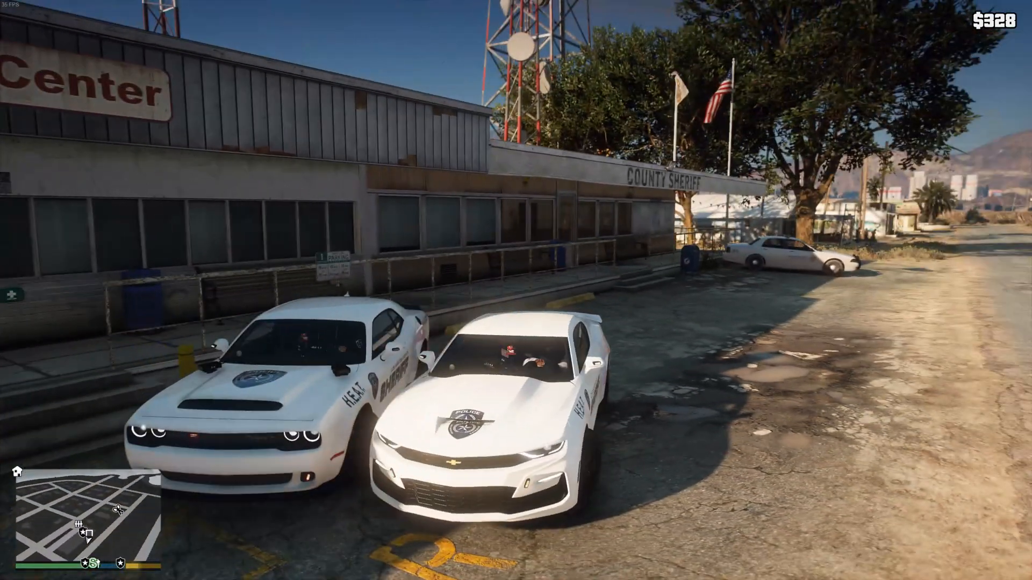
mouse_move(516, 290)
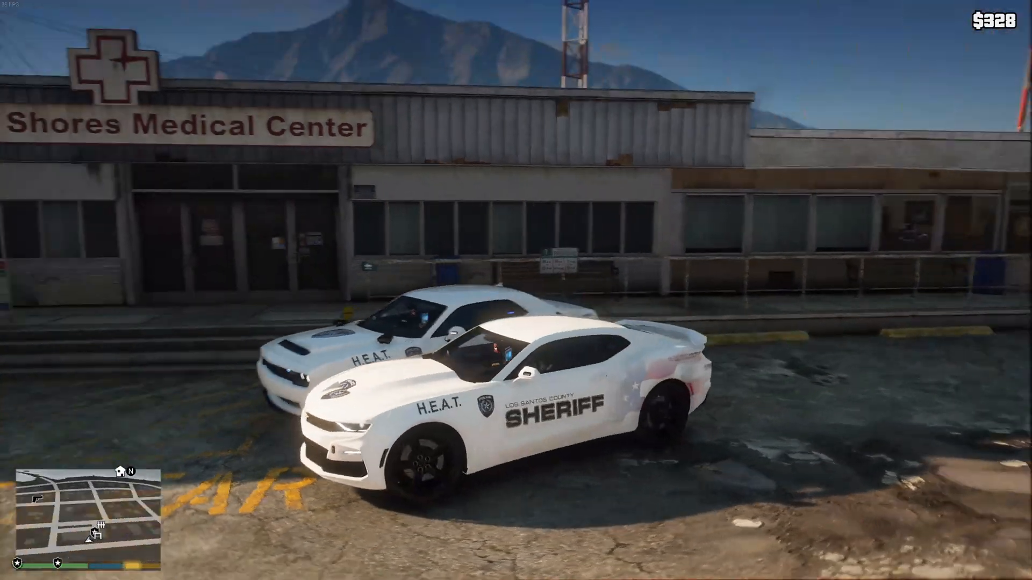
mouse_move(516, 290)
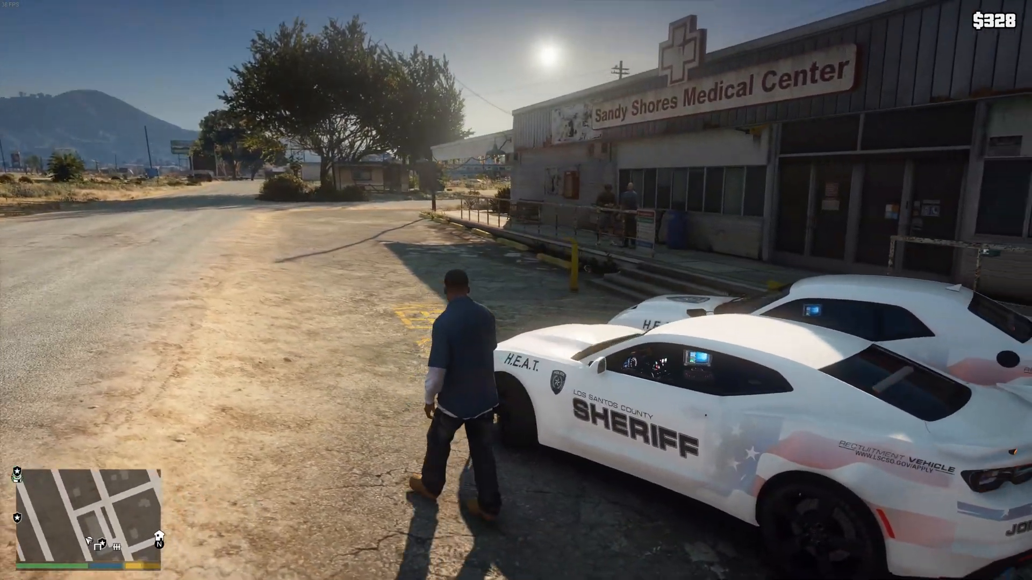
mouse_move(516, 290)
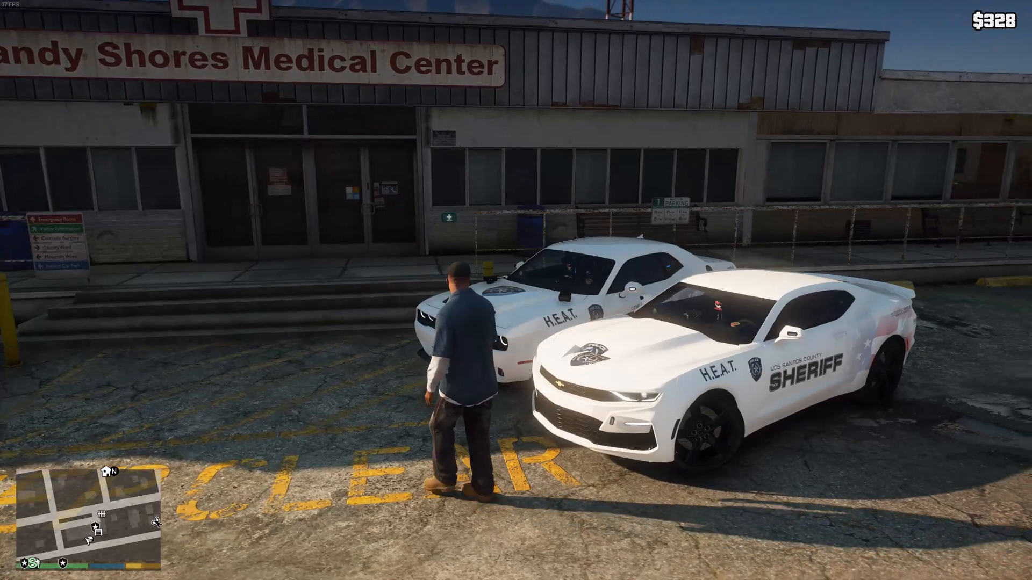